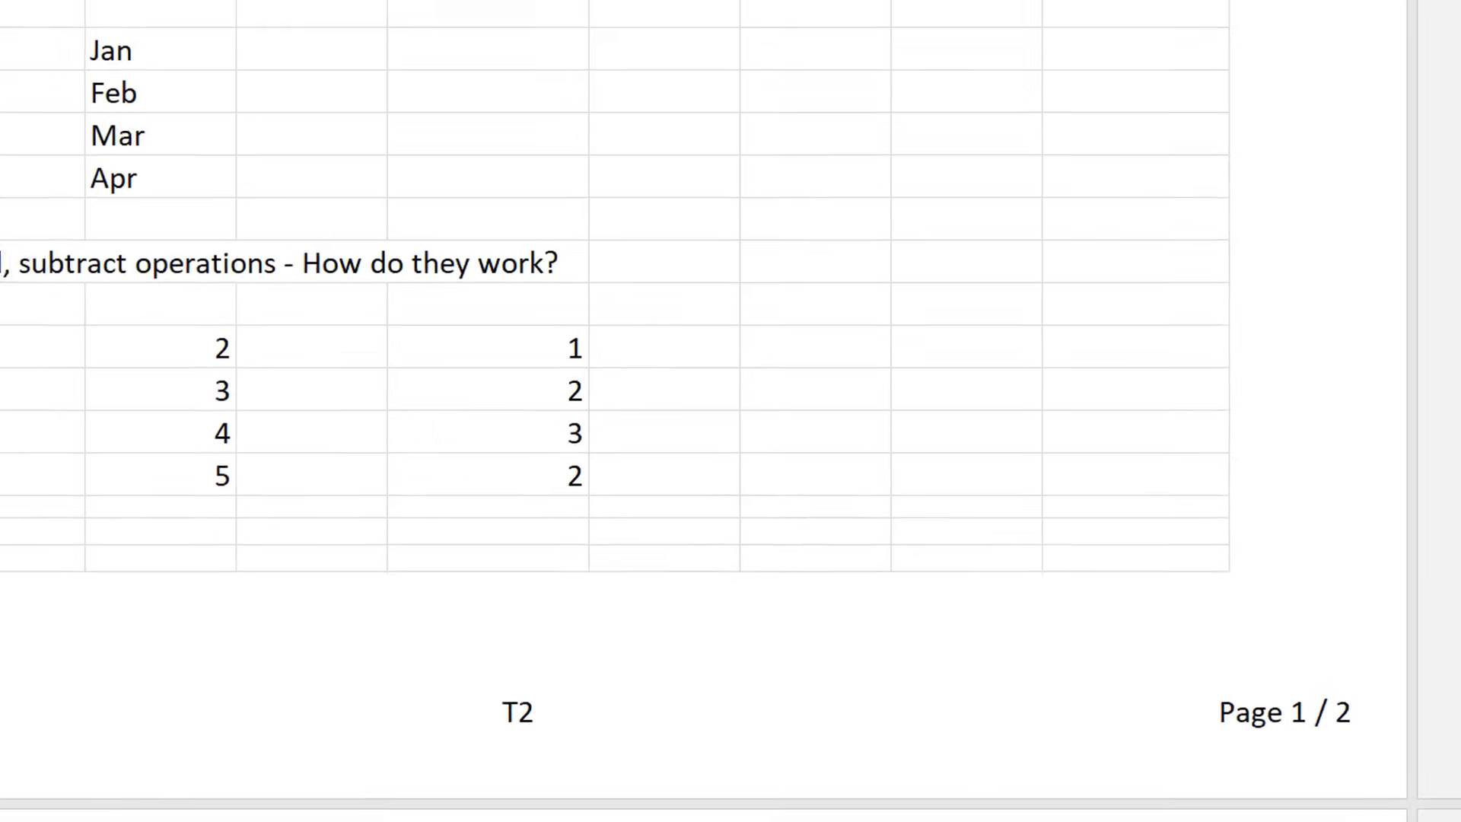
Step: Scroll the print preview up and return to sheet T2 in Normal view
scroll(up, 3)
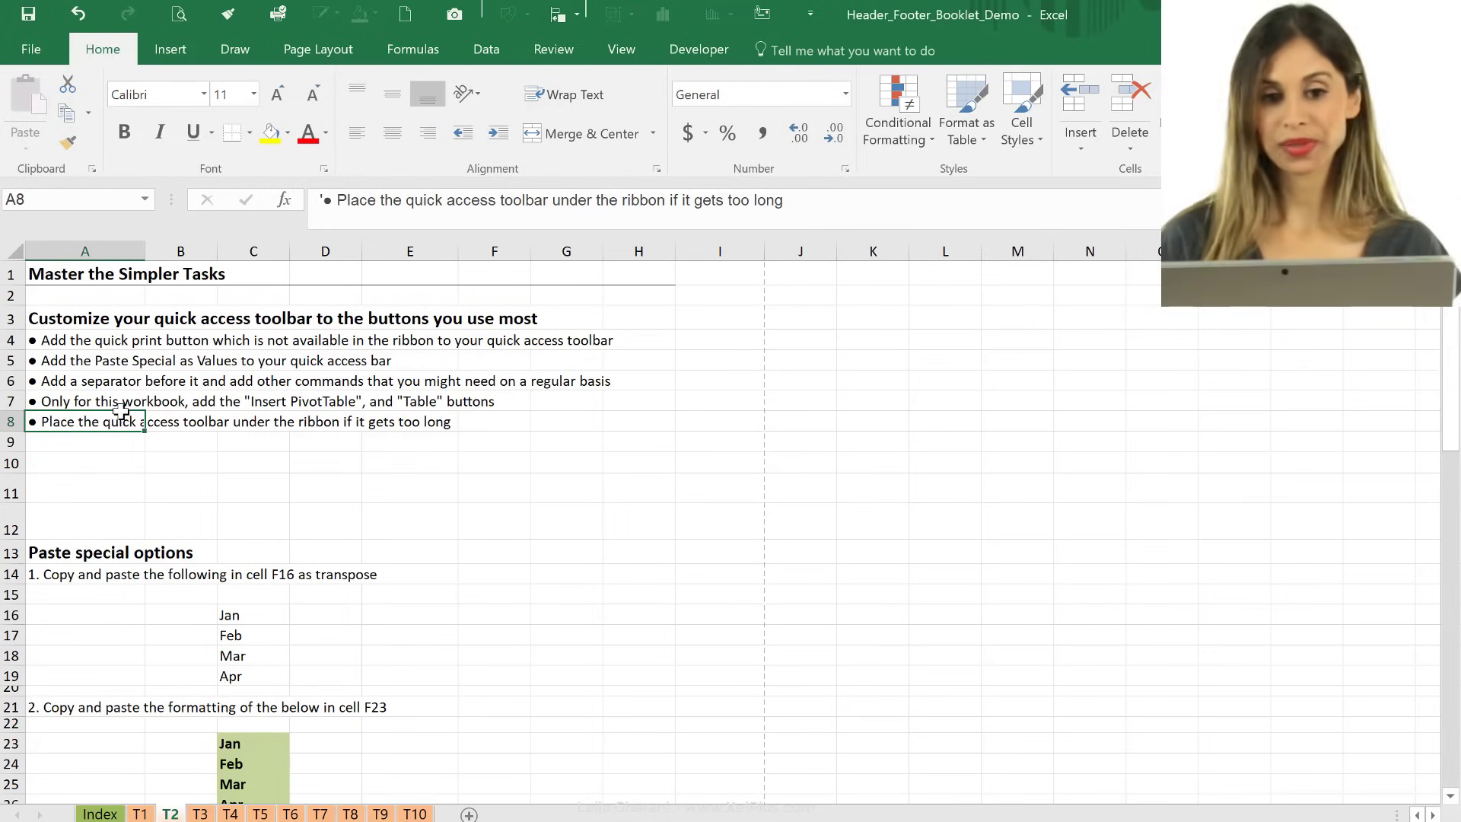
mouse_move(294, 249)
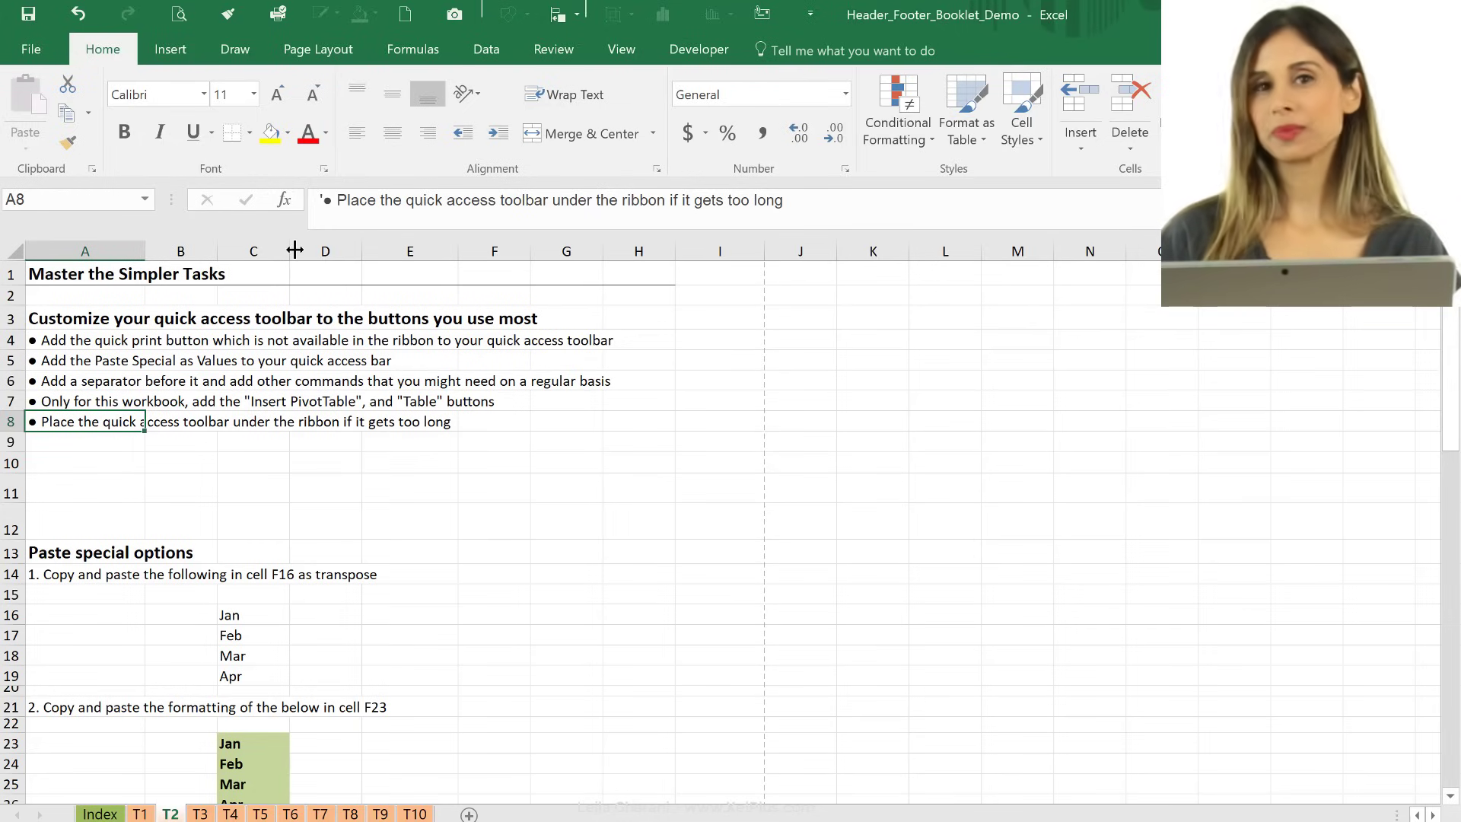
mouse_move(332, 77)
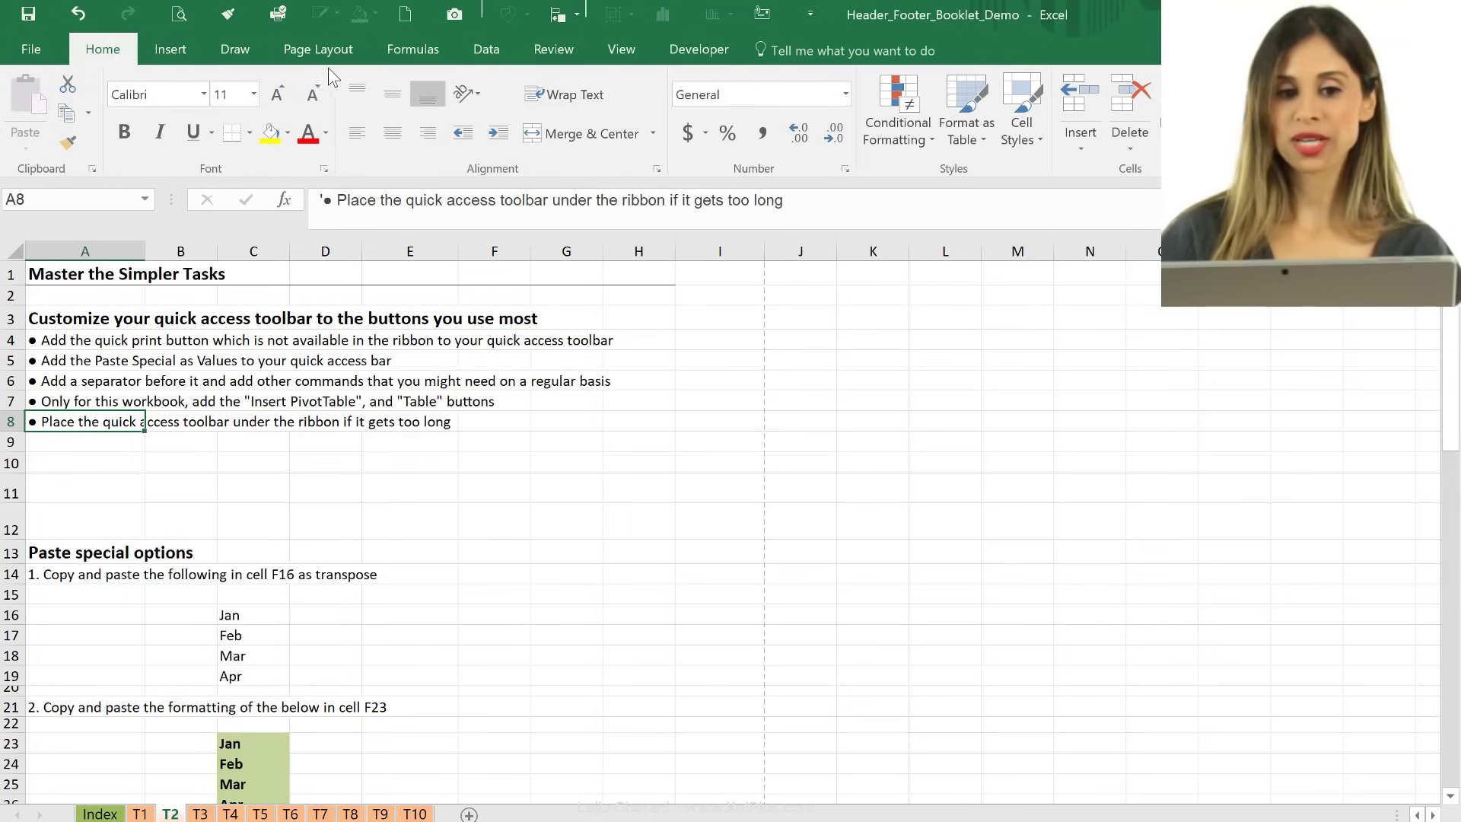
click(318, 49)
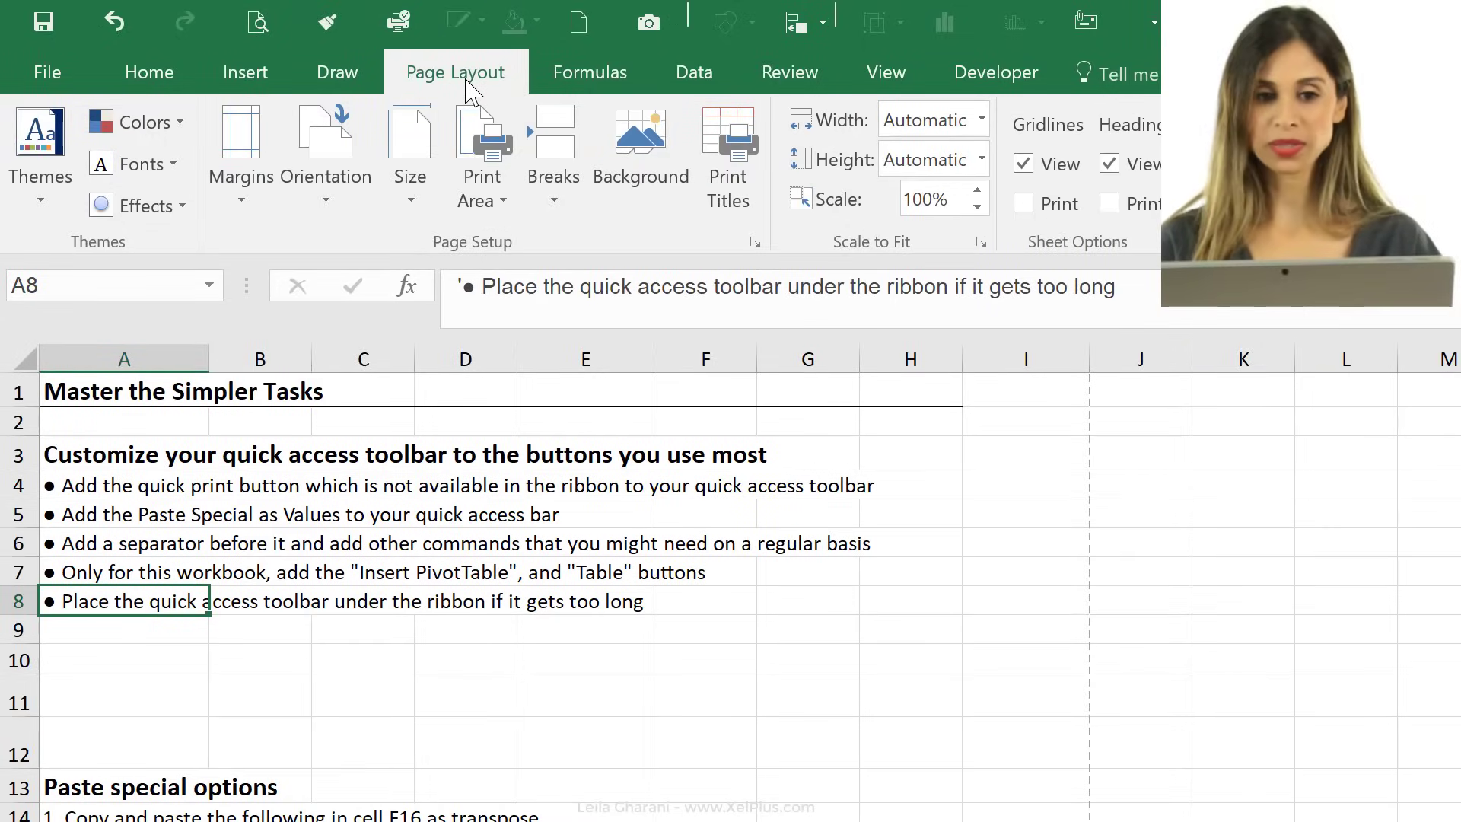
mouse_move(511, 263)
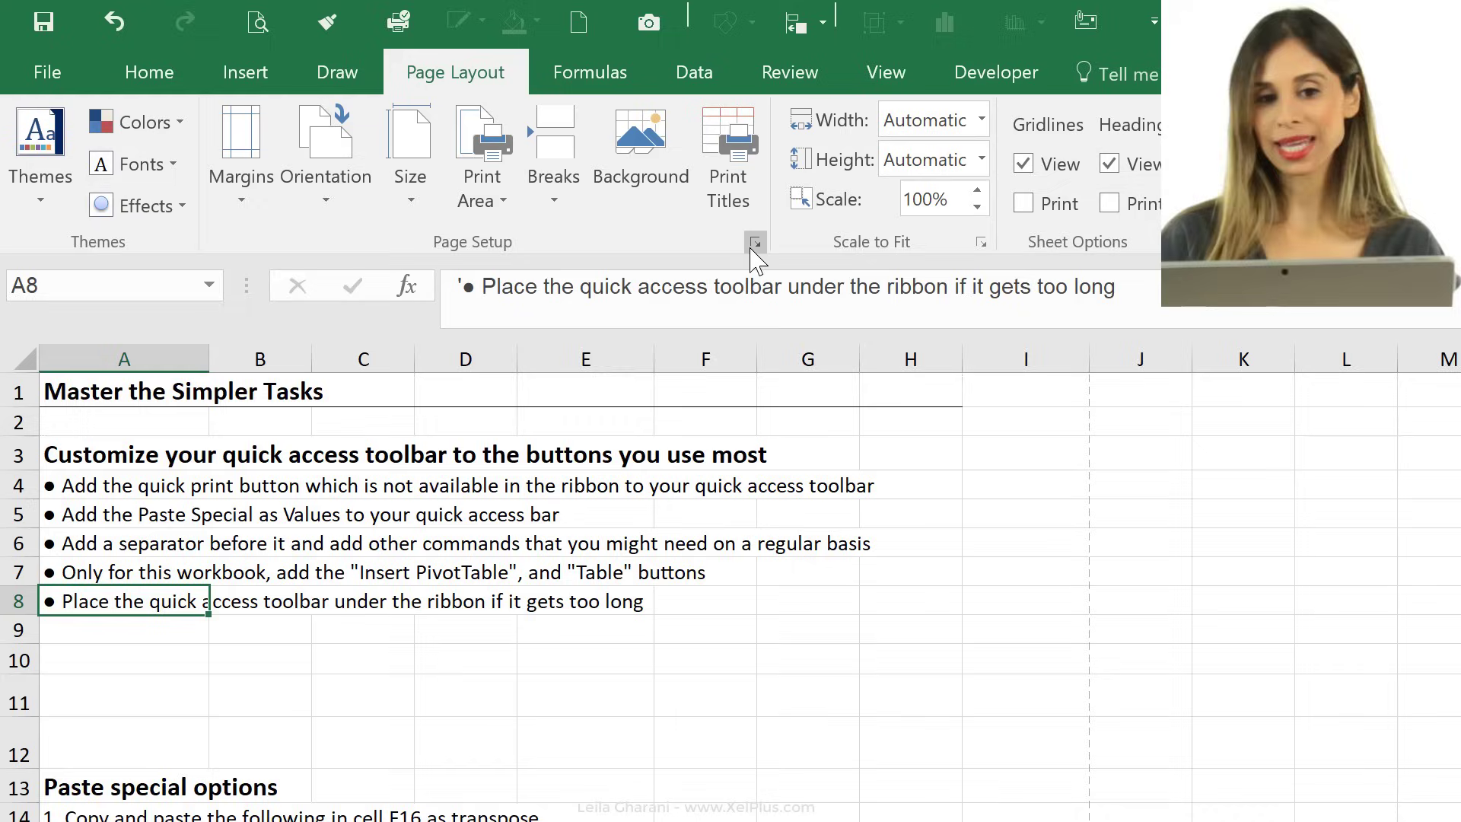
click(755, 242)
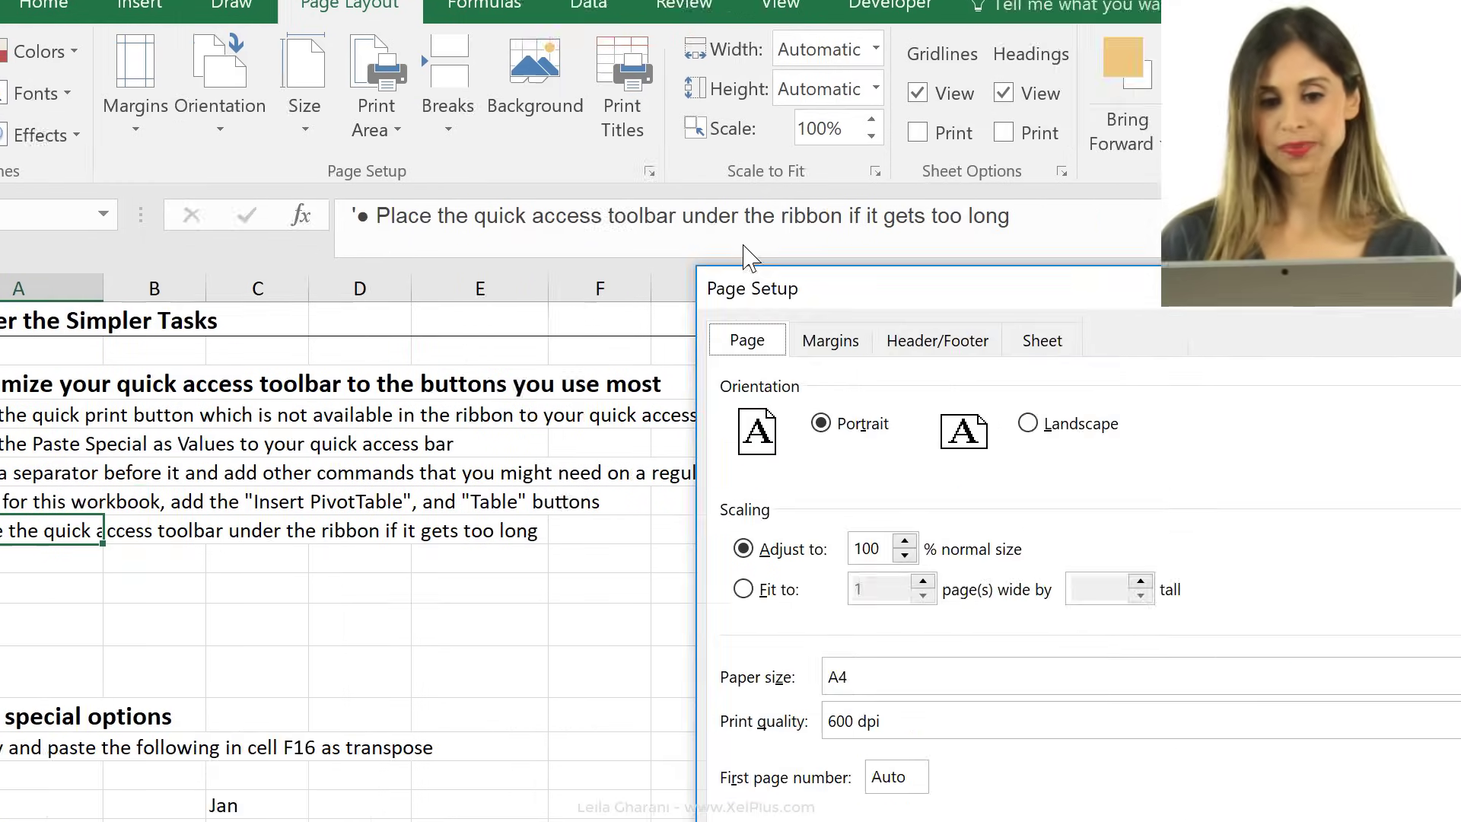
click(568, 93)
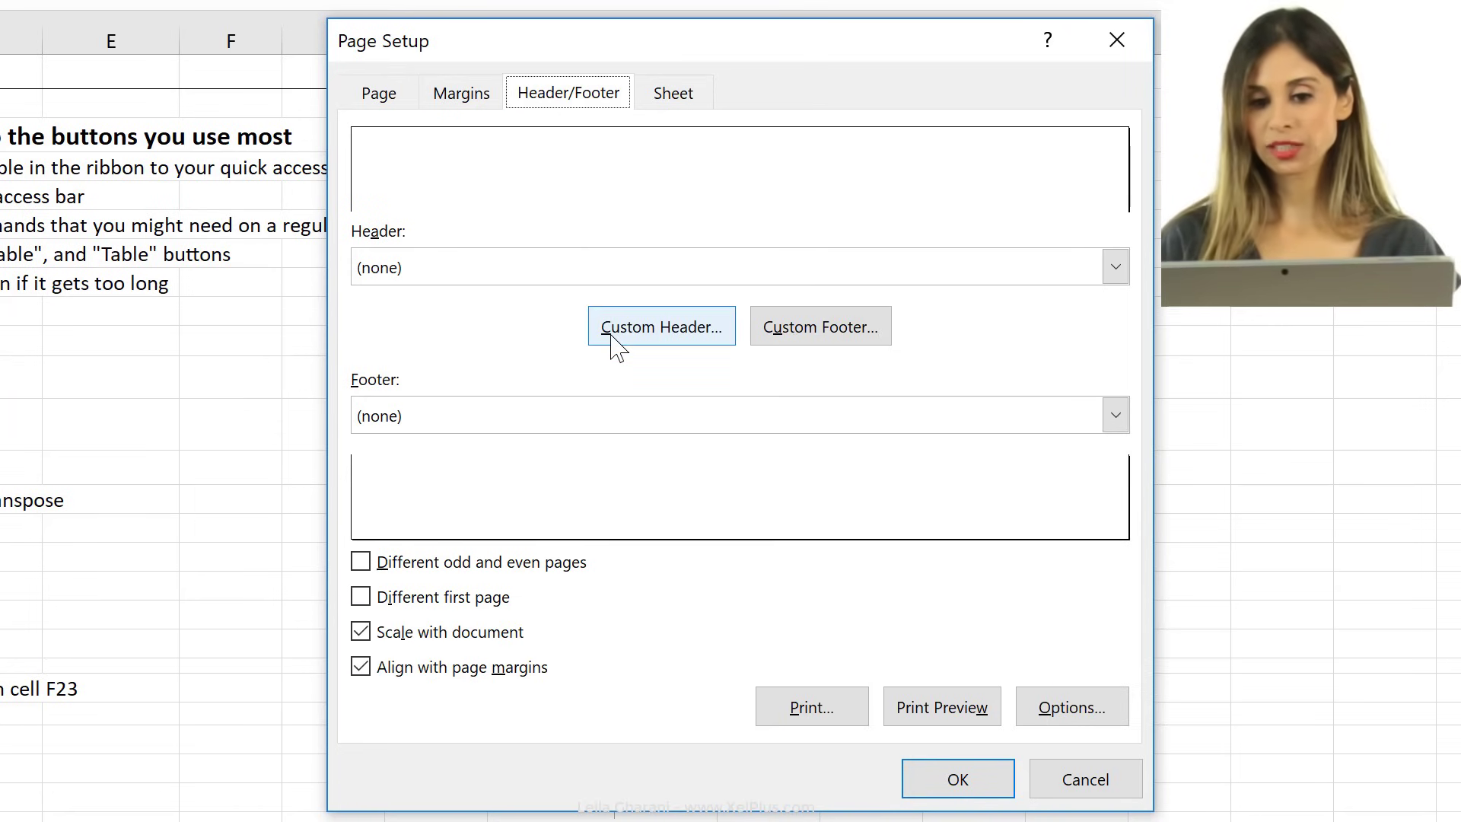
click(661, 327)
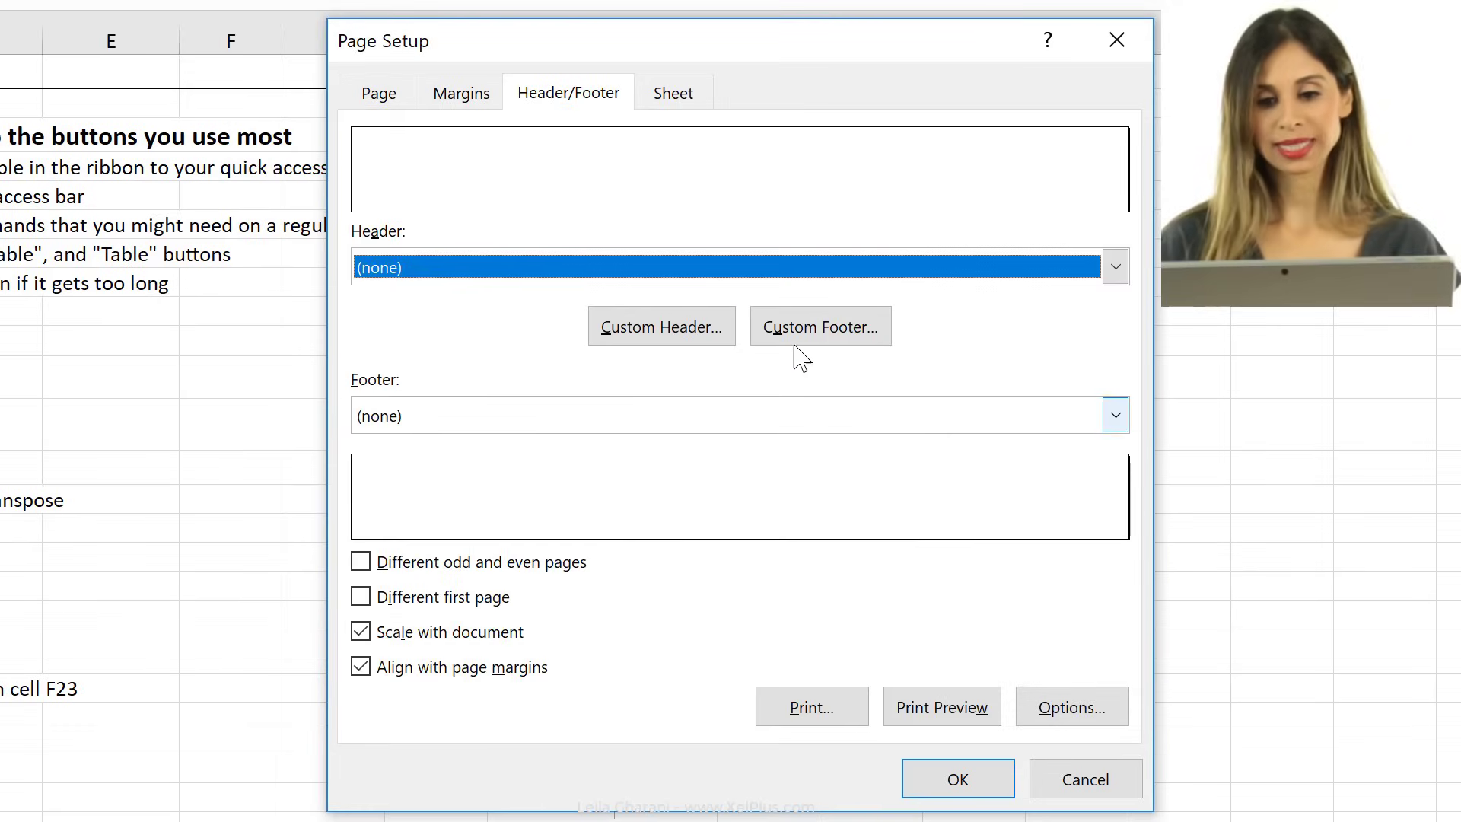
click(1084, 778)
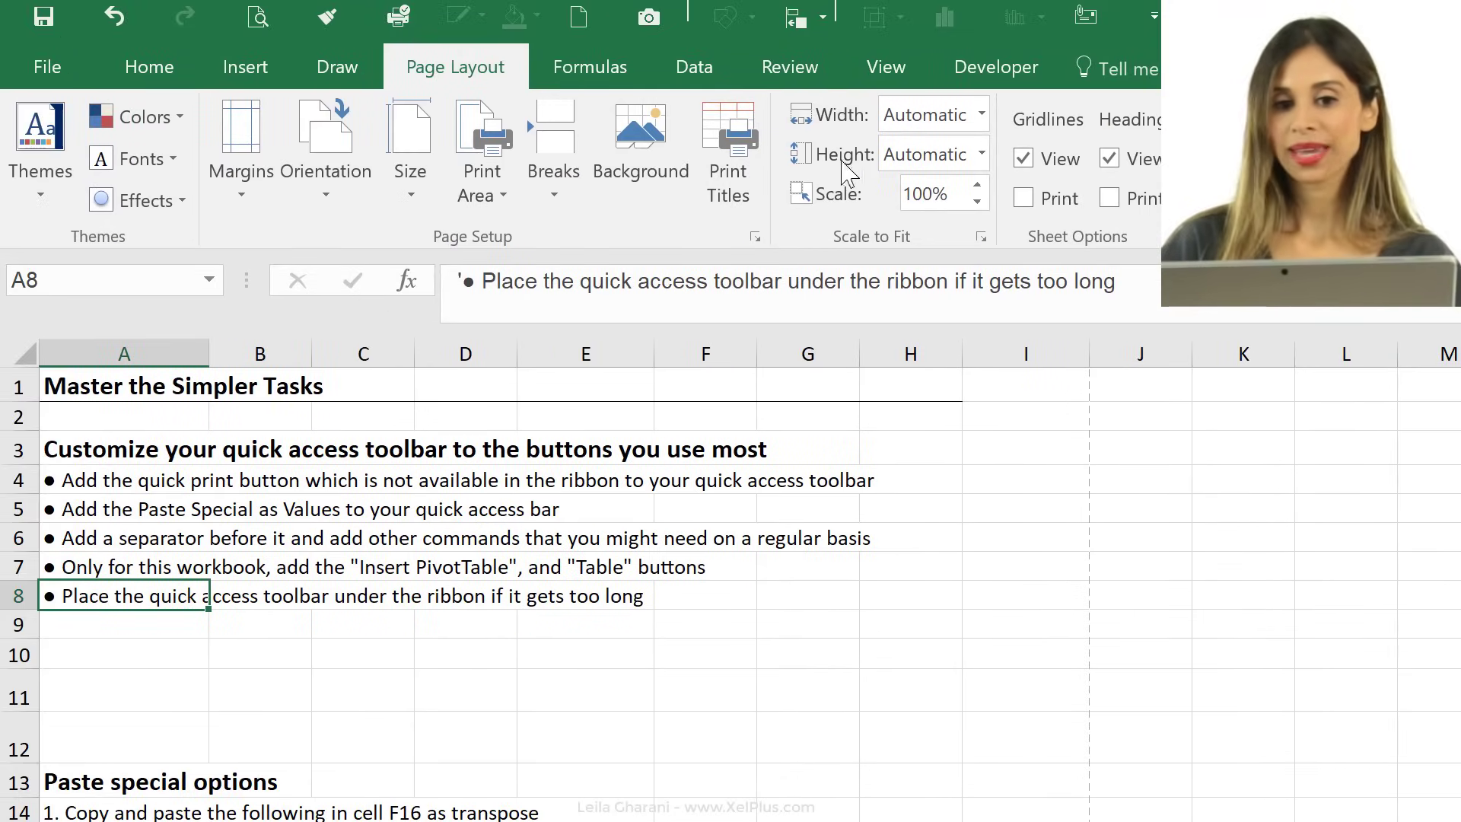
Step: Switch T2 to Page Layout view with the header open and Header & Footer tools showing
click(884, 67)
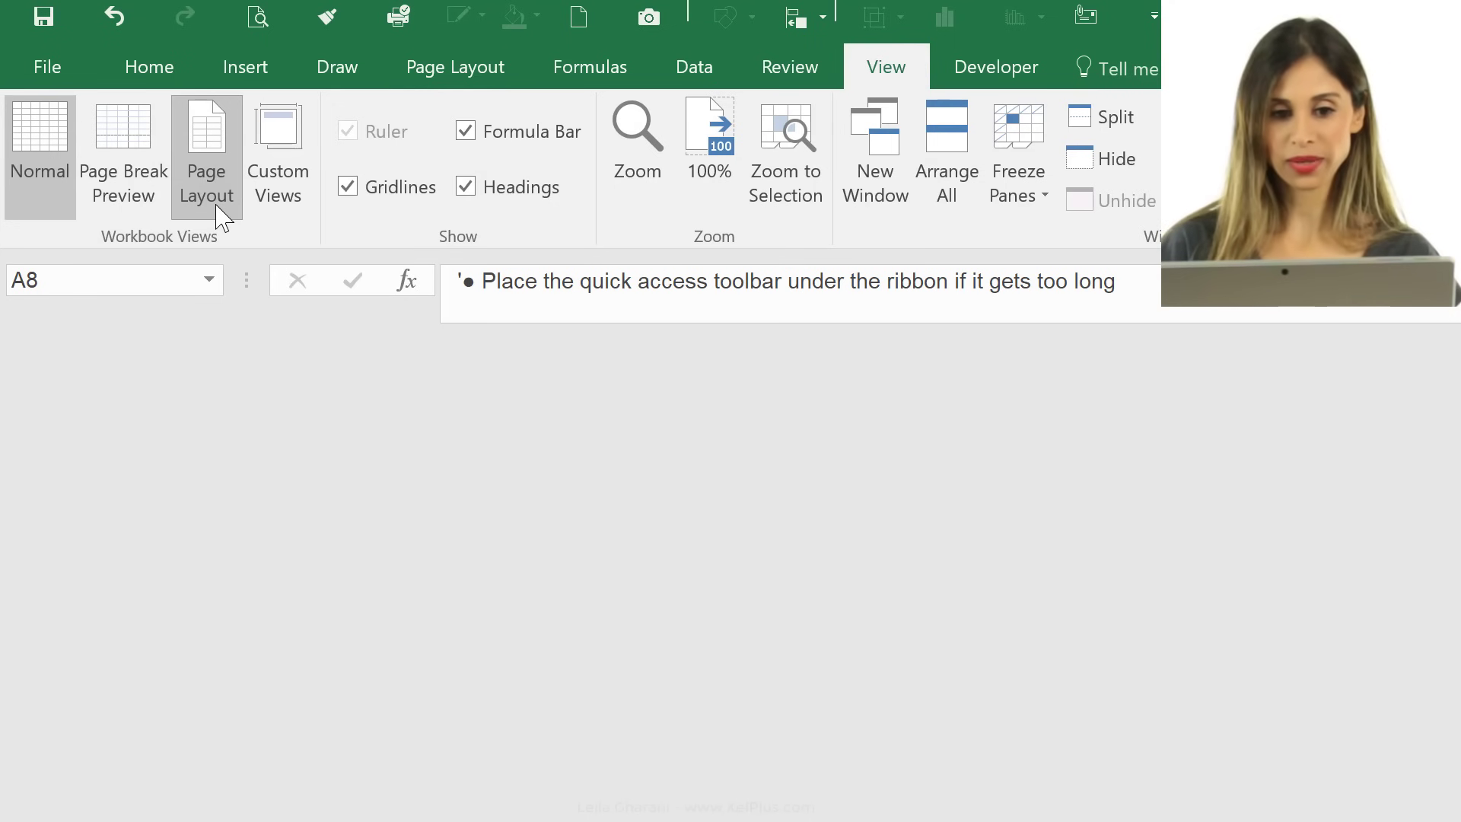
click(175, 136)
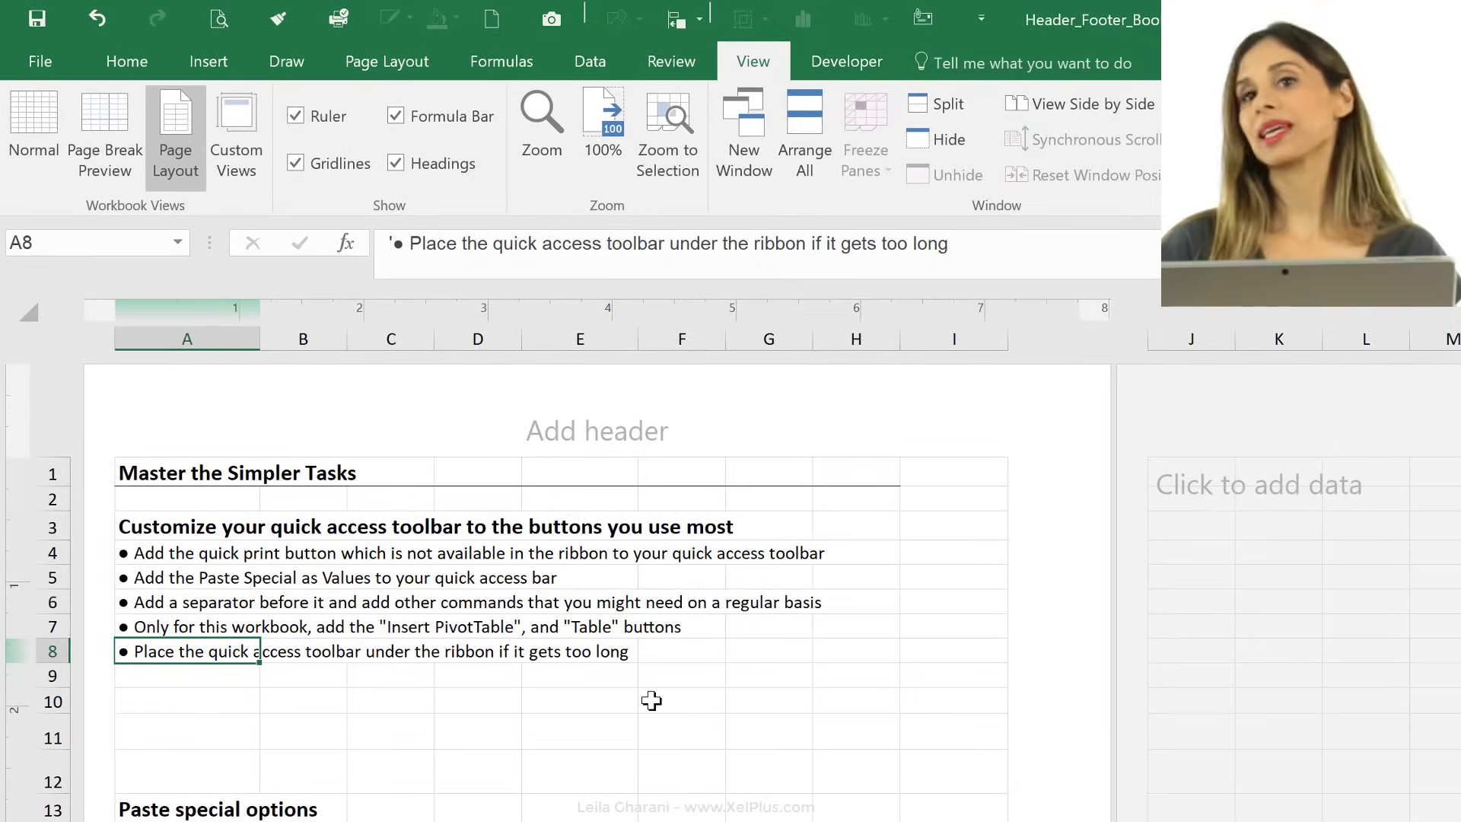
mouse_move(659, 668)
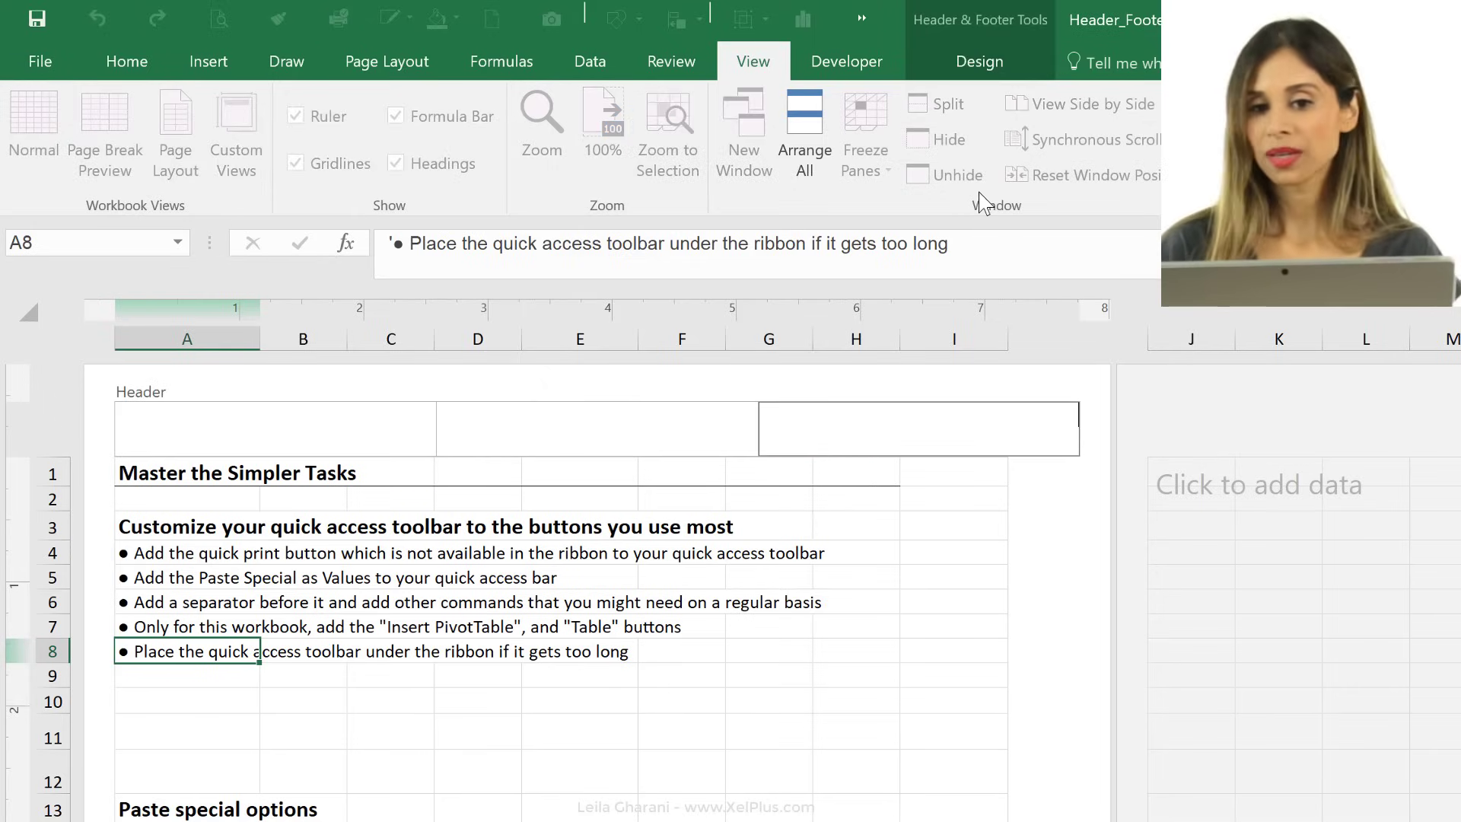
click(979, 61)
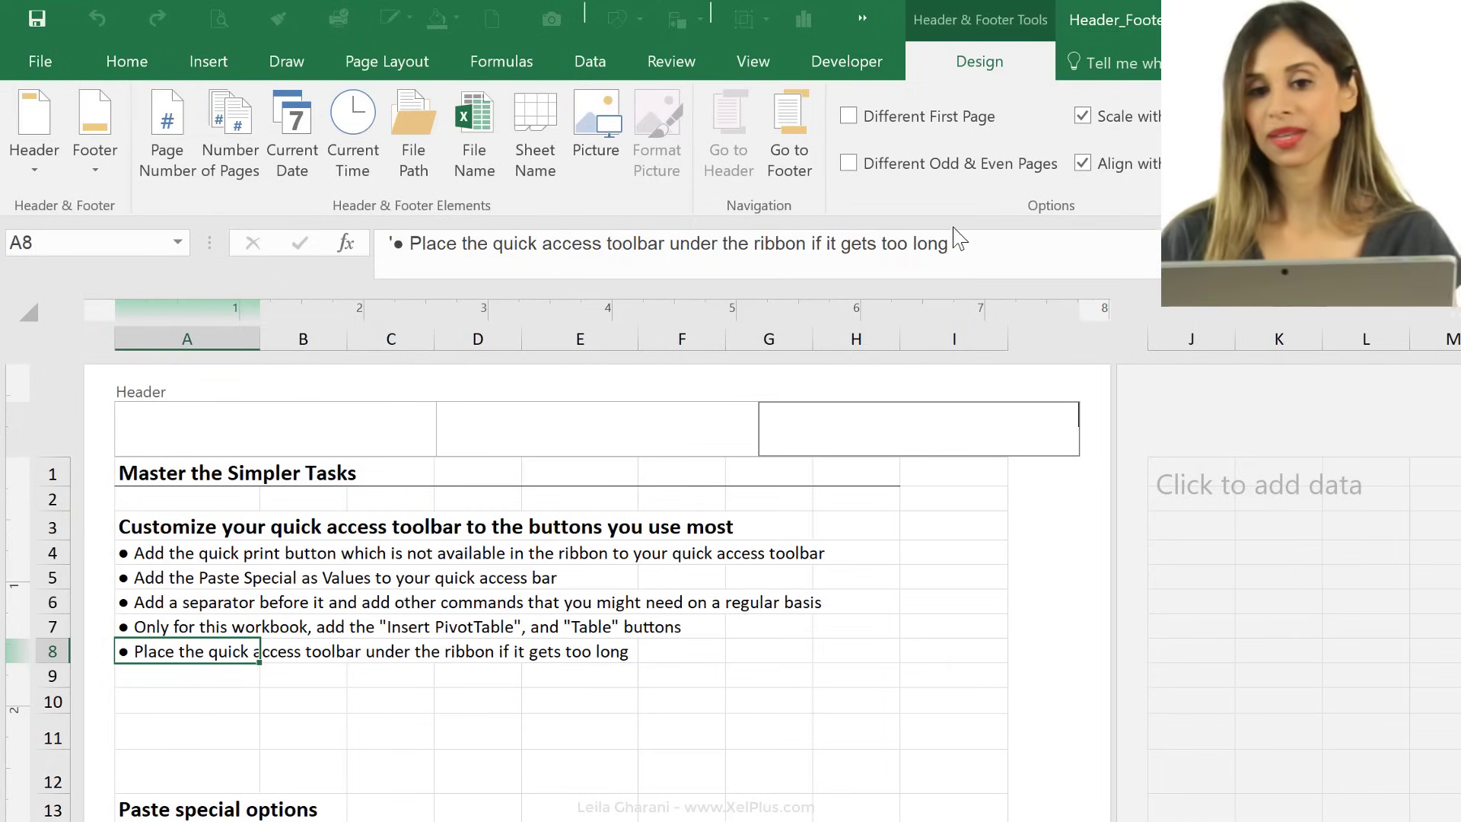
mouse_move(978, 70)
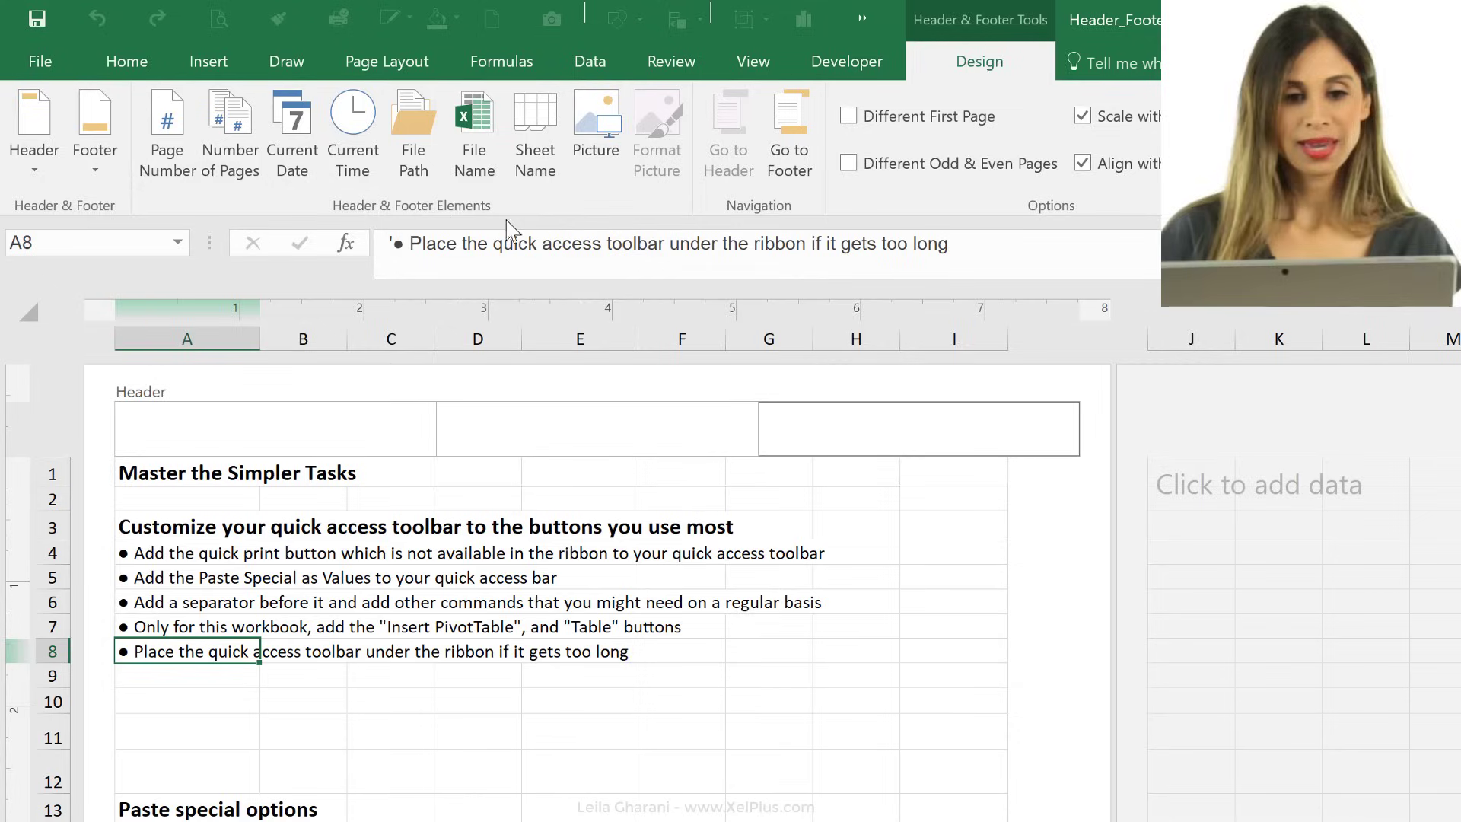
mouse_move(490, 237)
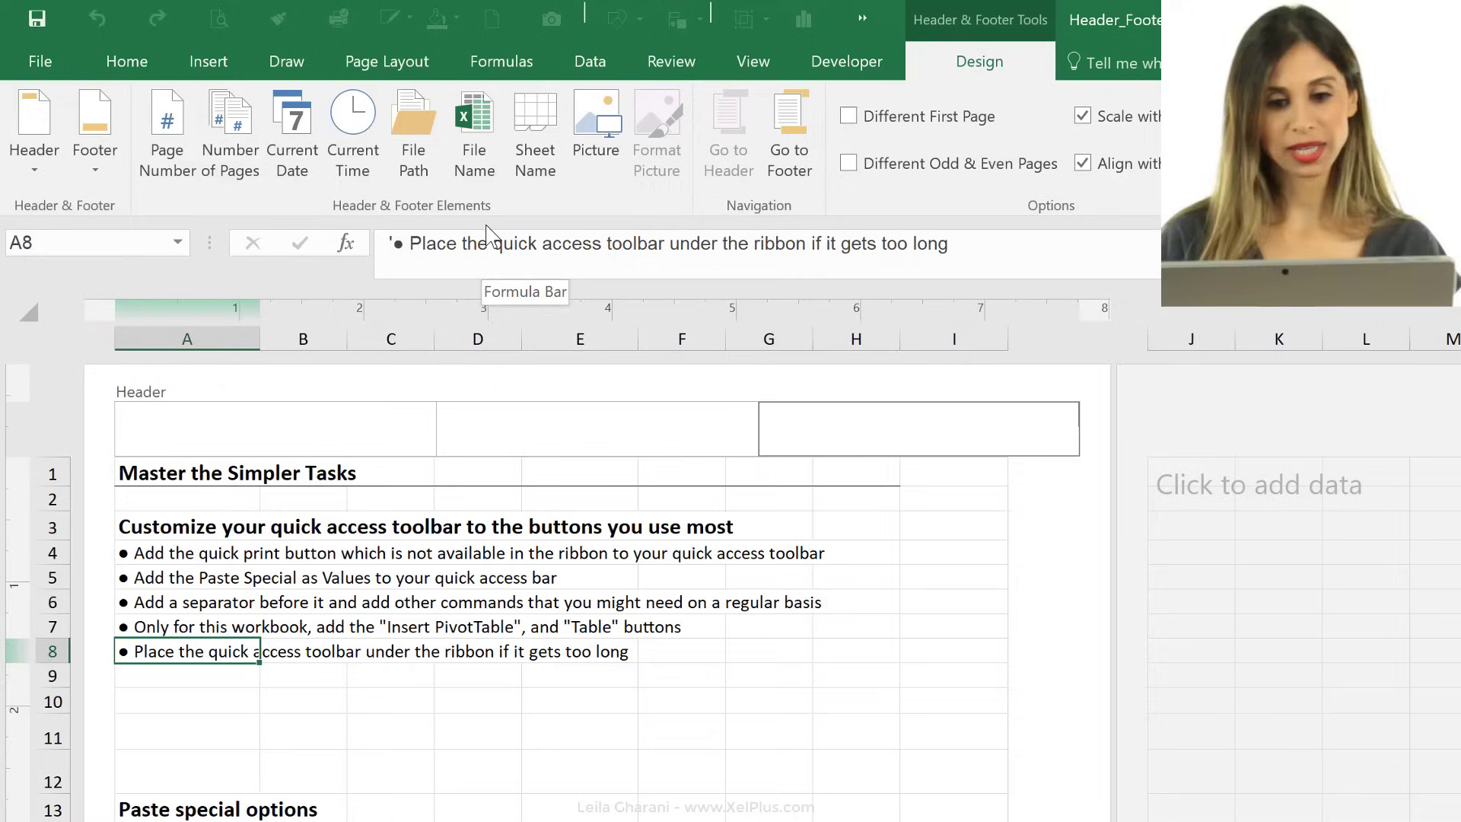
mouse_move(672, 445)
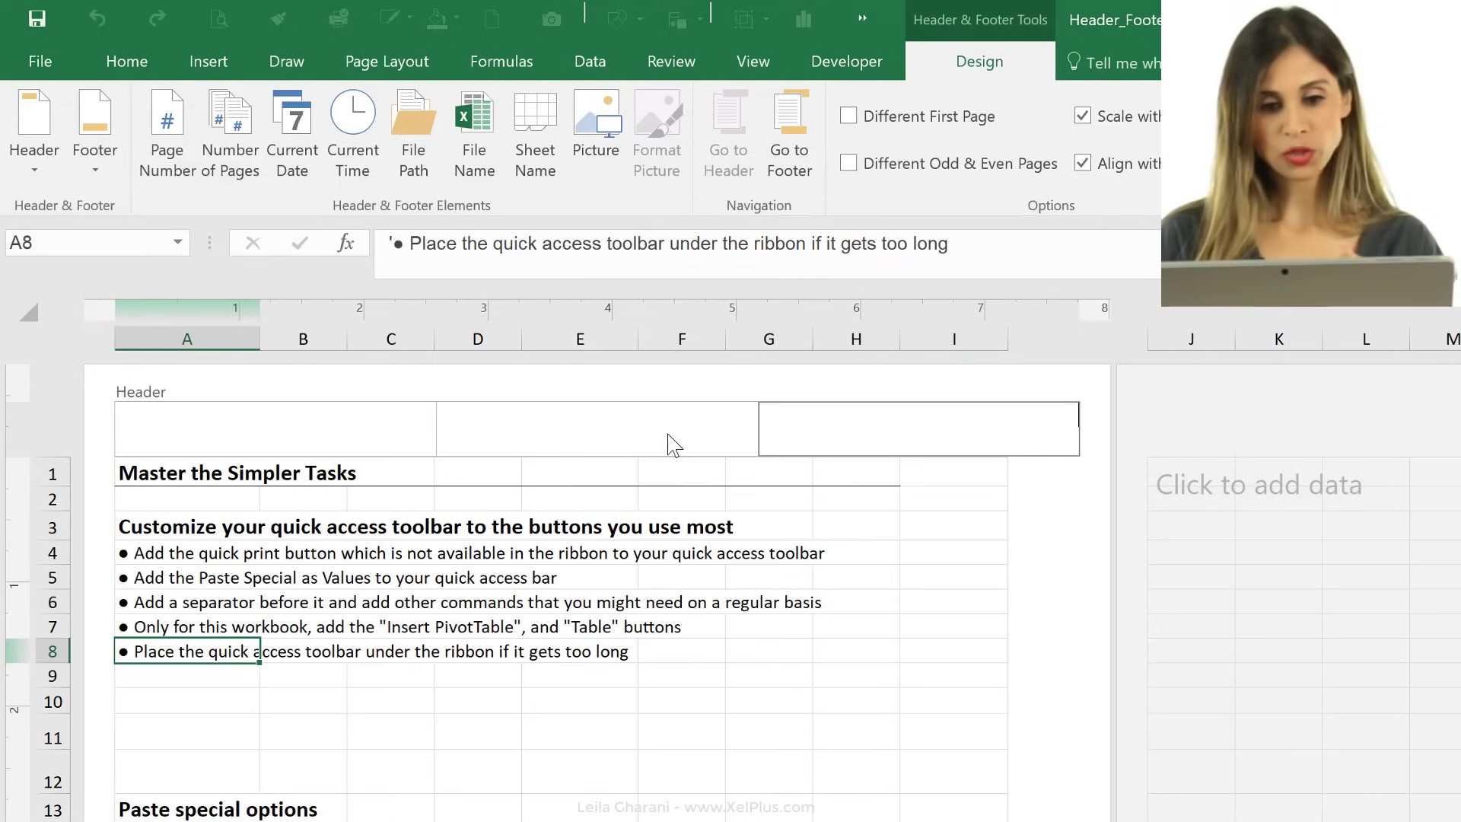
mouse_move(369, 439)
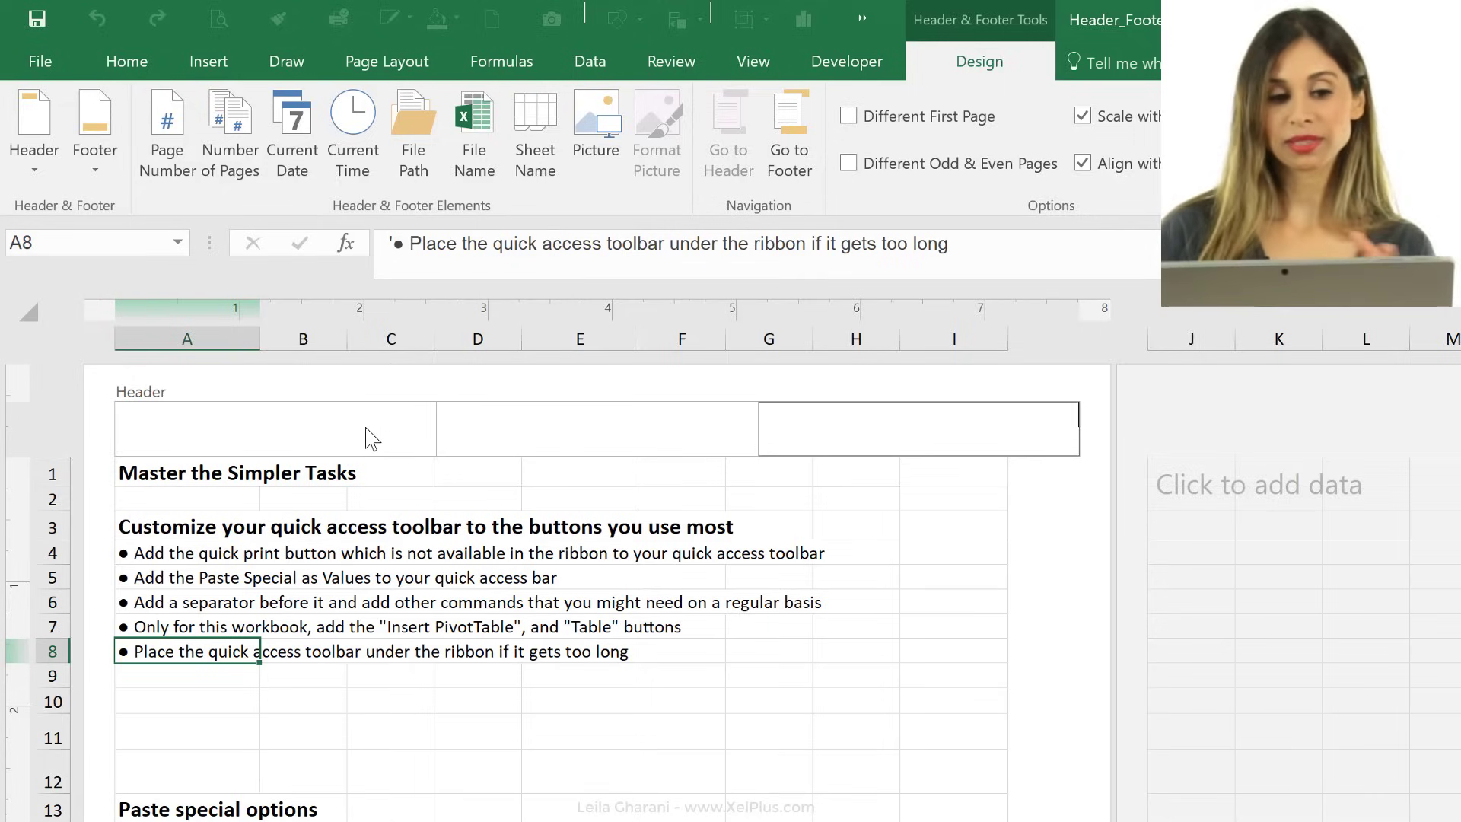
mouse_move(547, 445)
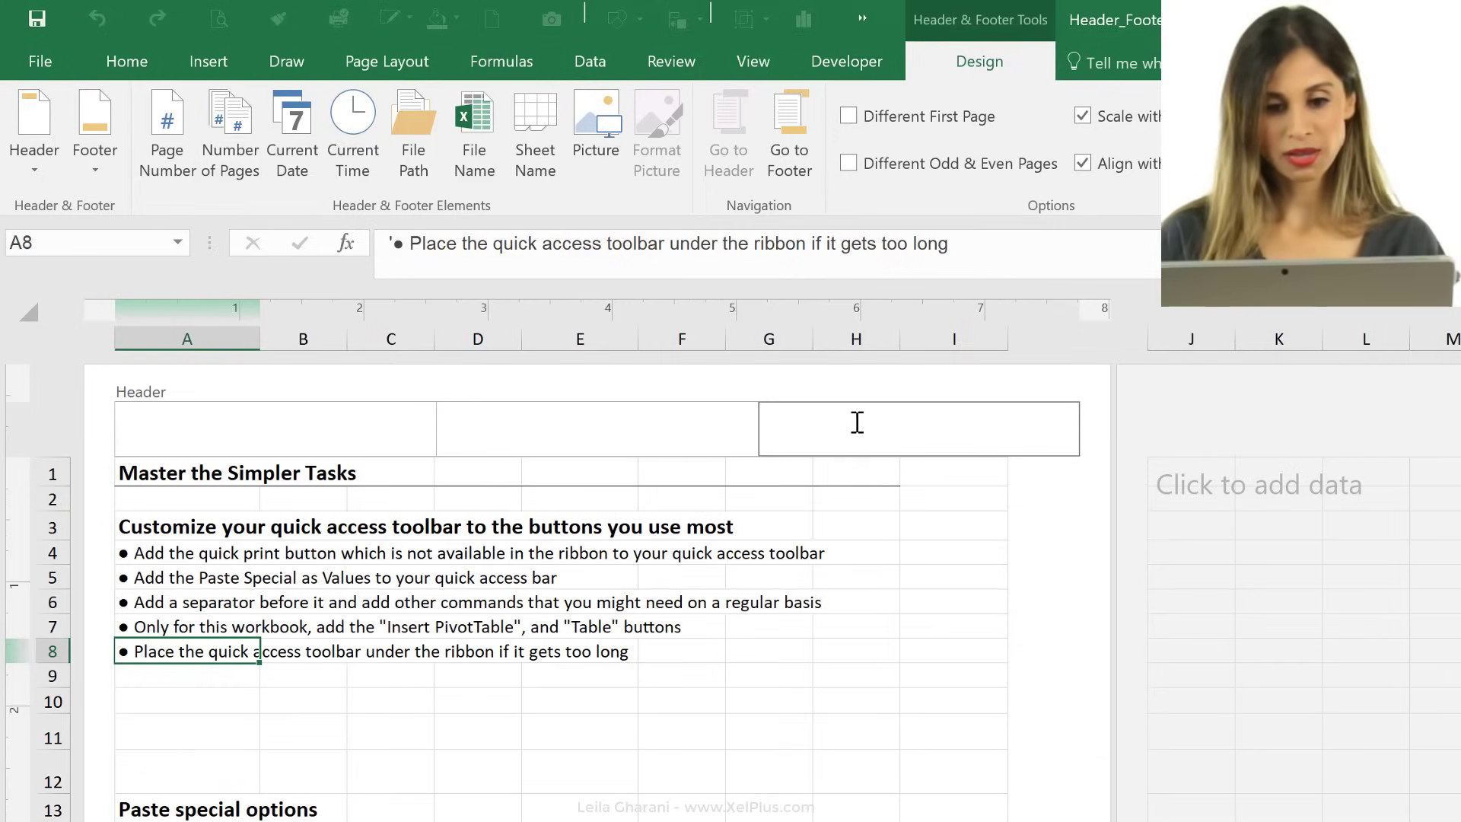
mouse_move(594, 317)
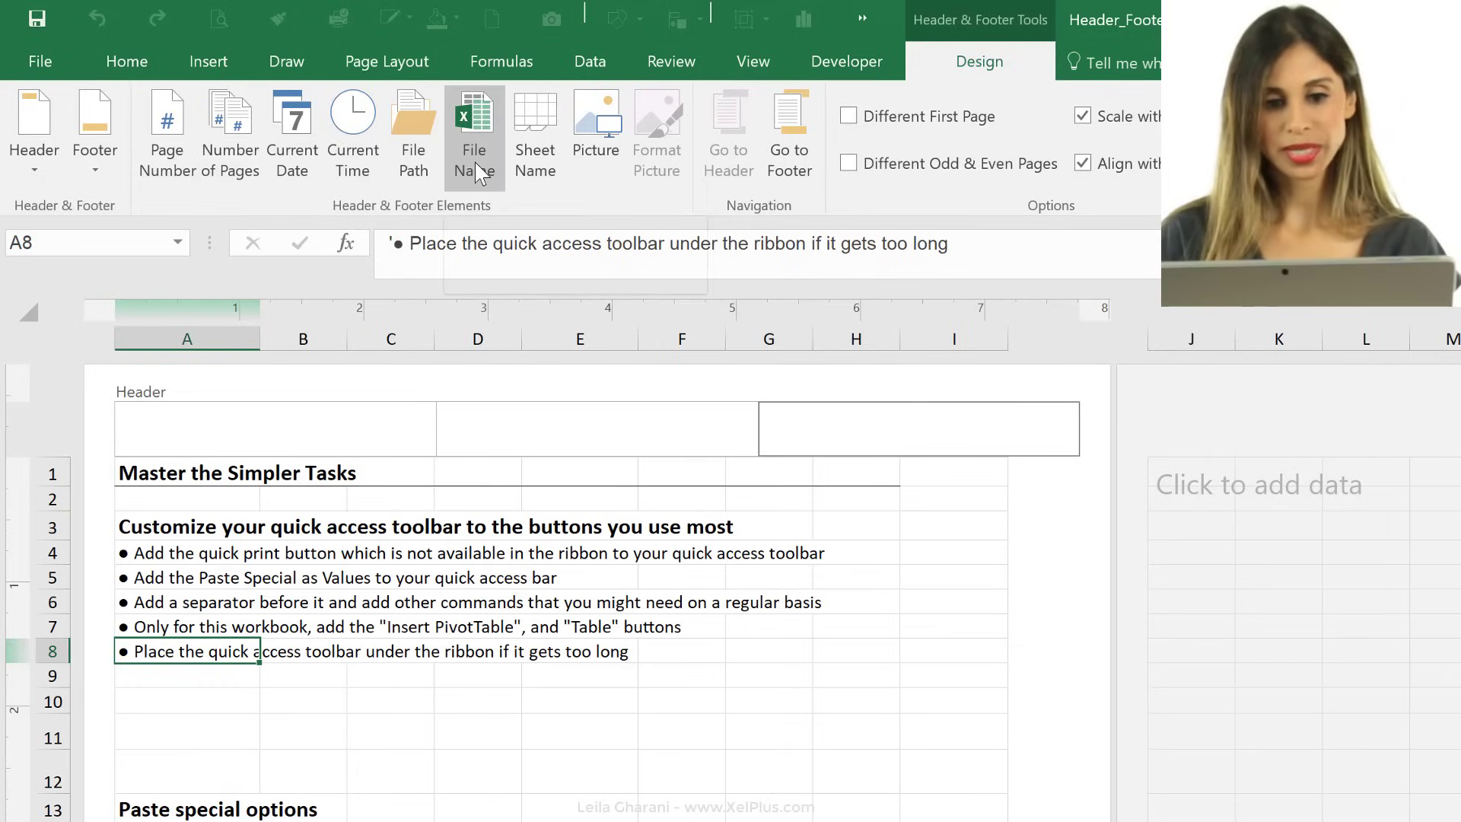
click(473, 130)
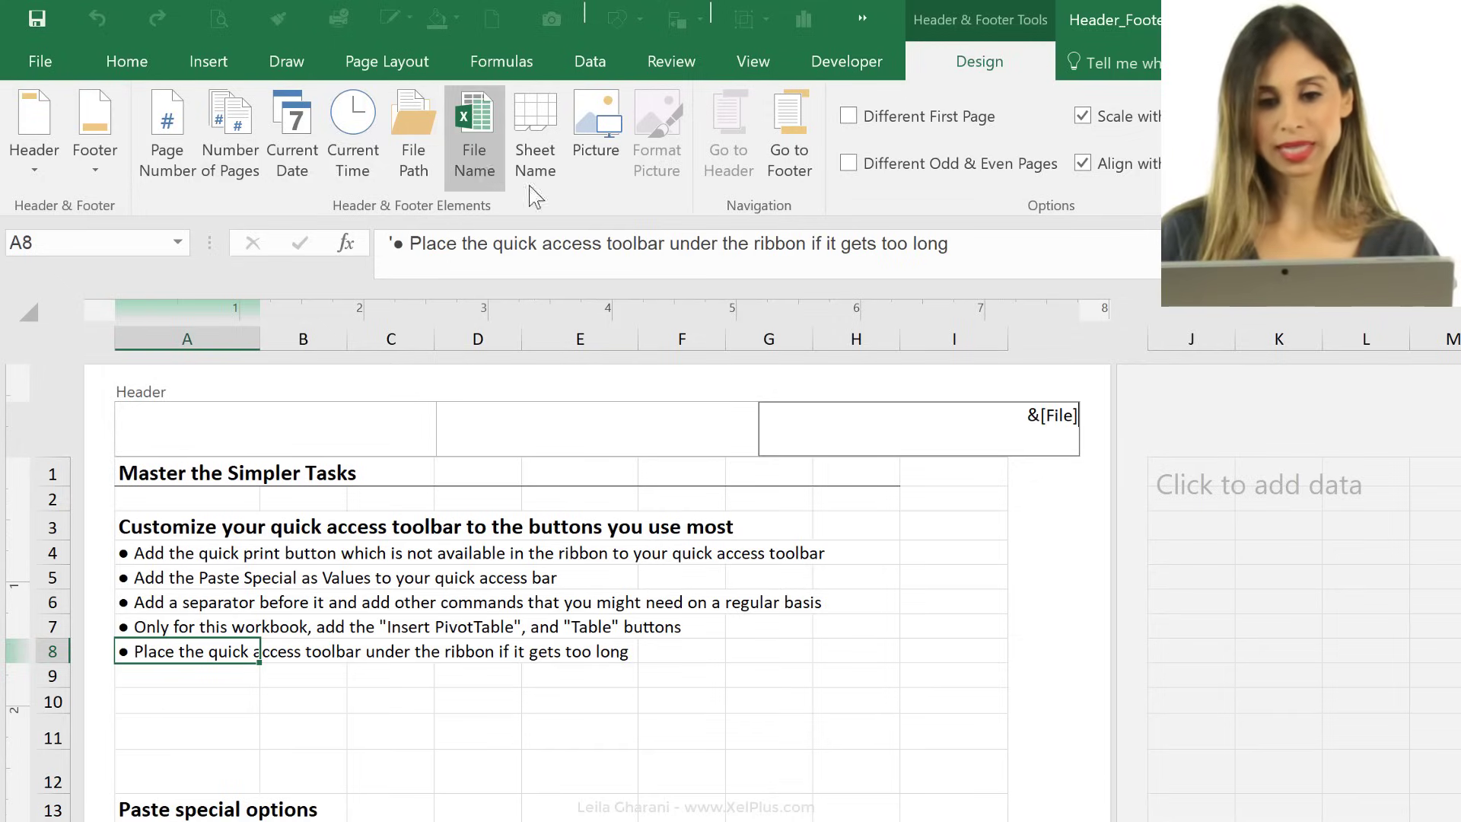
mouse_move(1071, 498)
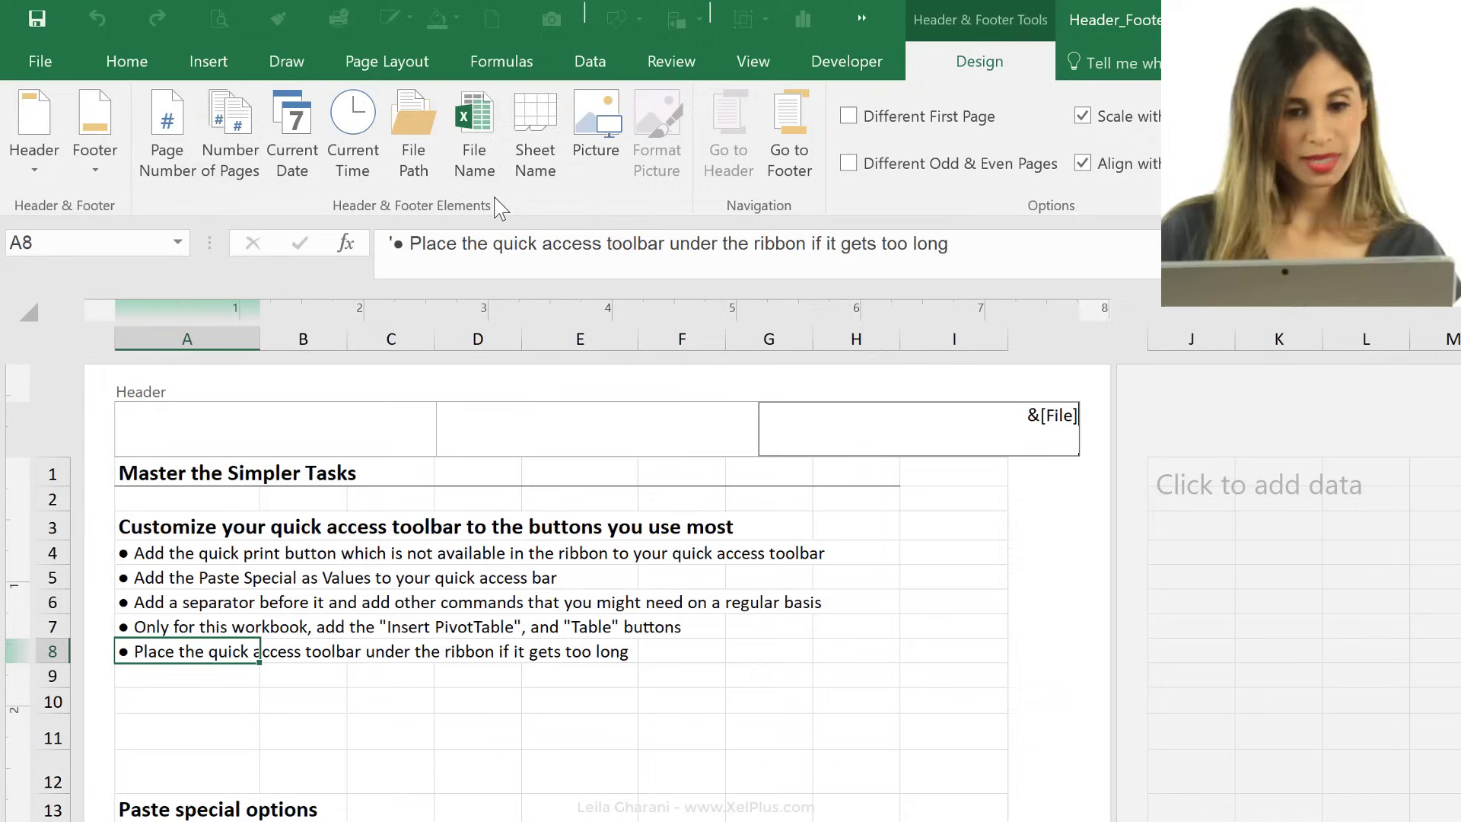
click(1048, 594)
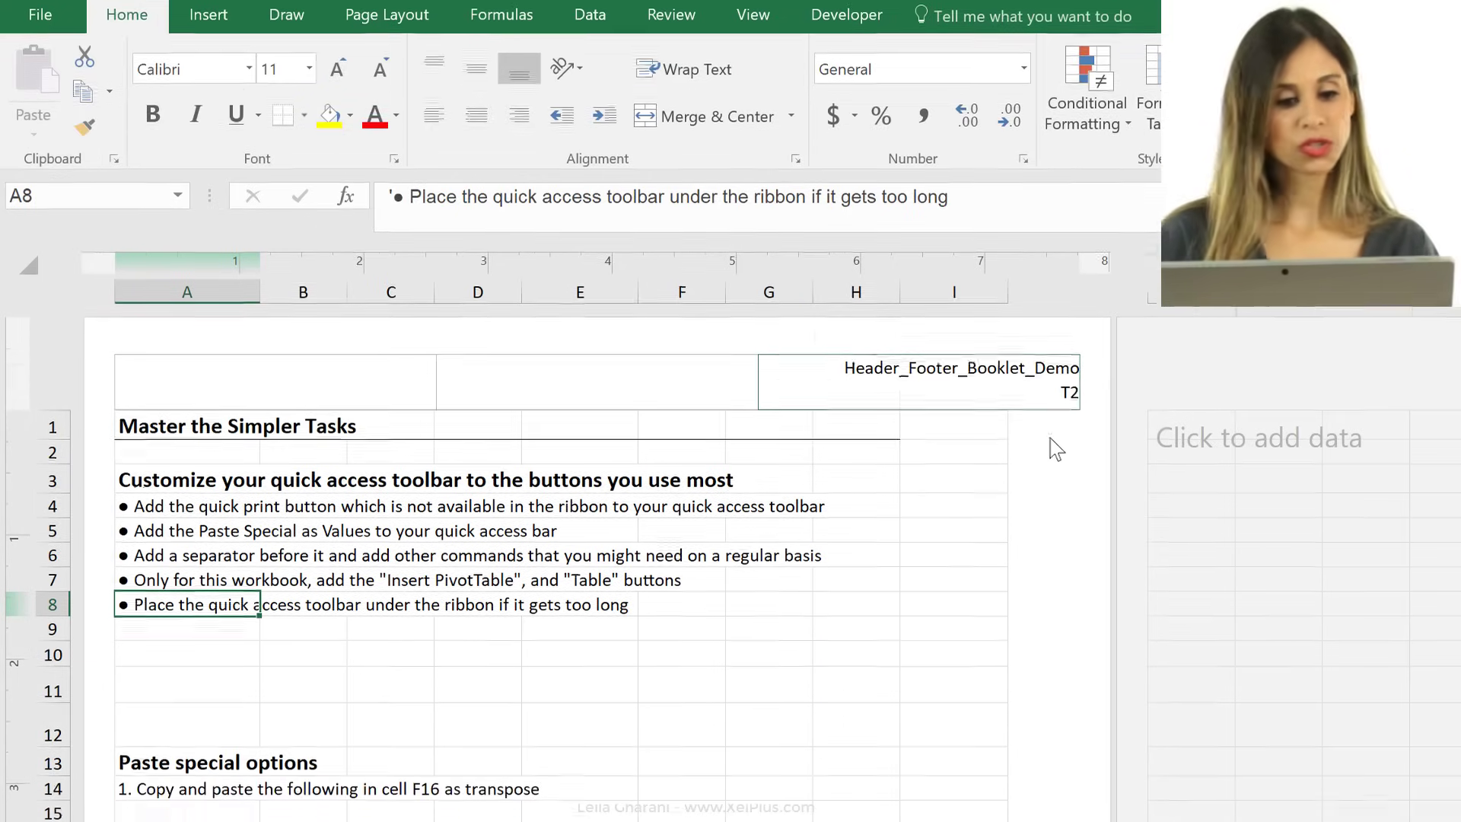
scroll(down, 3)
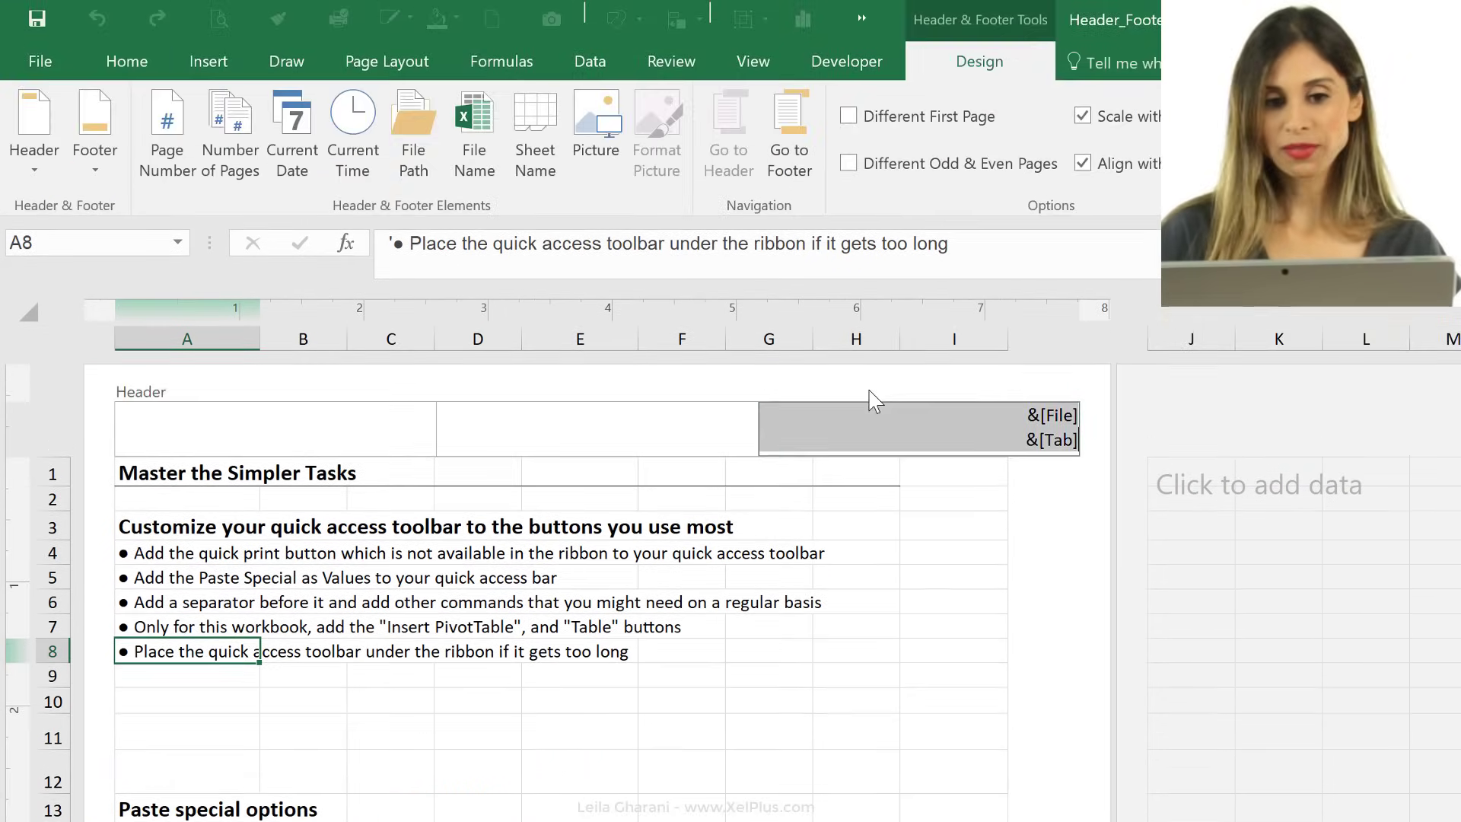
mouse_move(352, 130)
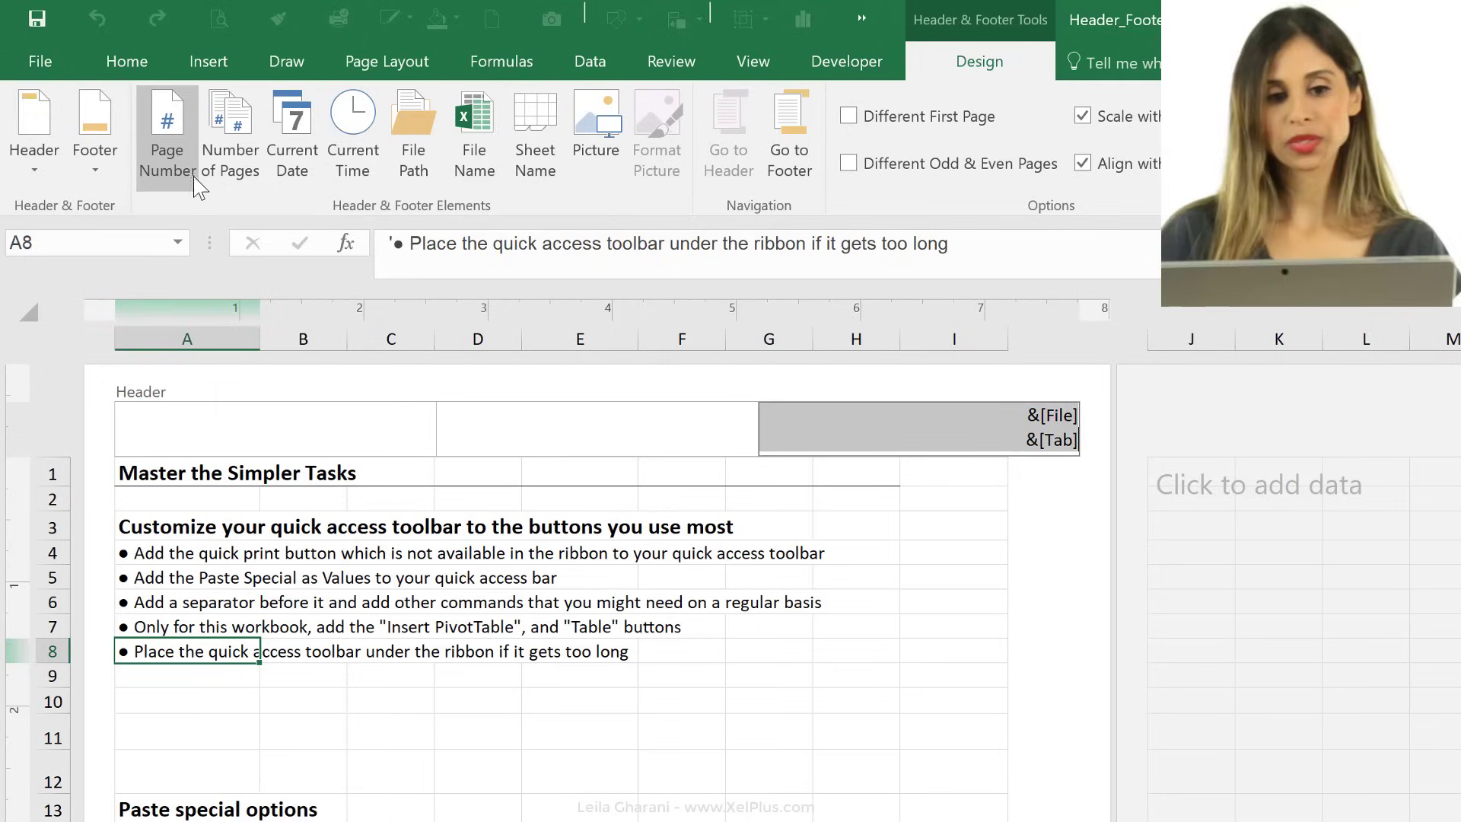
mouse_move(715, 299)
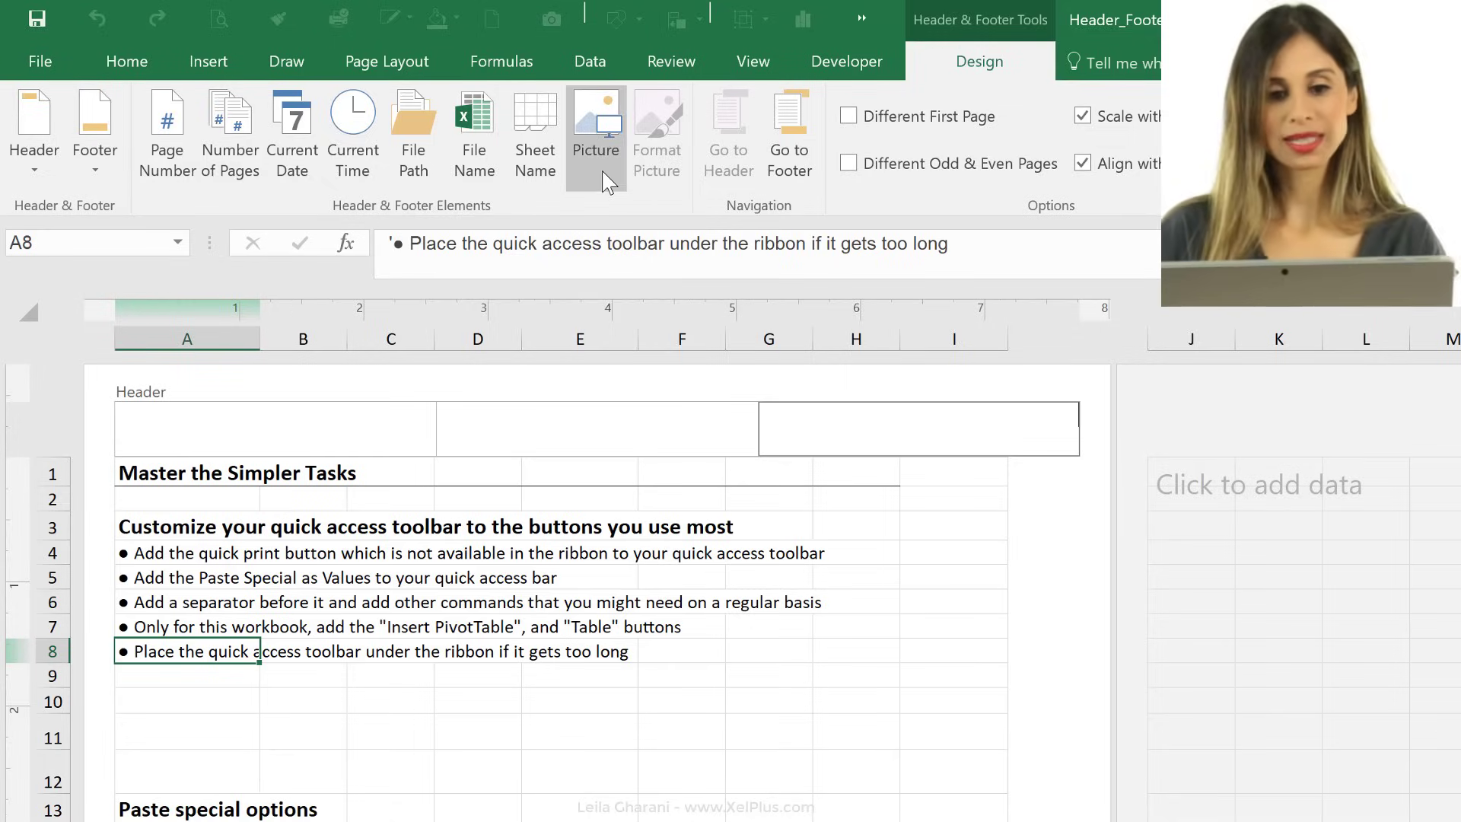
Step: Insert the XelPlus logo file into T2's right header section, showing &[Picture]
click(595, 130)
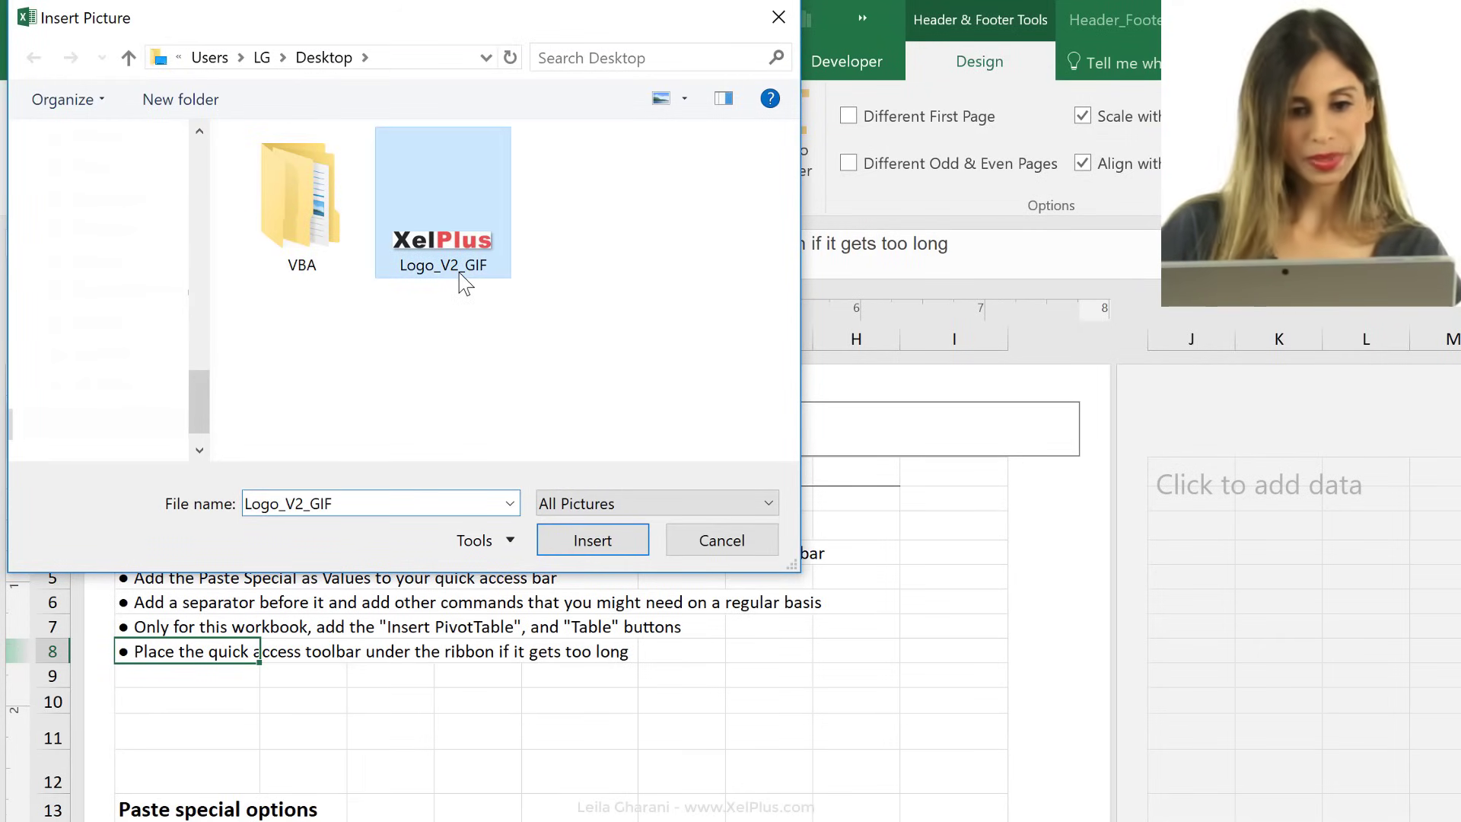
click(592, 540)
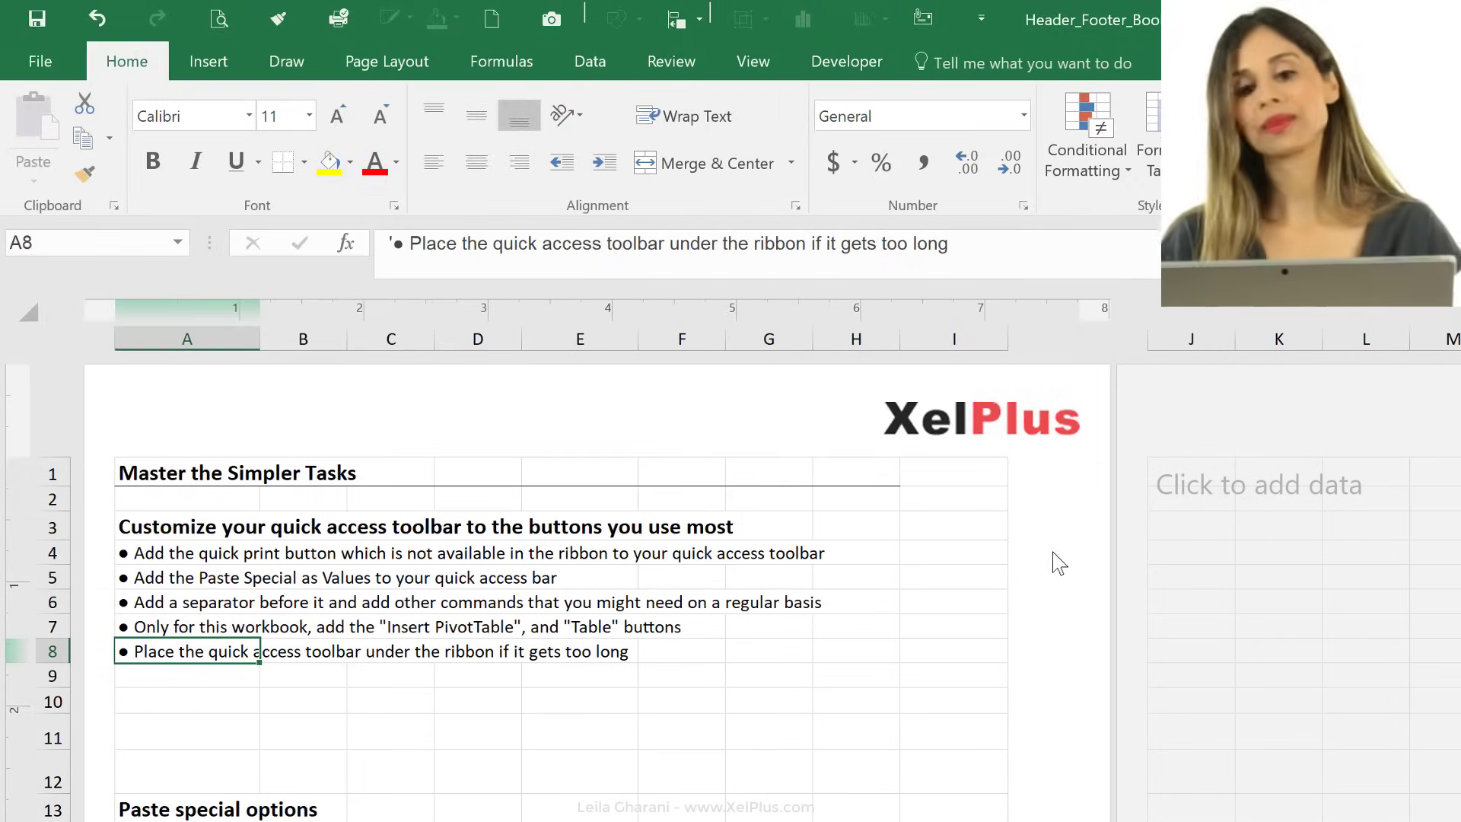
mouse_move(1022, 503)
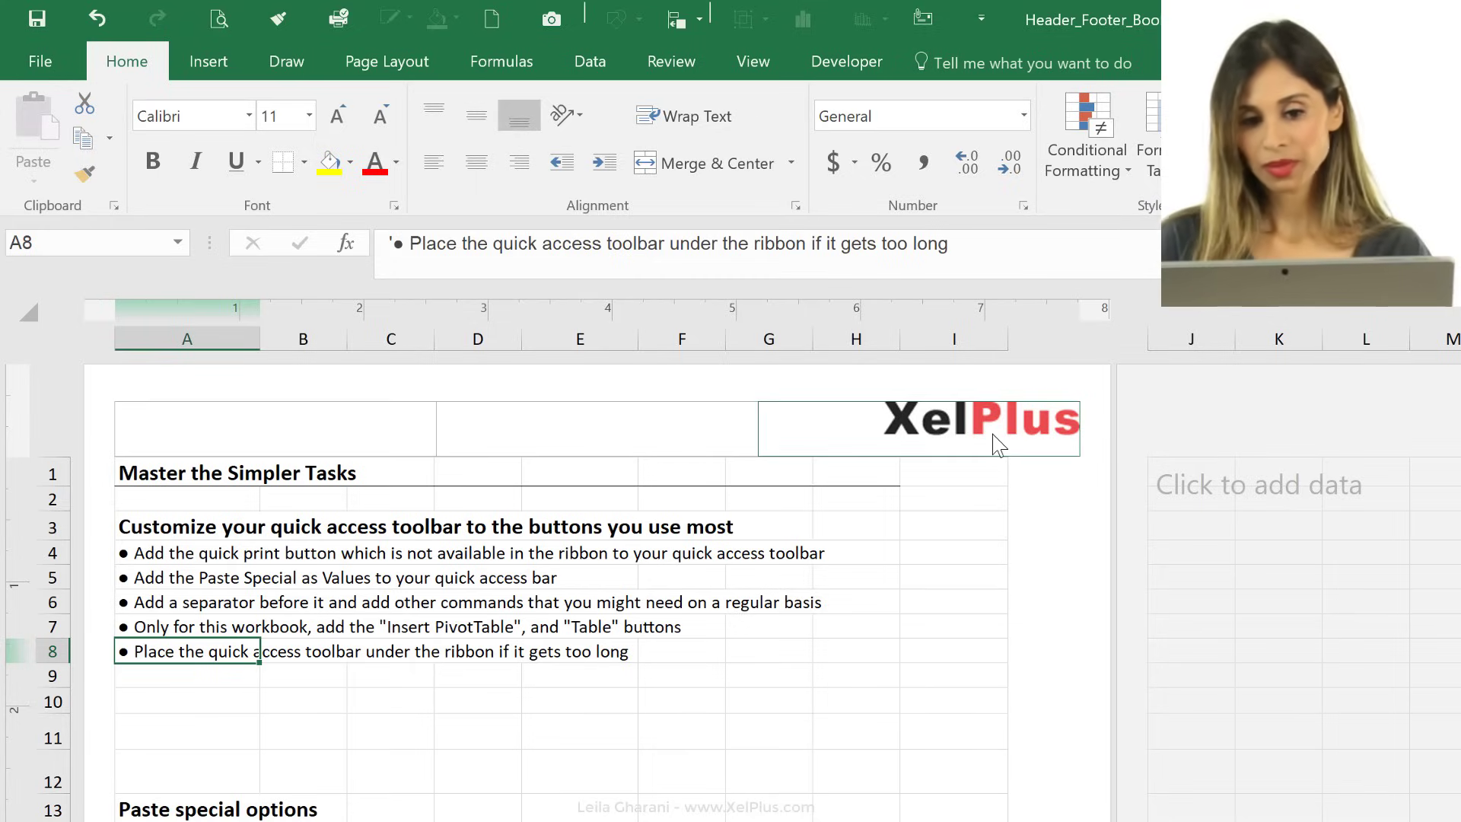
mouse_move(983, 428)
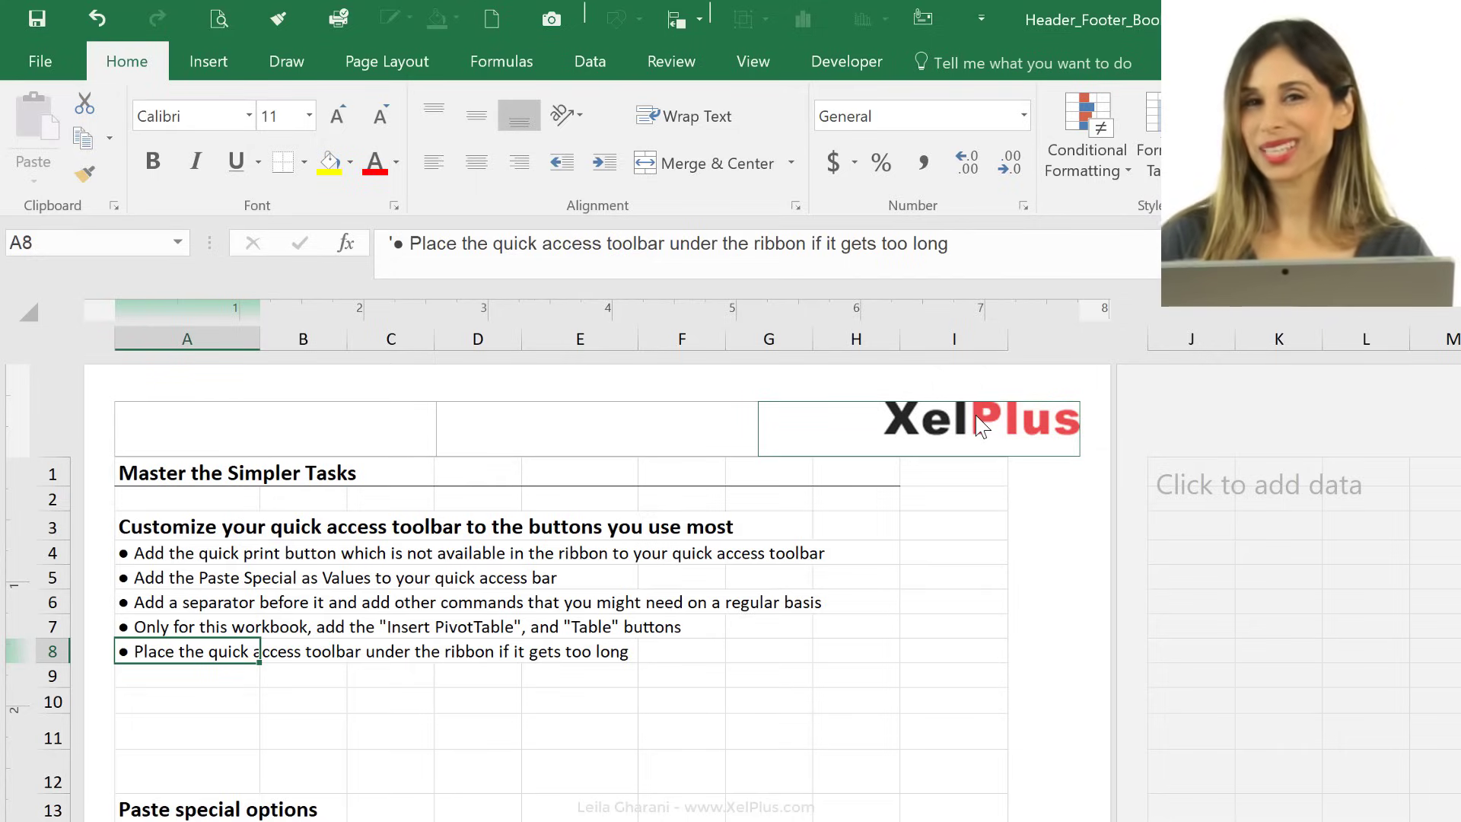
click(979, 426)
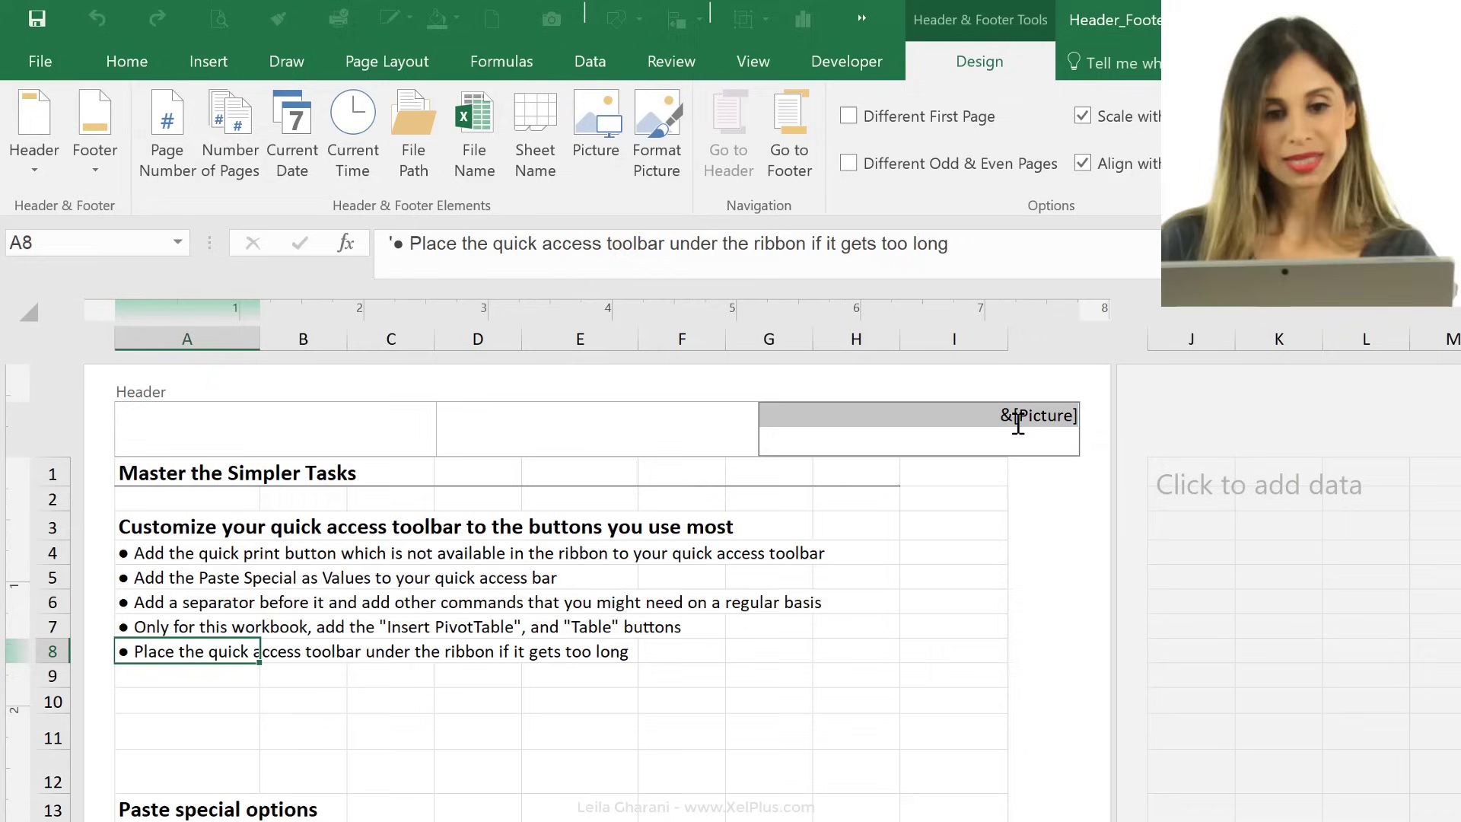
mouse_move(656, 135)
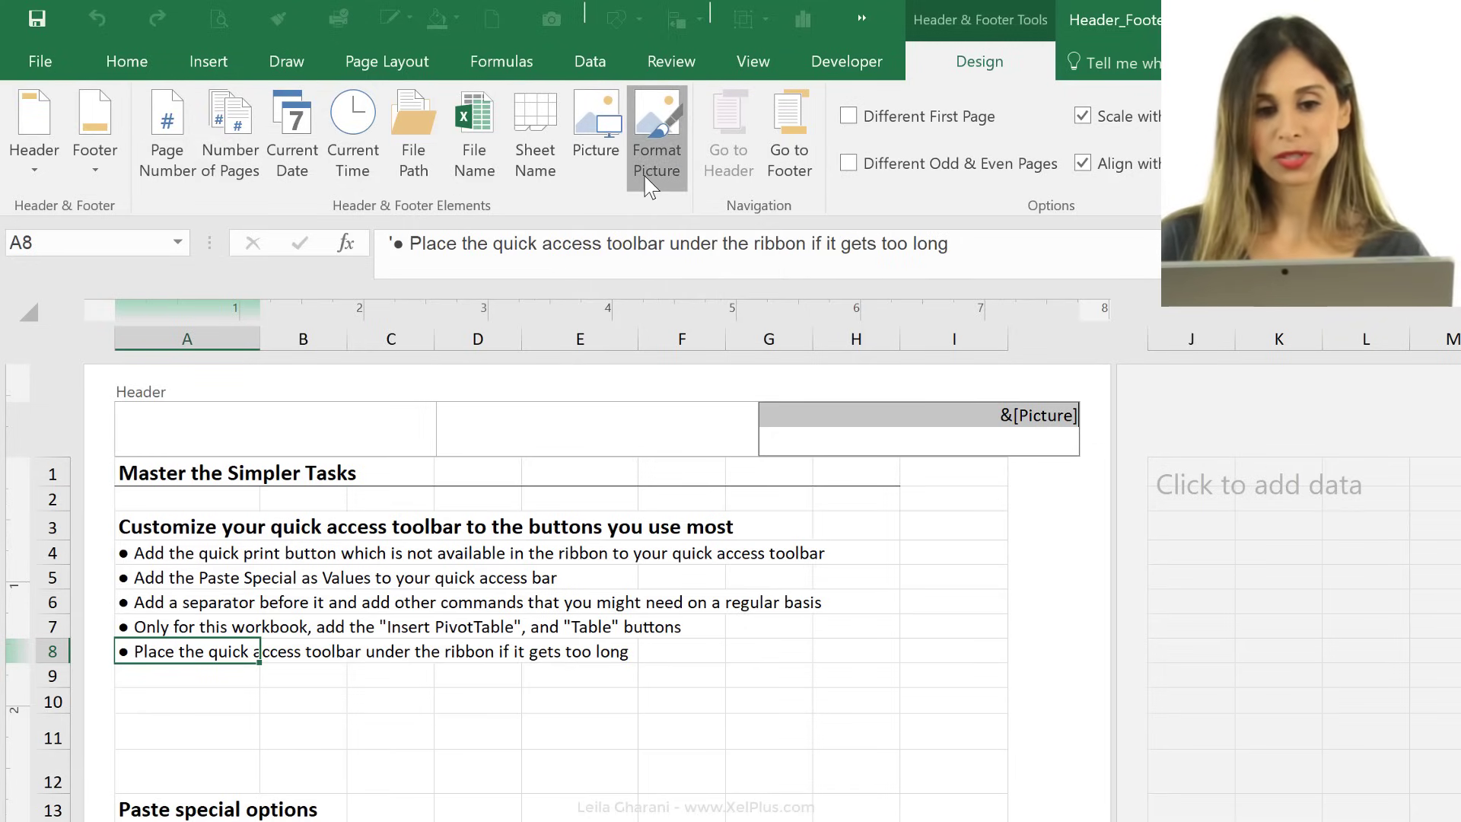
Step: Scale the header logo's height to 70% with aspect ratio locked
click(656, 130)
text(70)
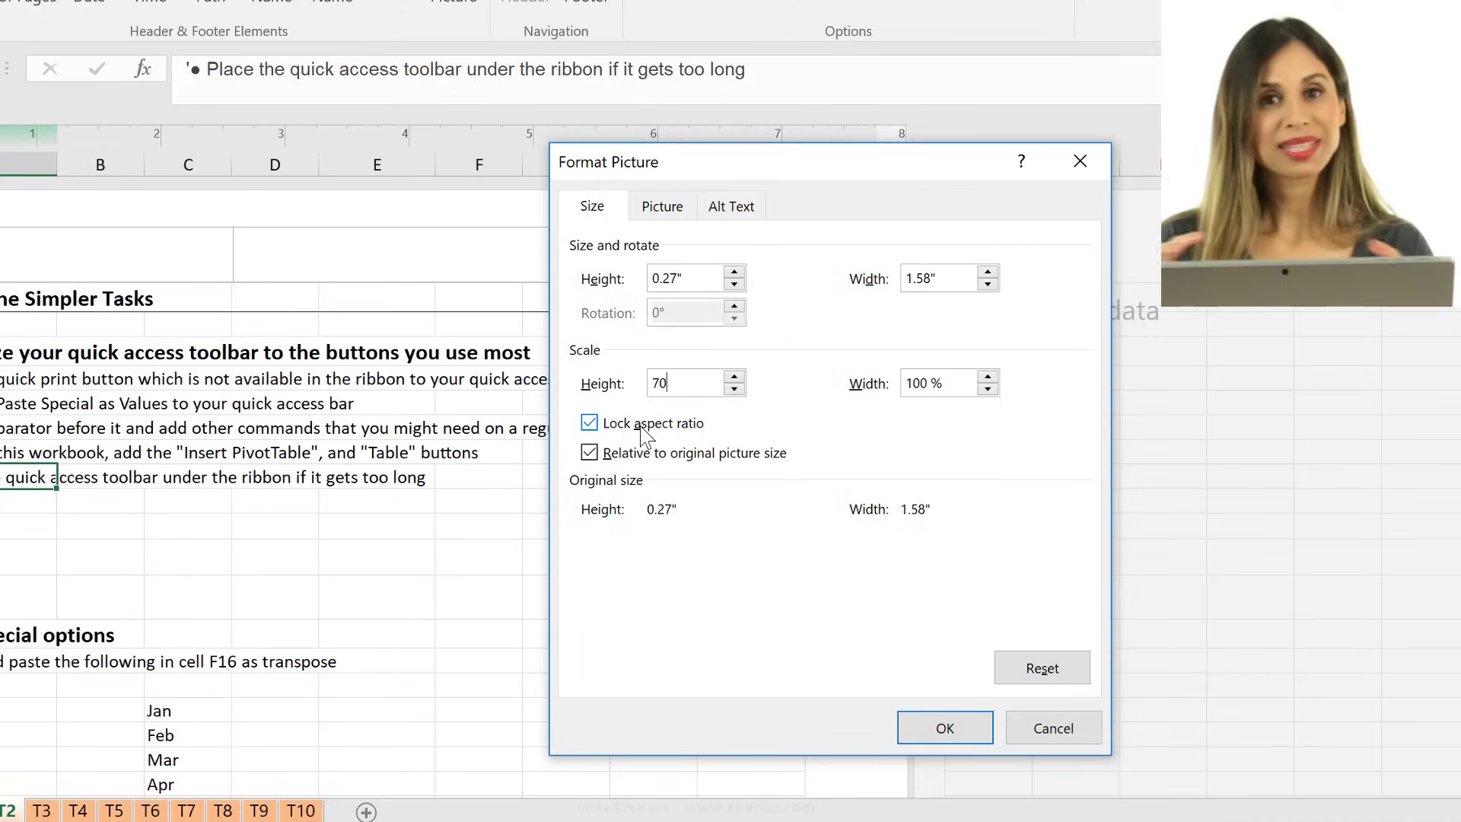
mouse_move(927, 690)
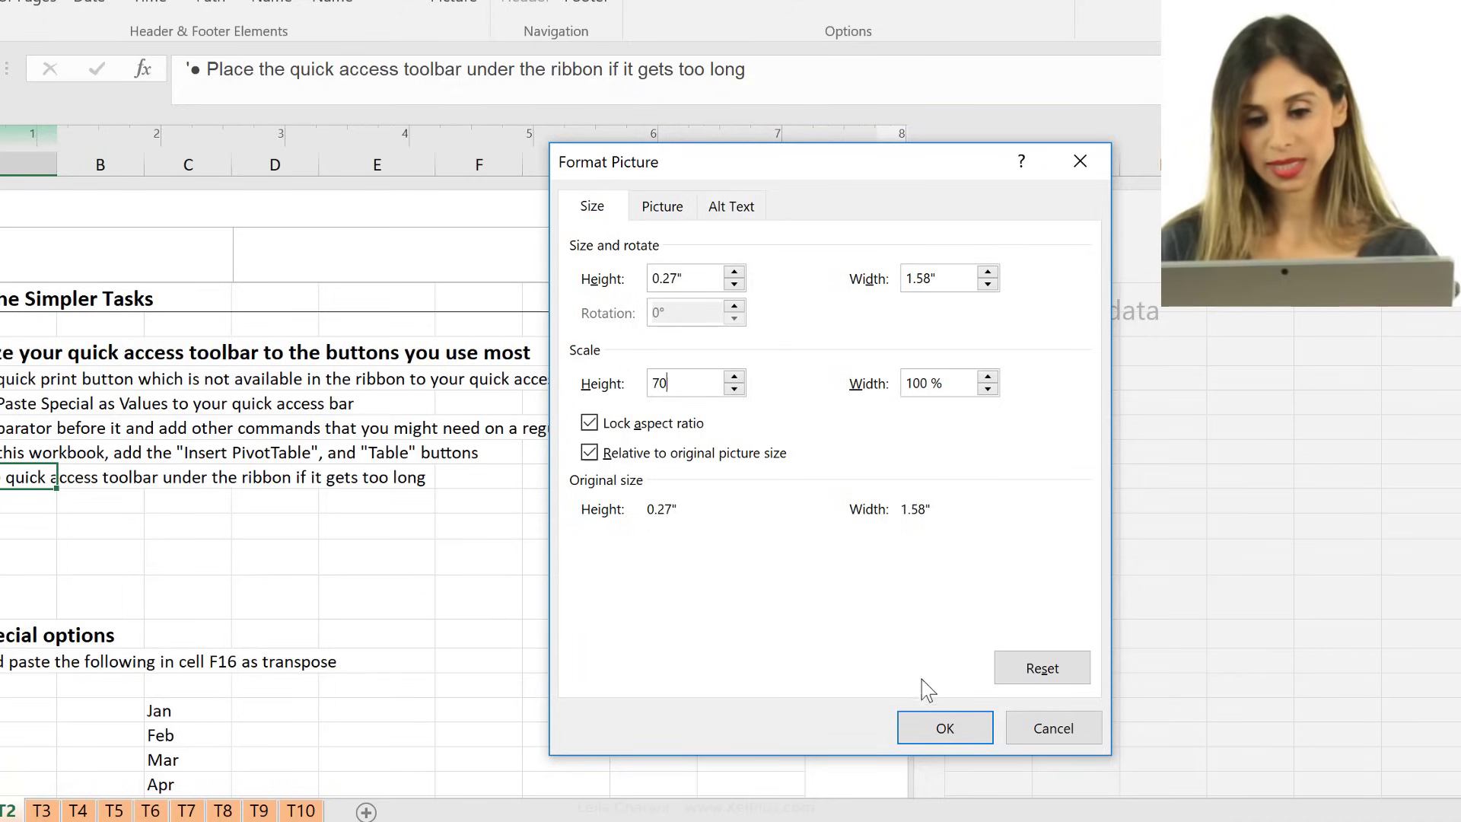
click(943, 727)
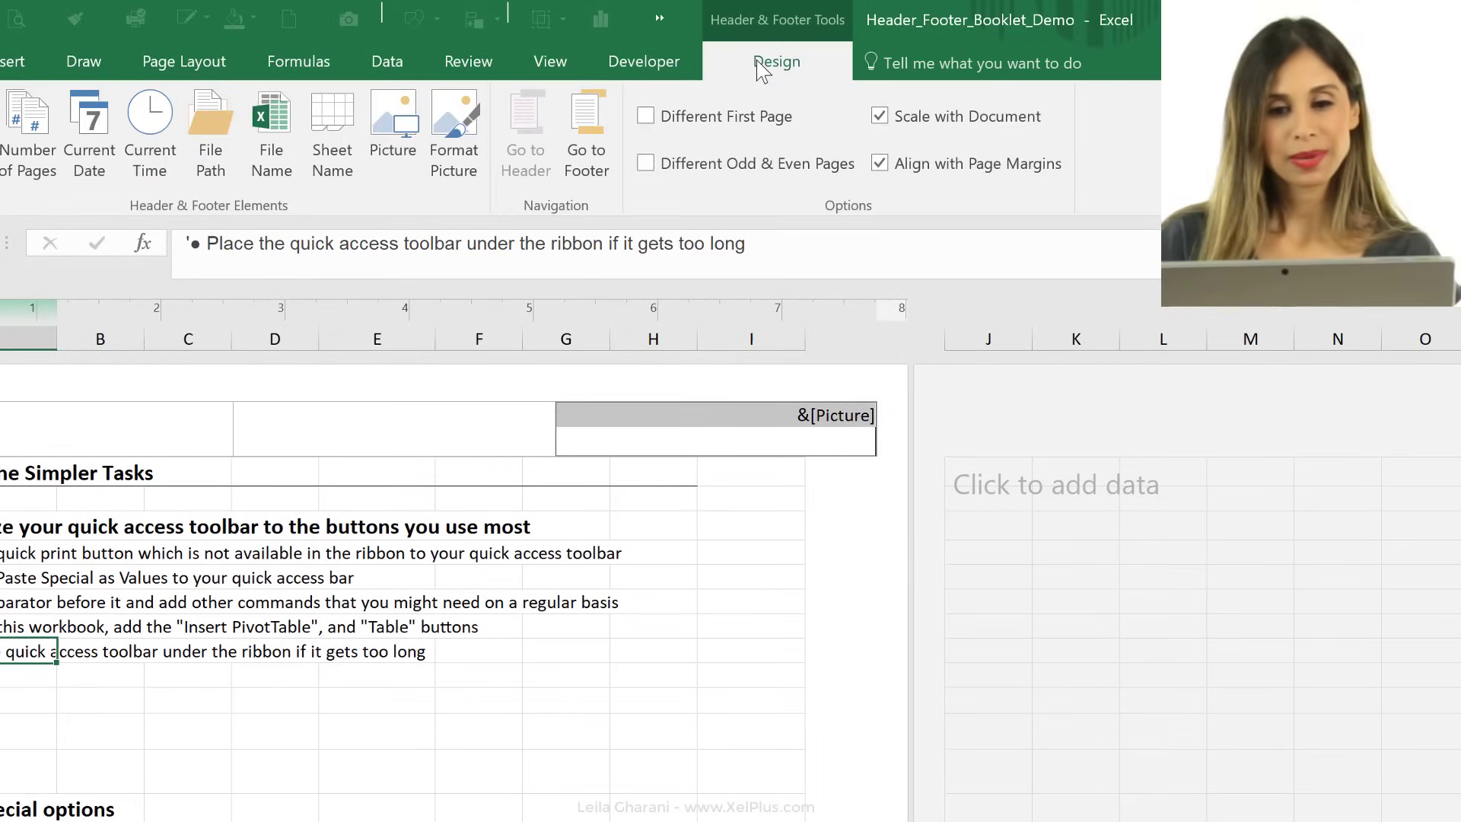
Step: Crop the header logo -0.2" from the top, then return to editing the header
click(453, 121)
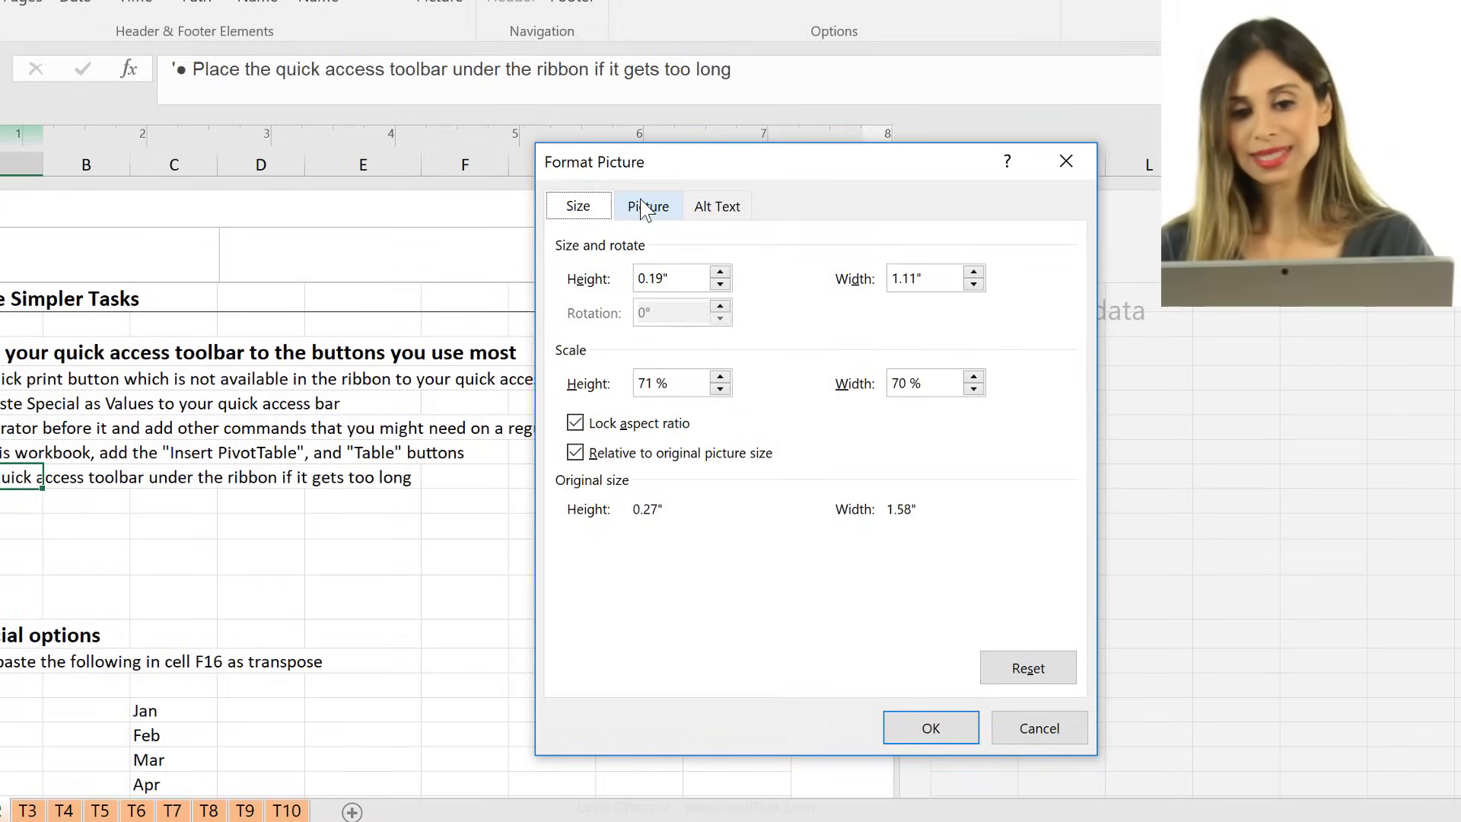
click(647, 206)
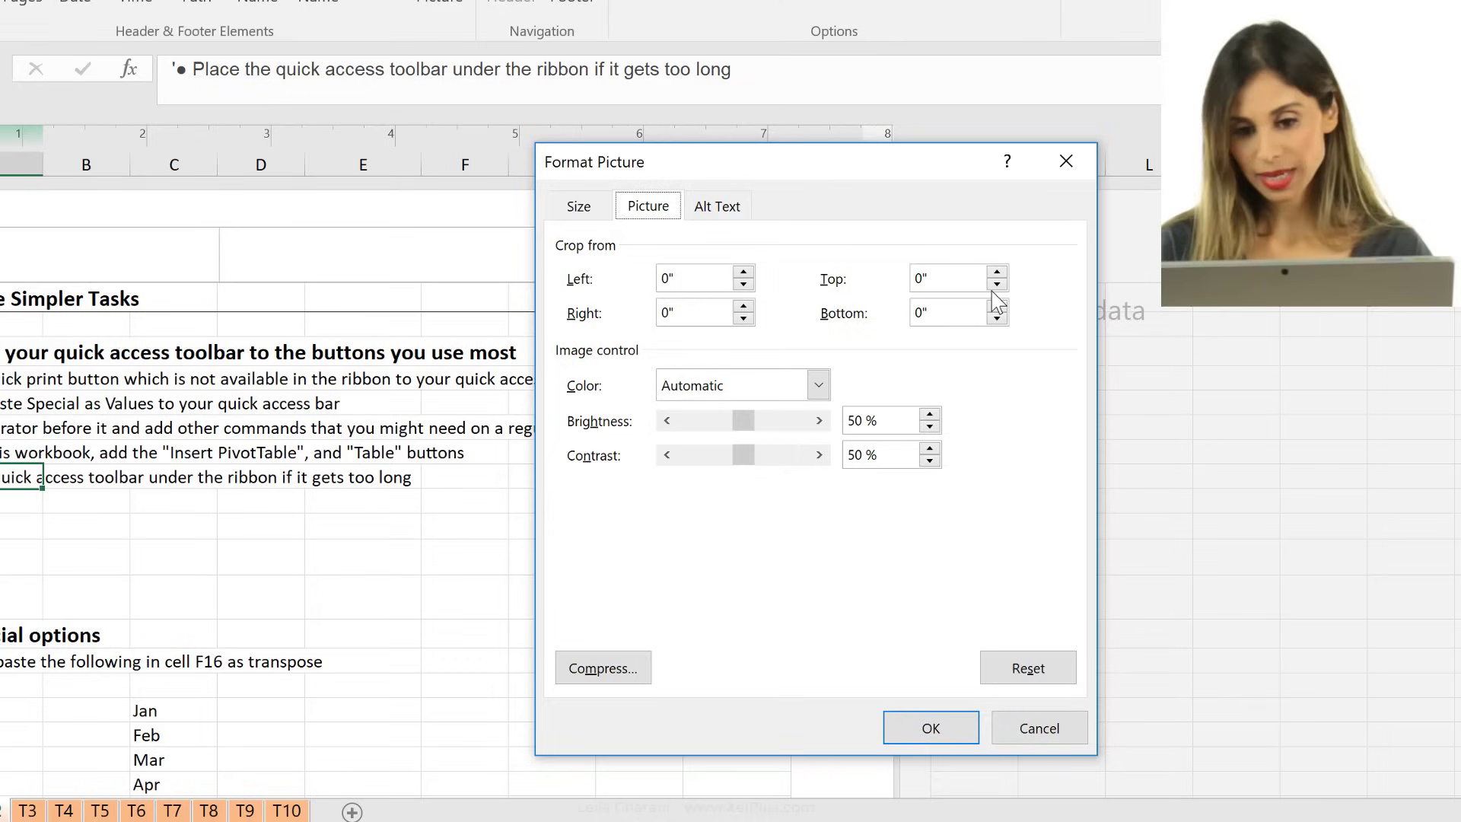
click(997, 282)
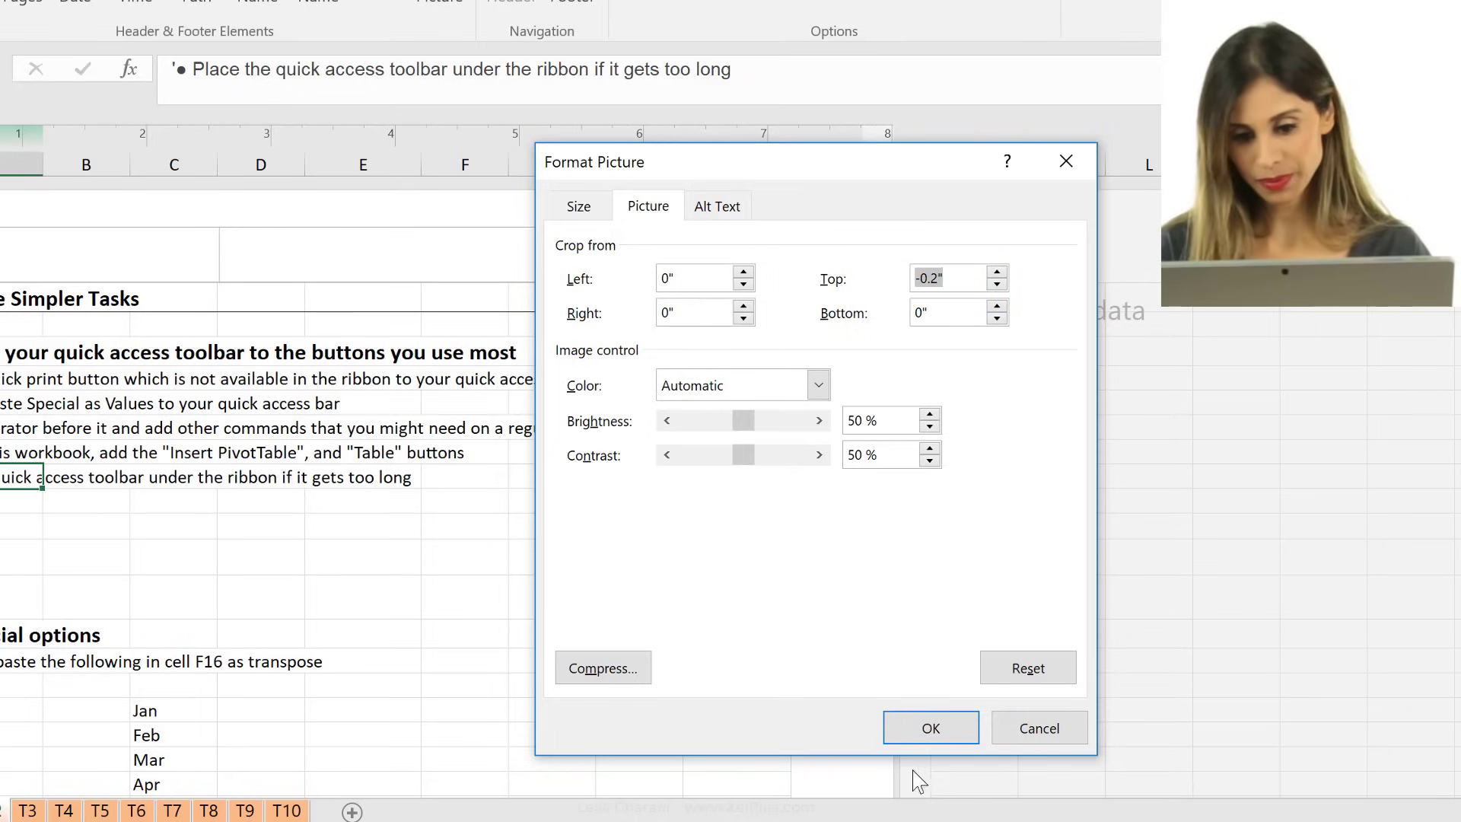
click(930, 727)
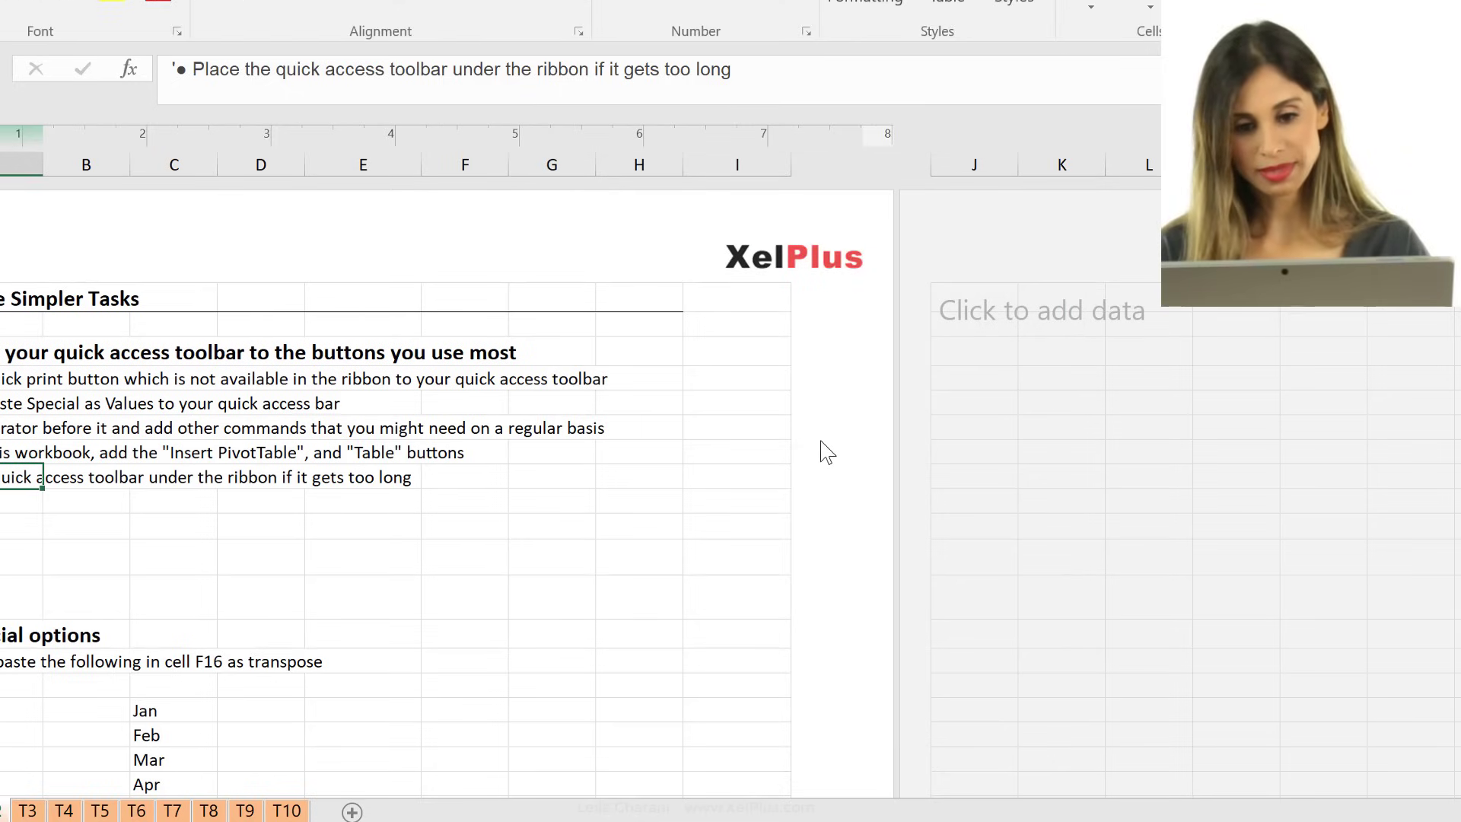
click(796, 279)
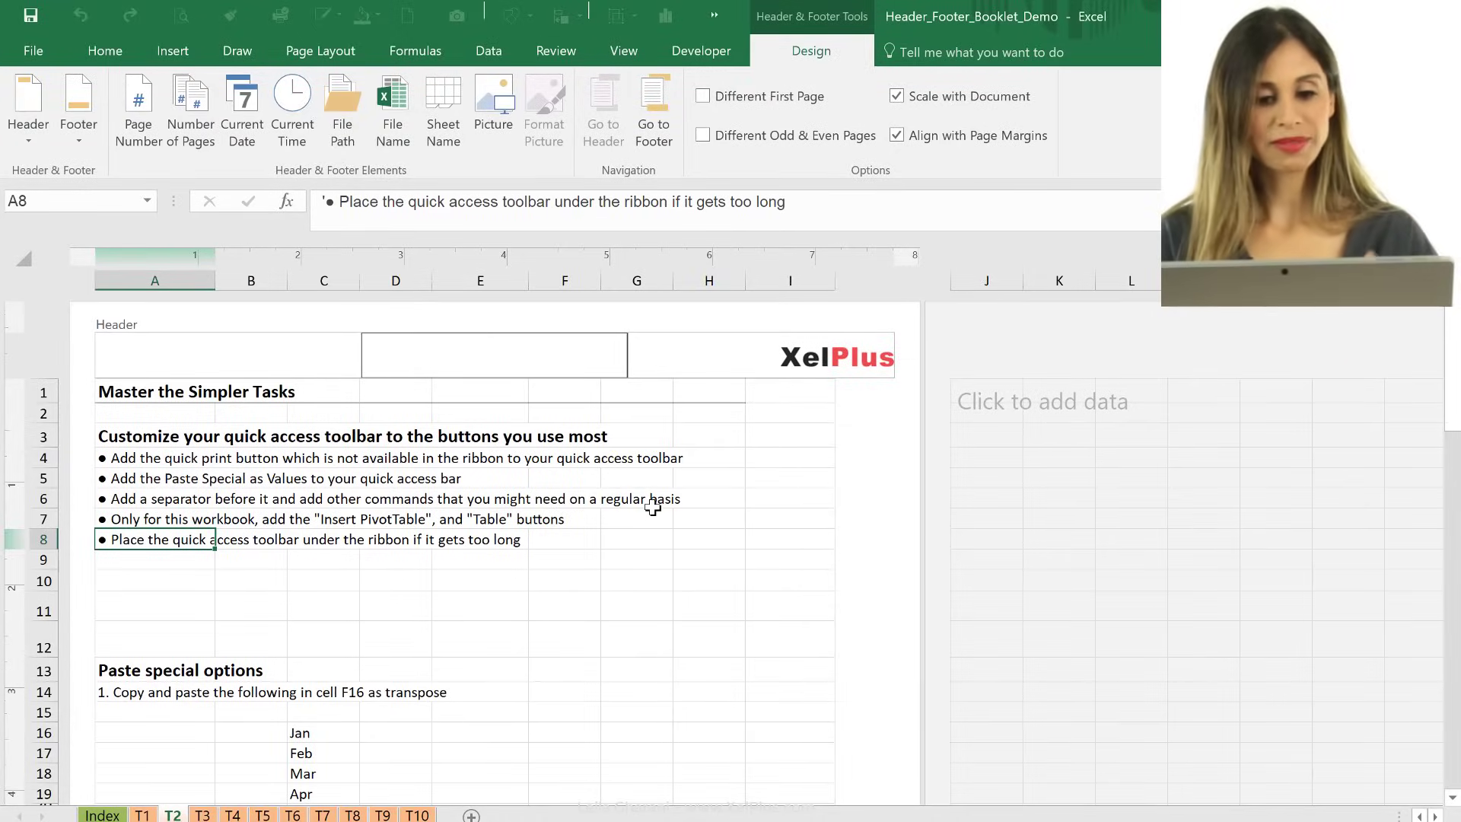
mouse_move(669, 160)
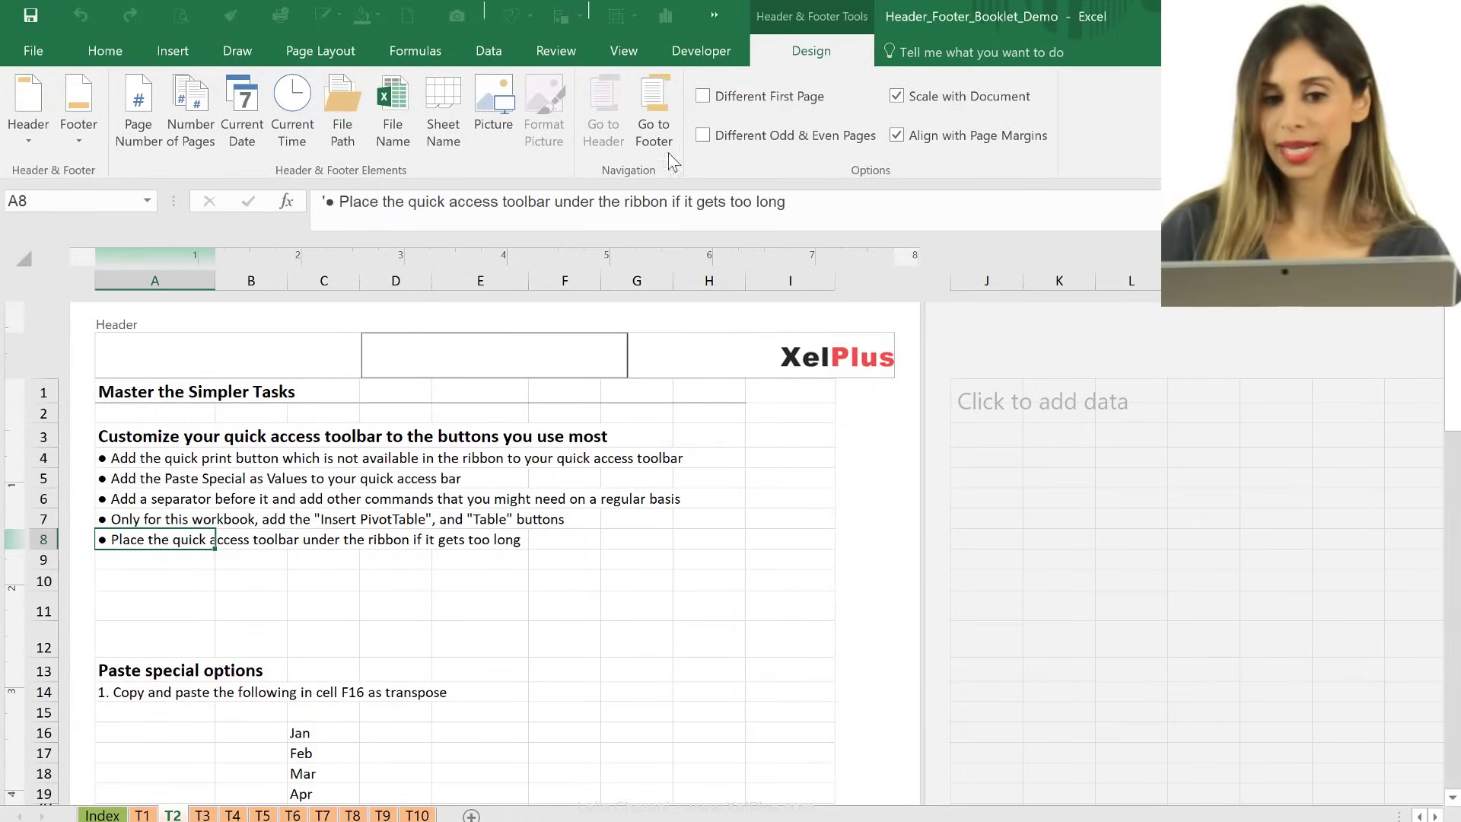
Step: Jump from the header to T2's footer using Go to Footer
click(653, 109)
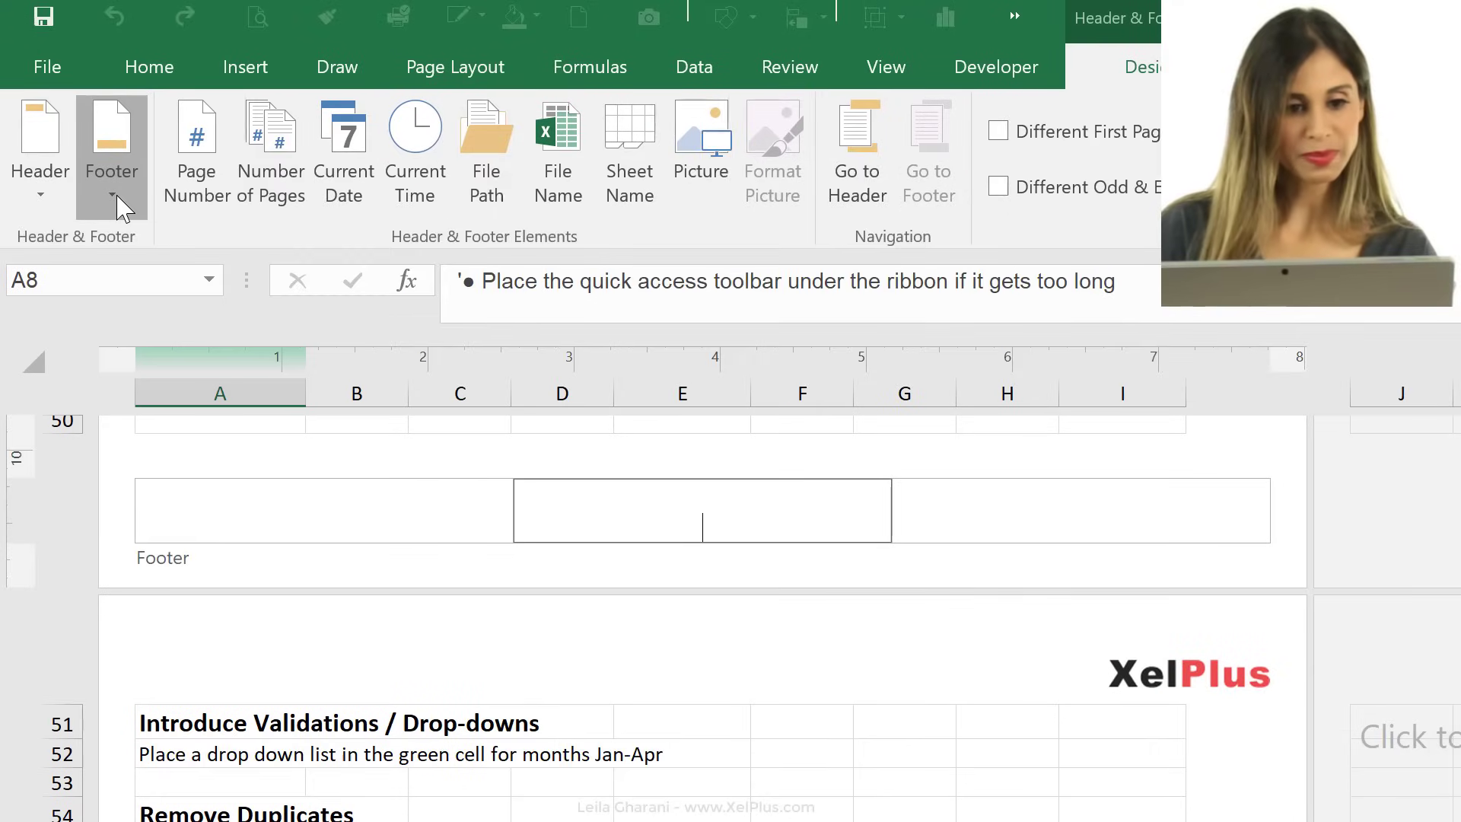
Step: Apply the preset footer 'Confidential, 6/20/2018, Page 1'
click(111, 191)
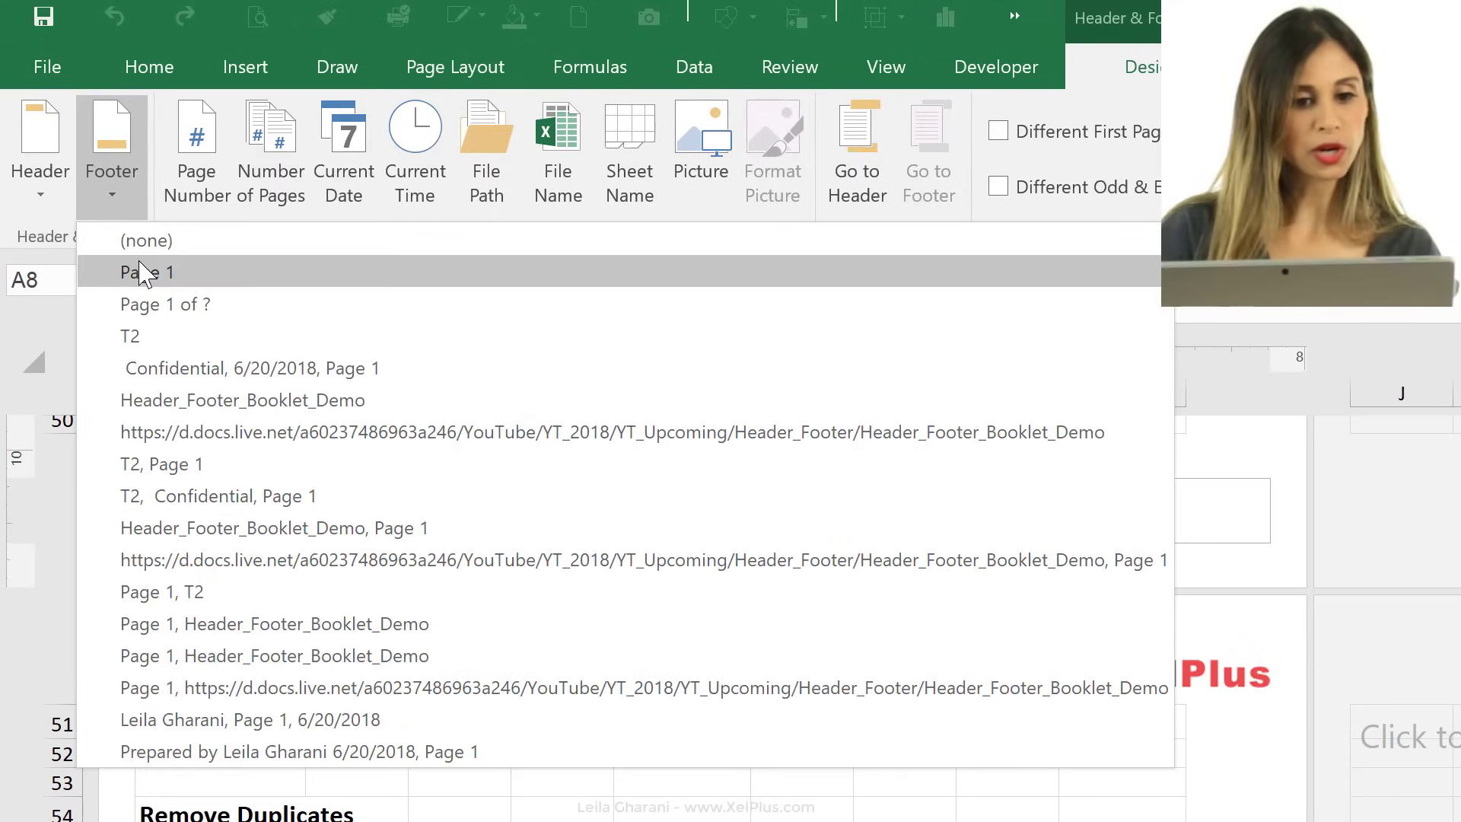
mouse_move(252, 367)
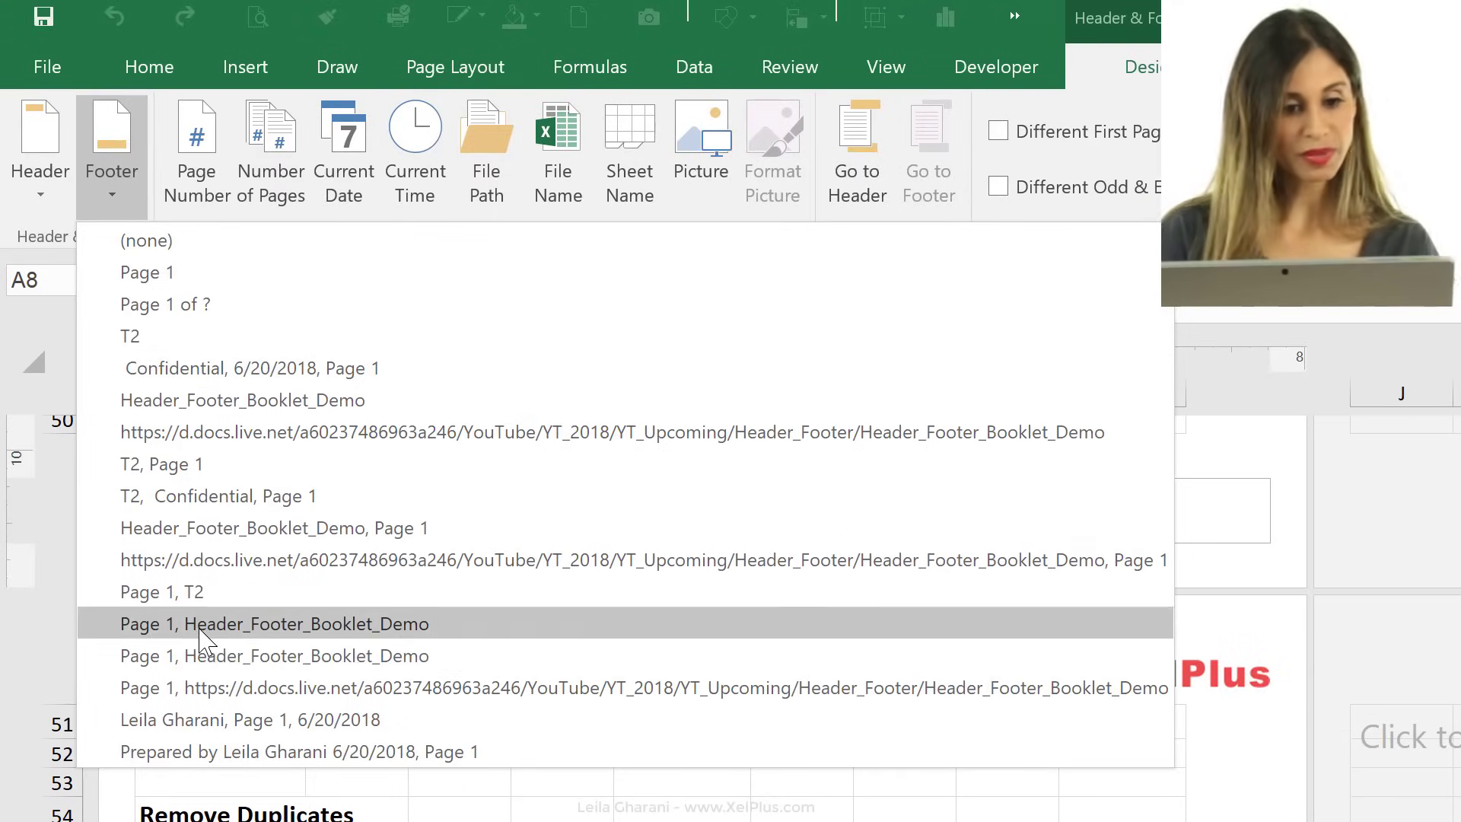
mouse_move(214, 464)
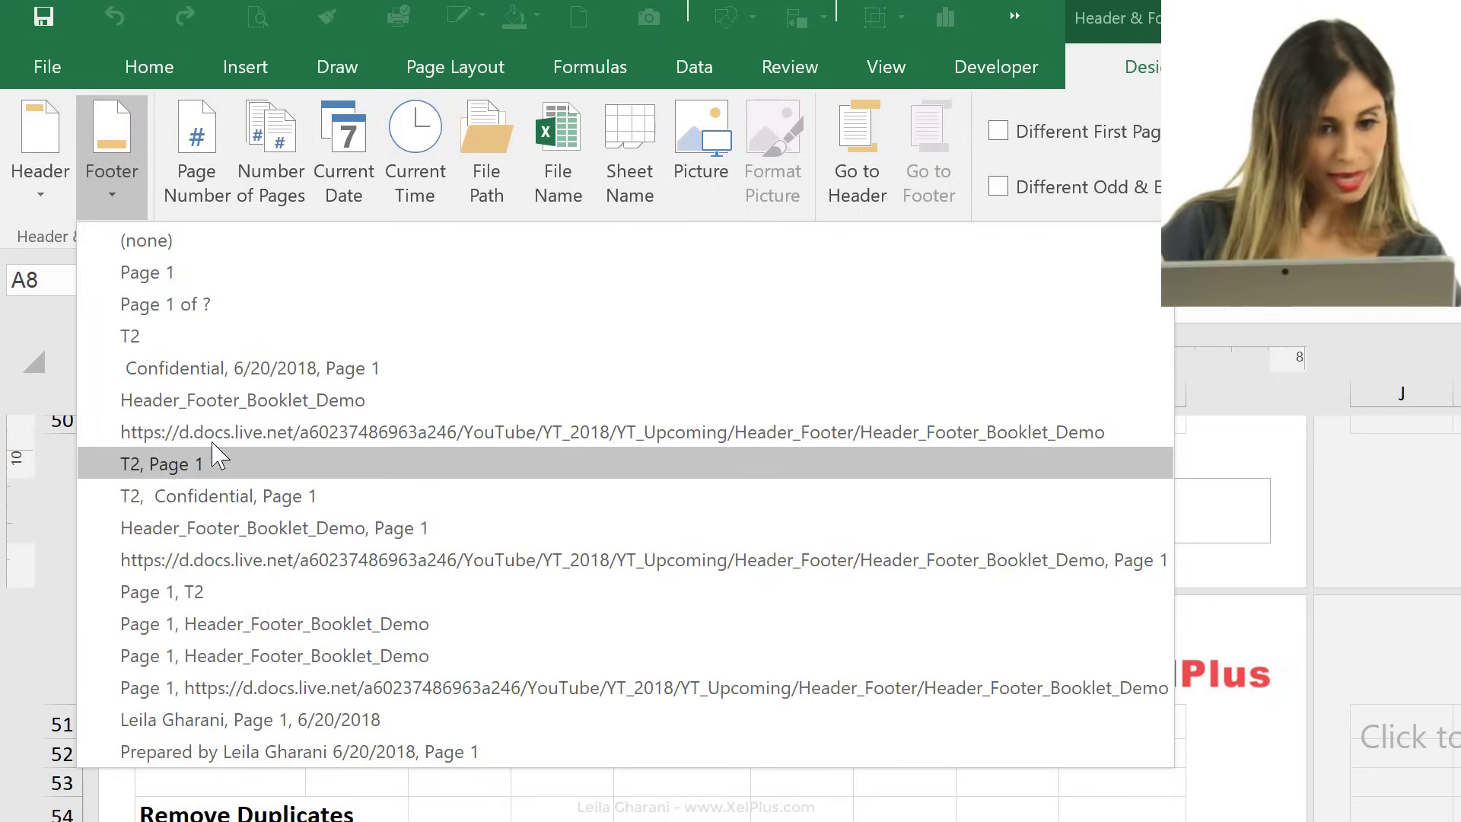
mouse_move(205, 387)
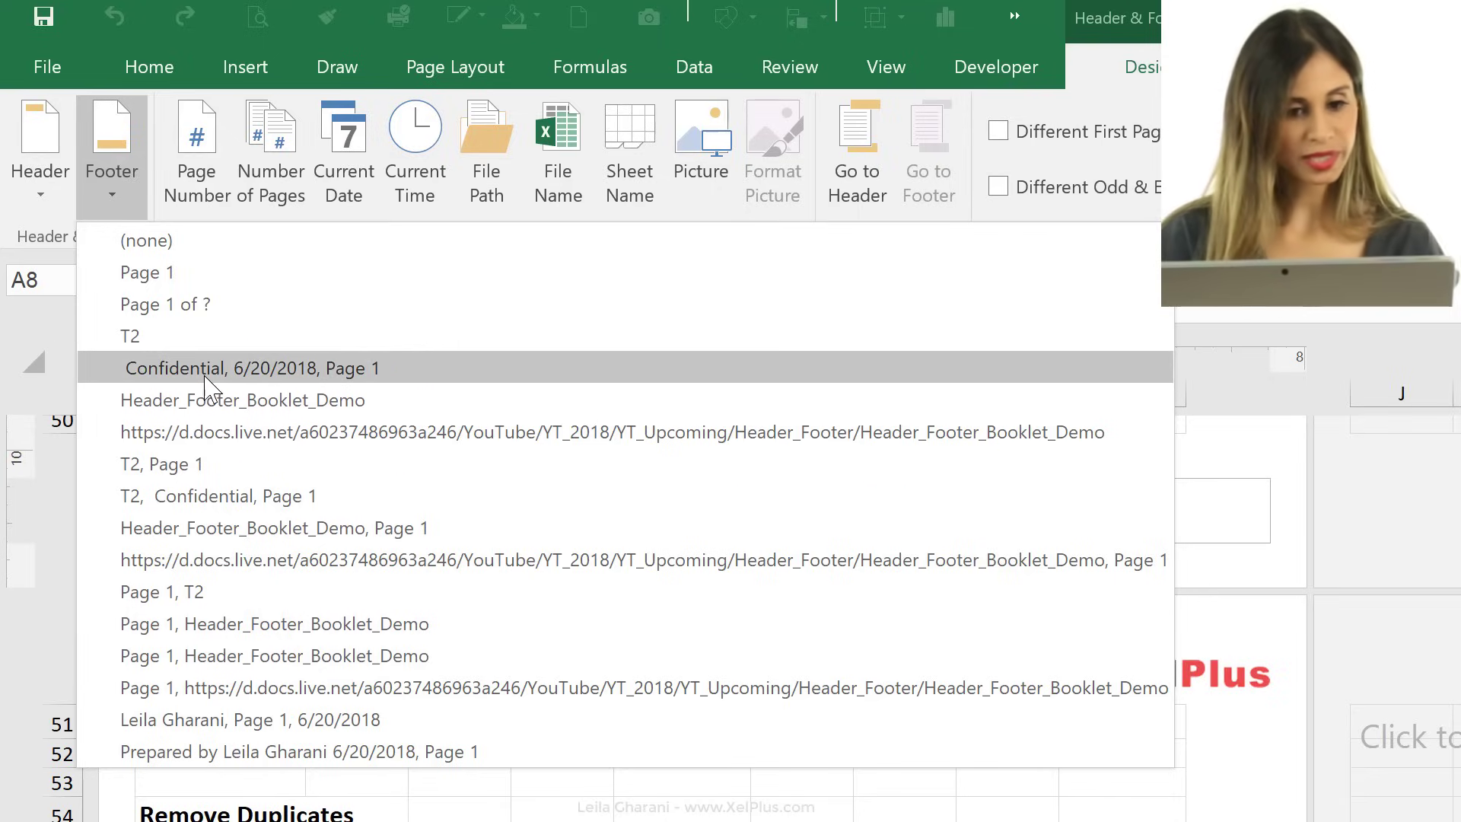
click(252, 367)
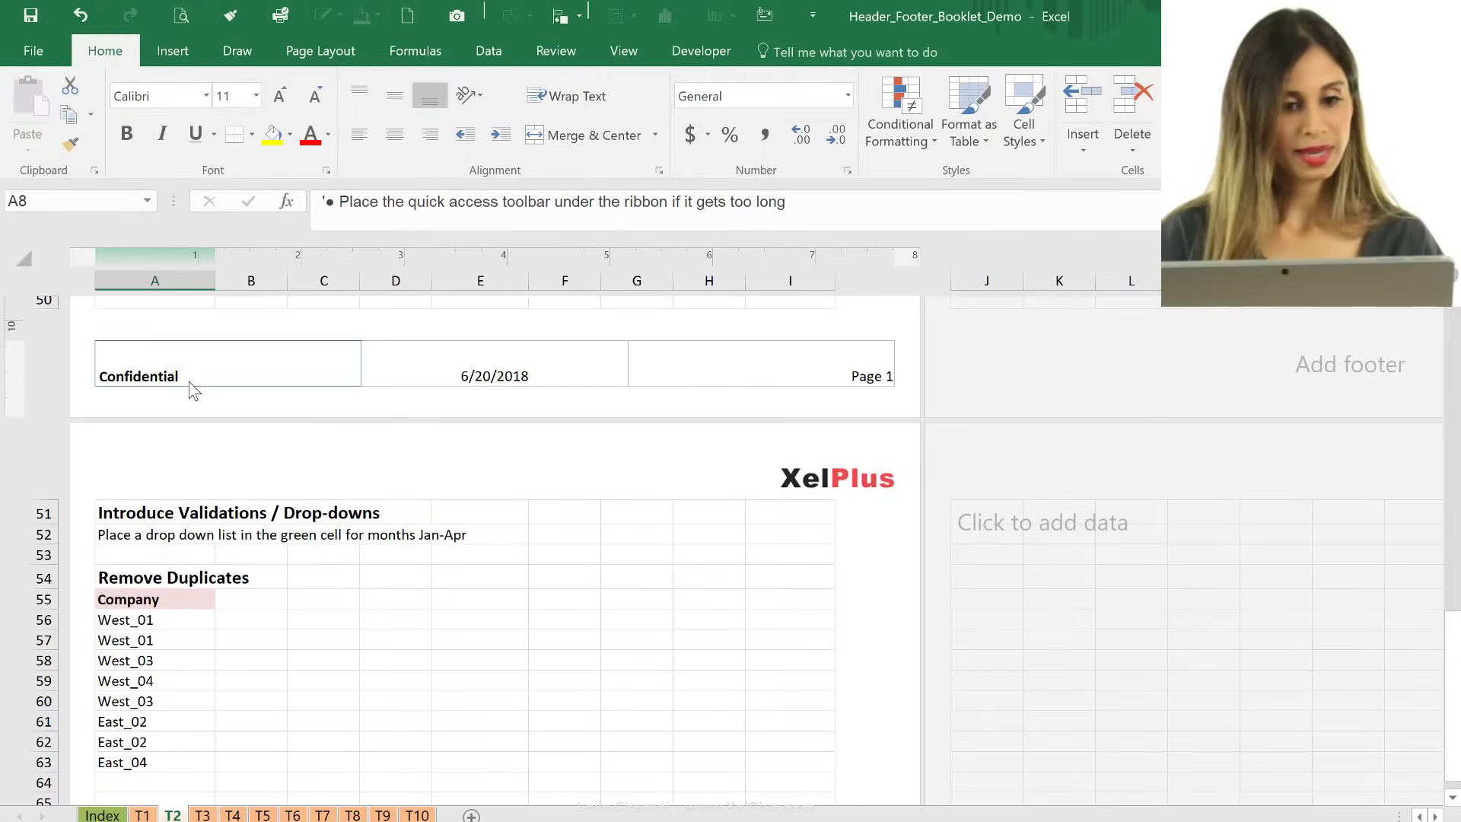
Step: Set the footer to 'Training material', the sheet name, and 'Page &[Page] / &[Pages]'
click(494, 375)
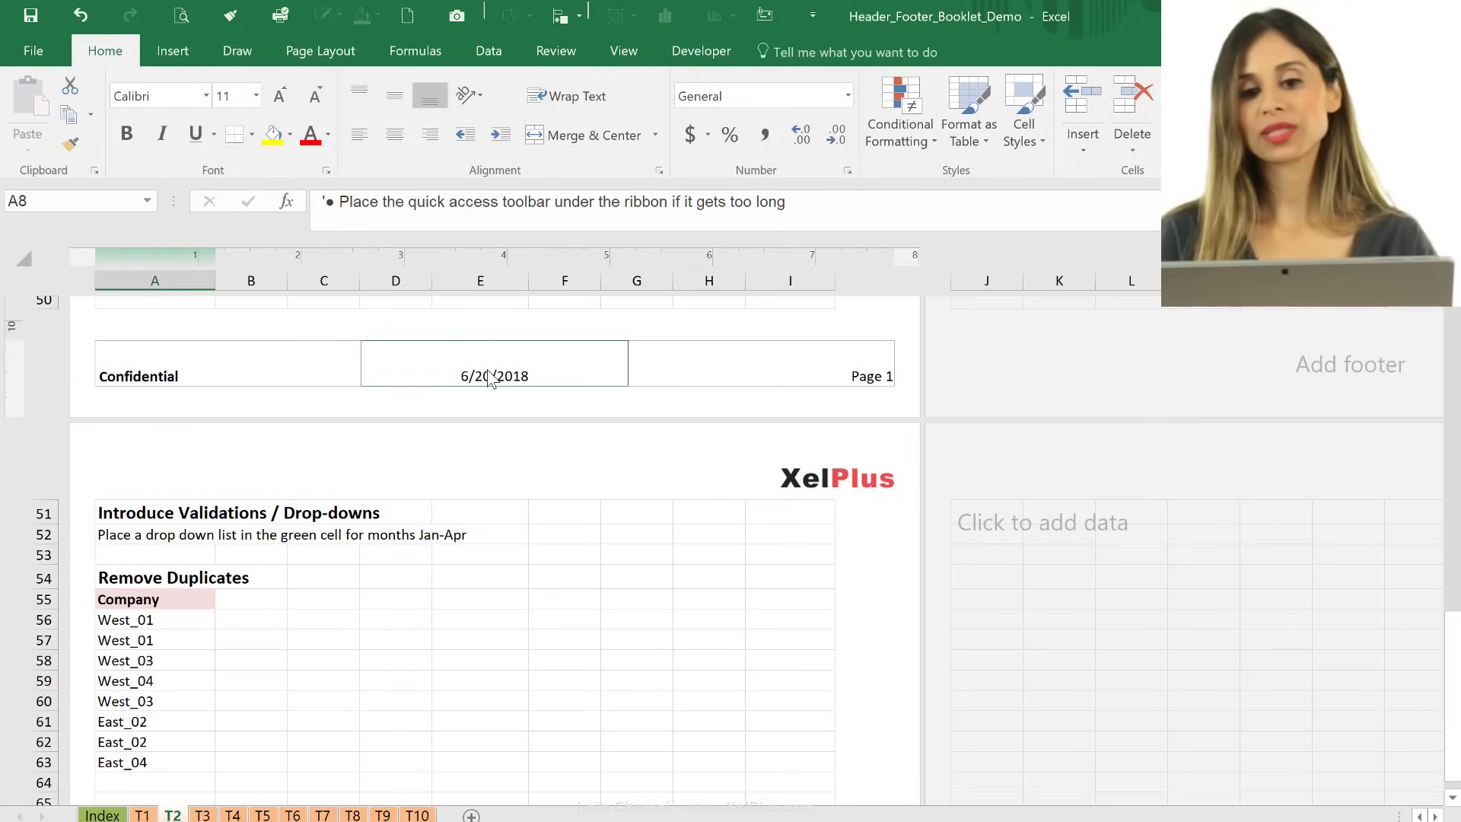
click(223, 375)
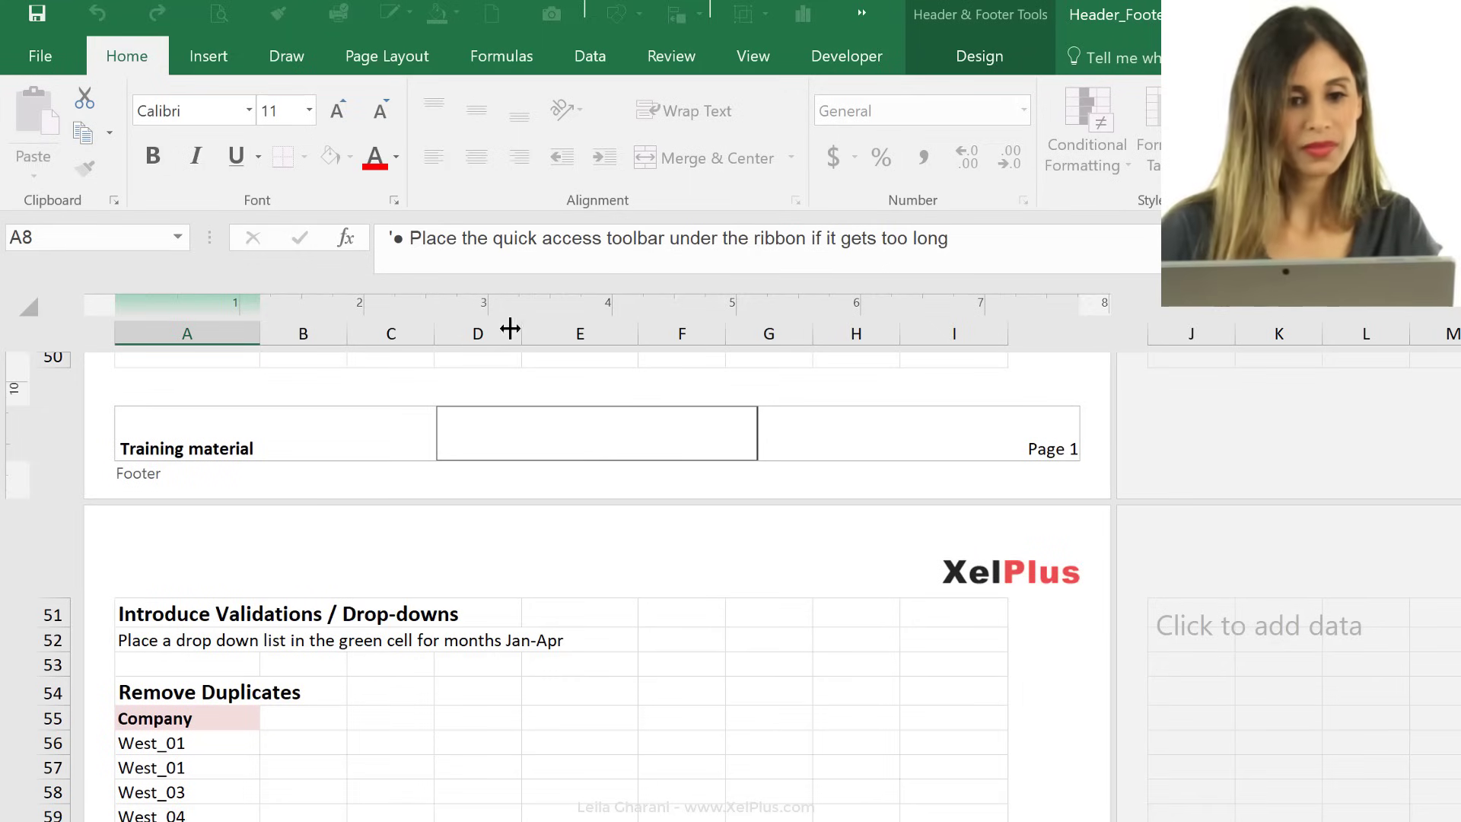
click(980, 55)
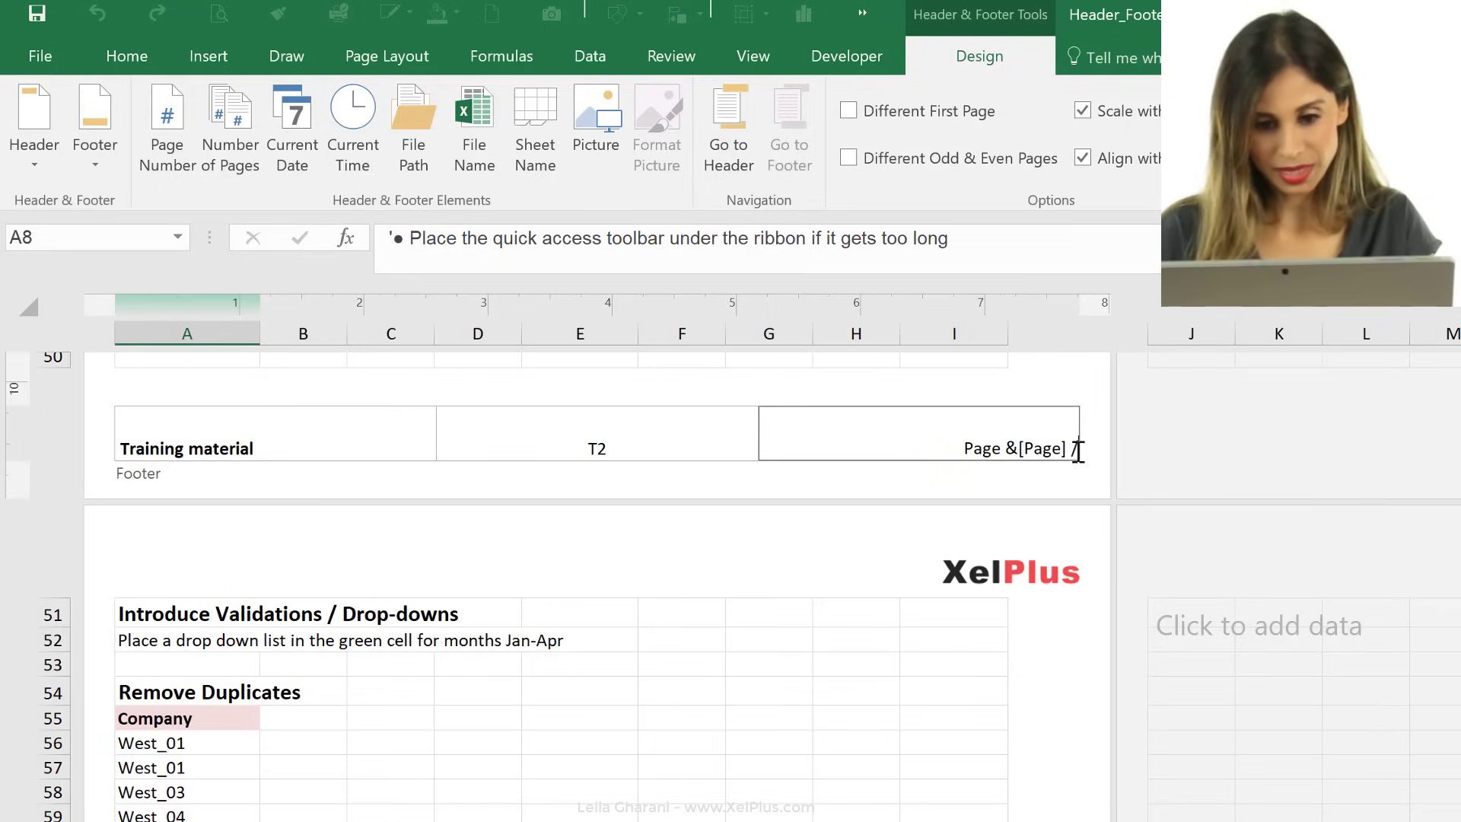
click(229, 127)
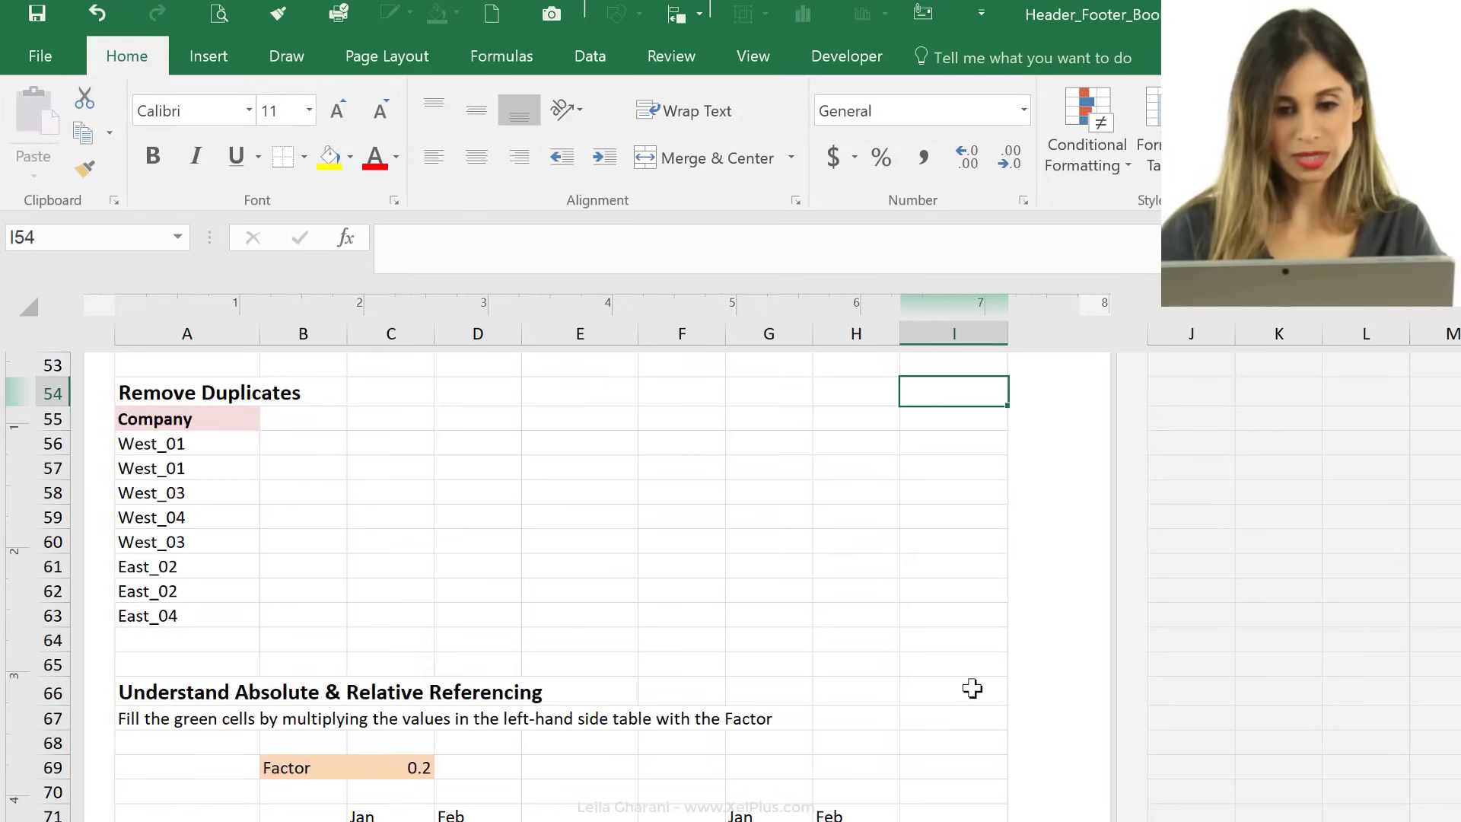
scroll(down, 3)
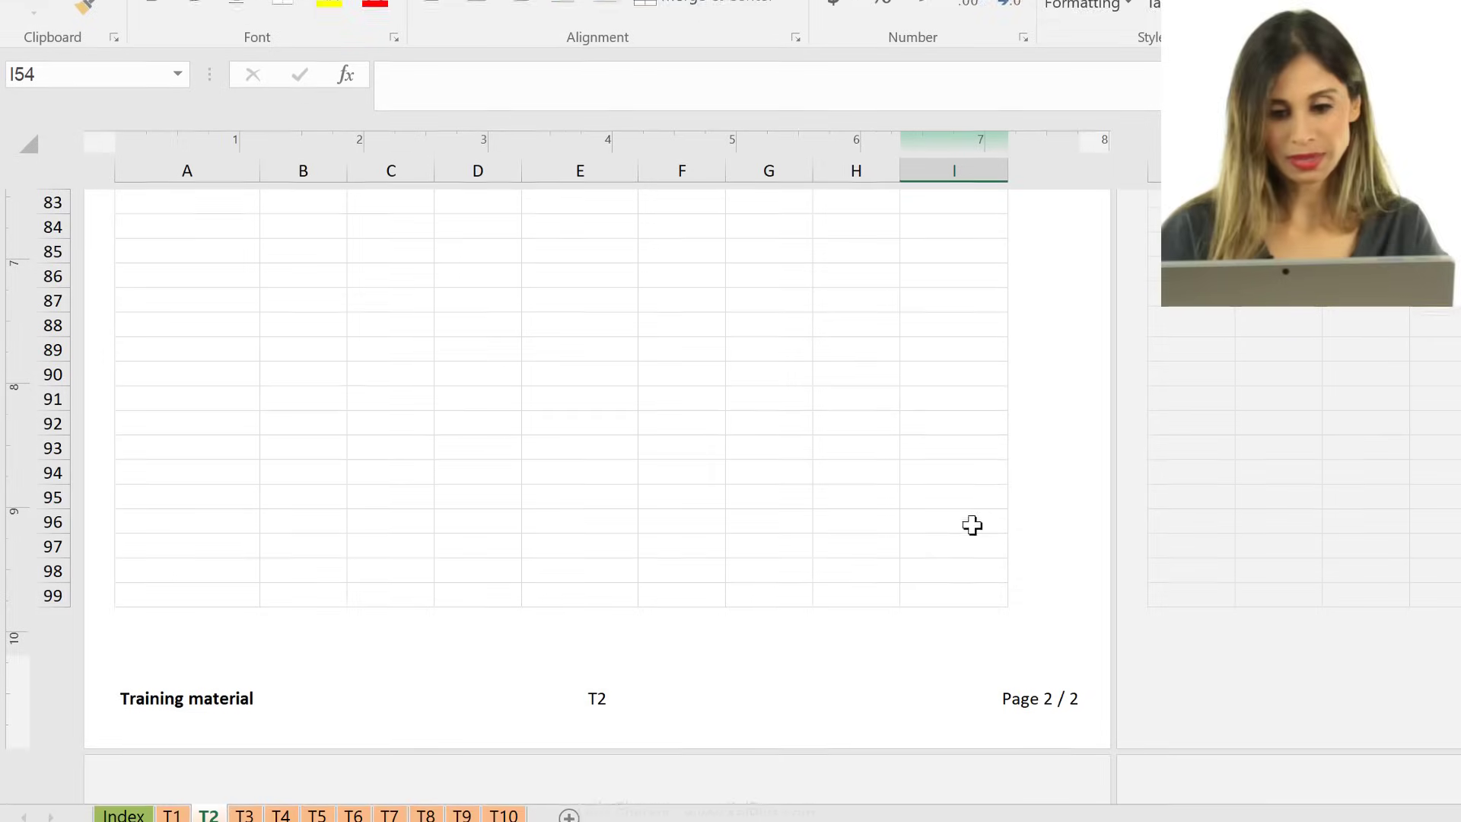
Step: Leave the footer for the worksheet cells and scroll back up the sheet
click(595, 693)
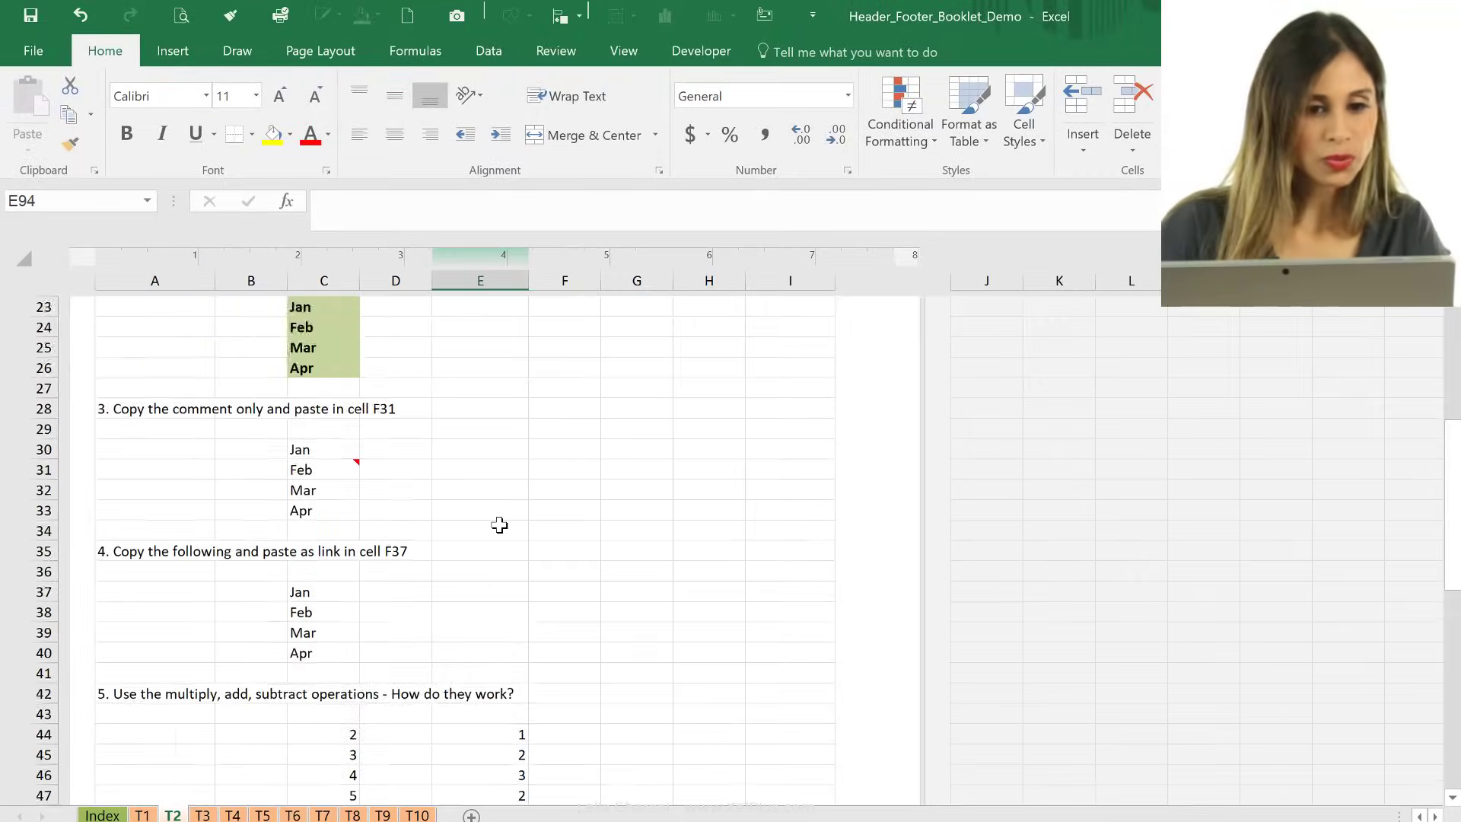
scroll(up, 3)
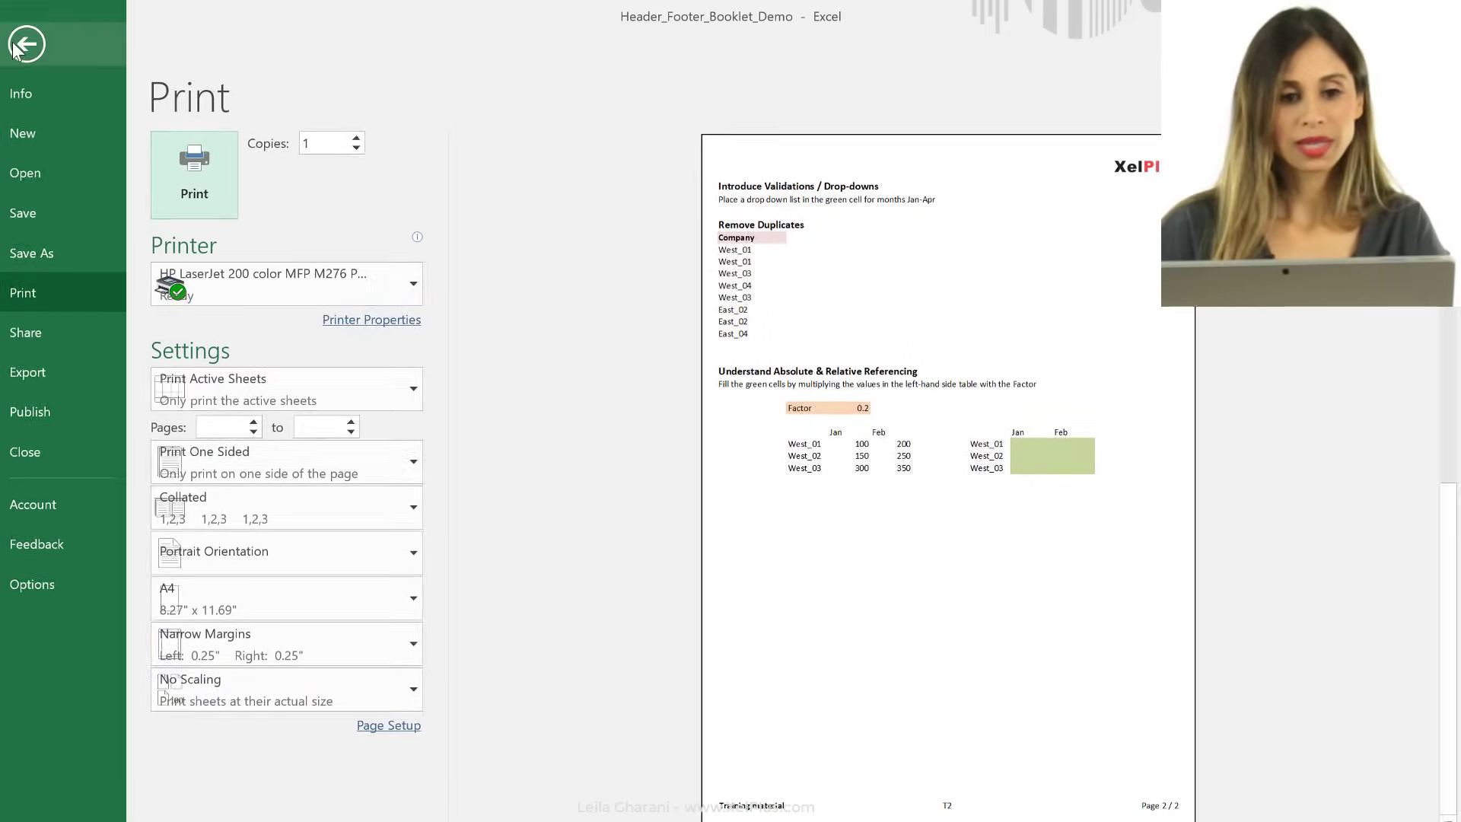
click(26, 43)
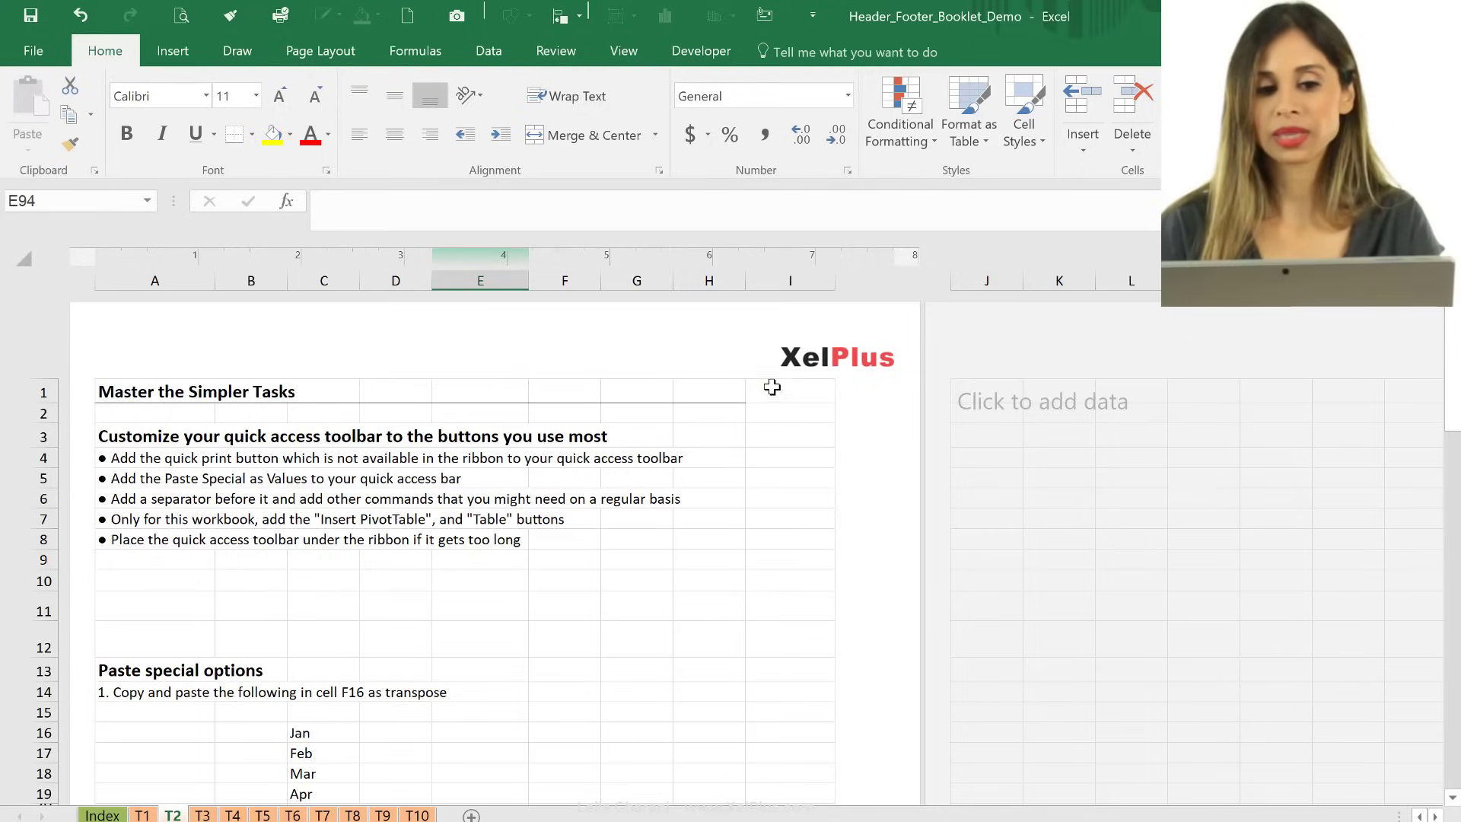
scroll(down, 3)
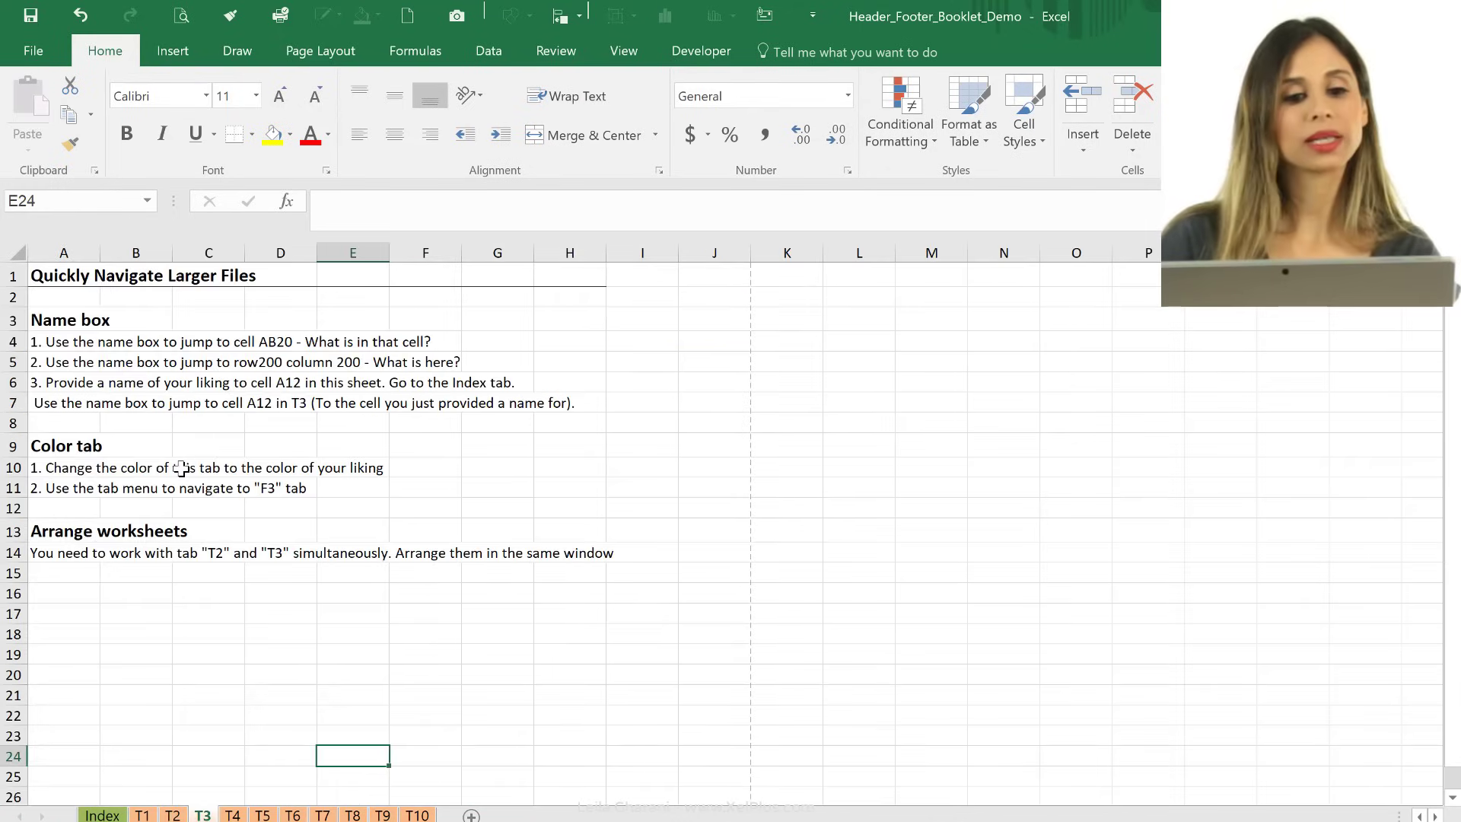
click(208, 466)
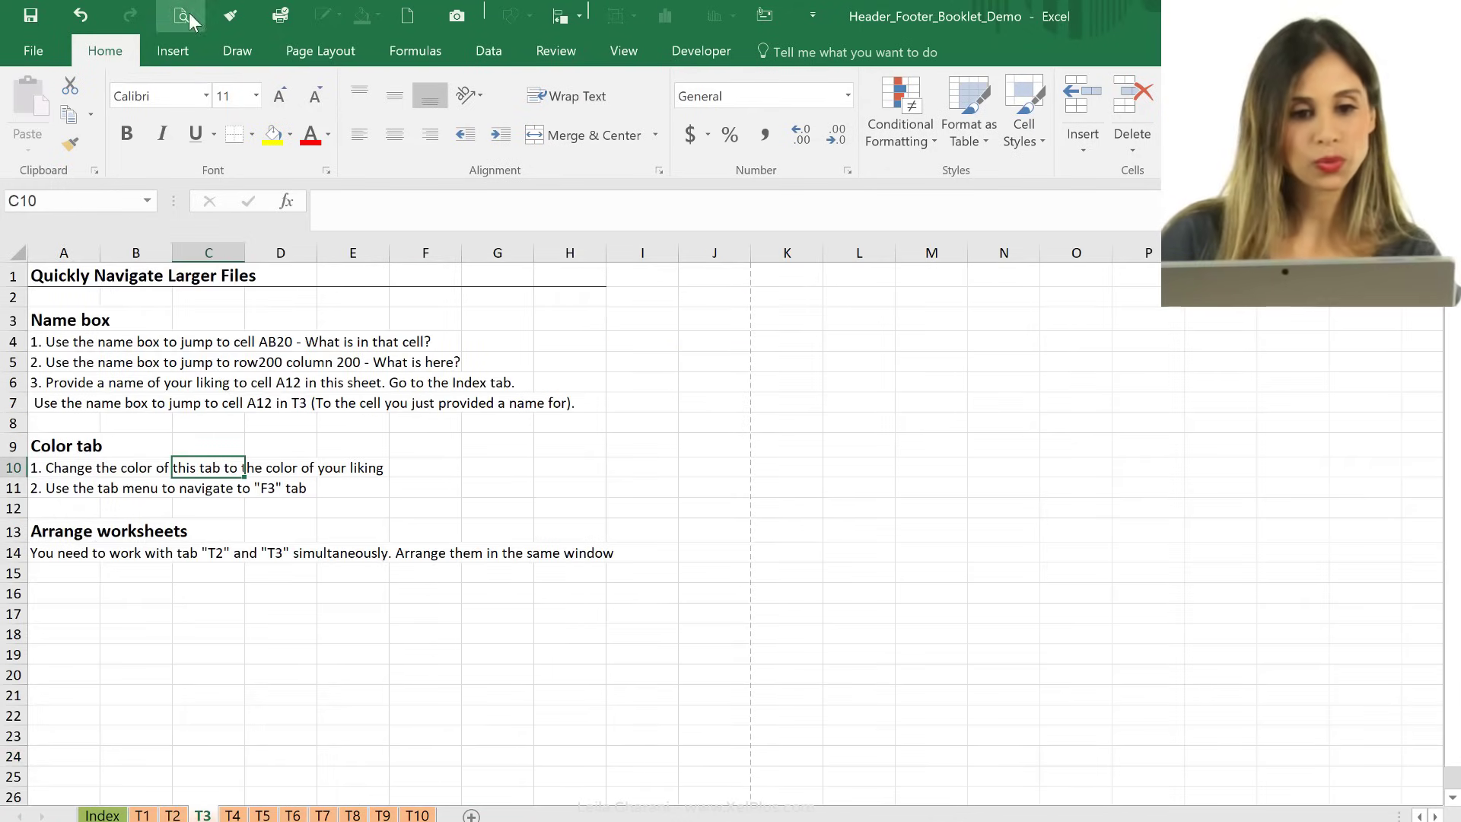
click(190, 14)
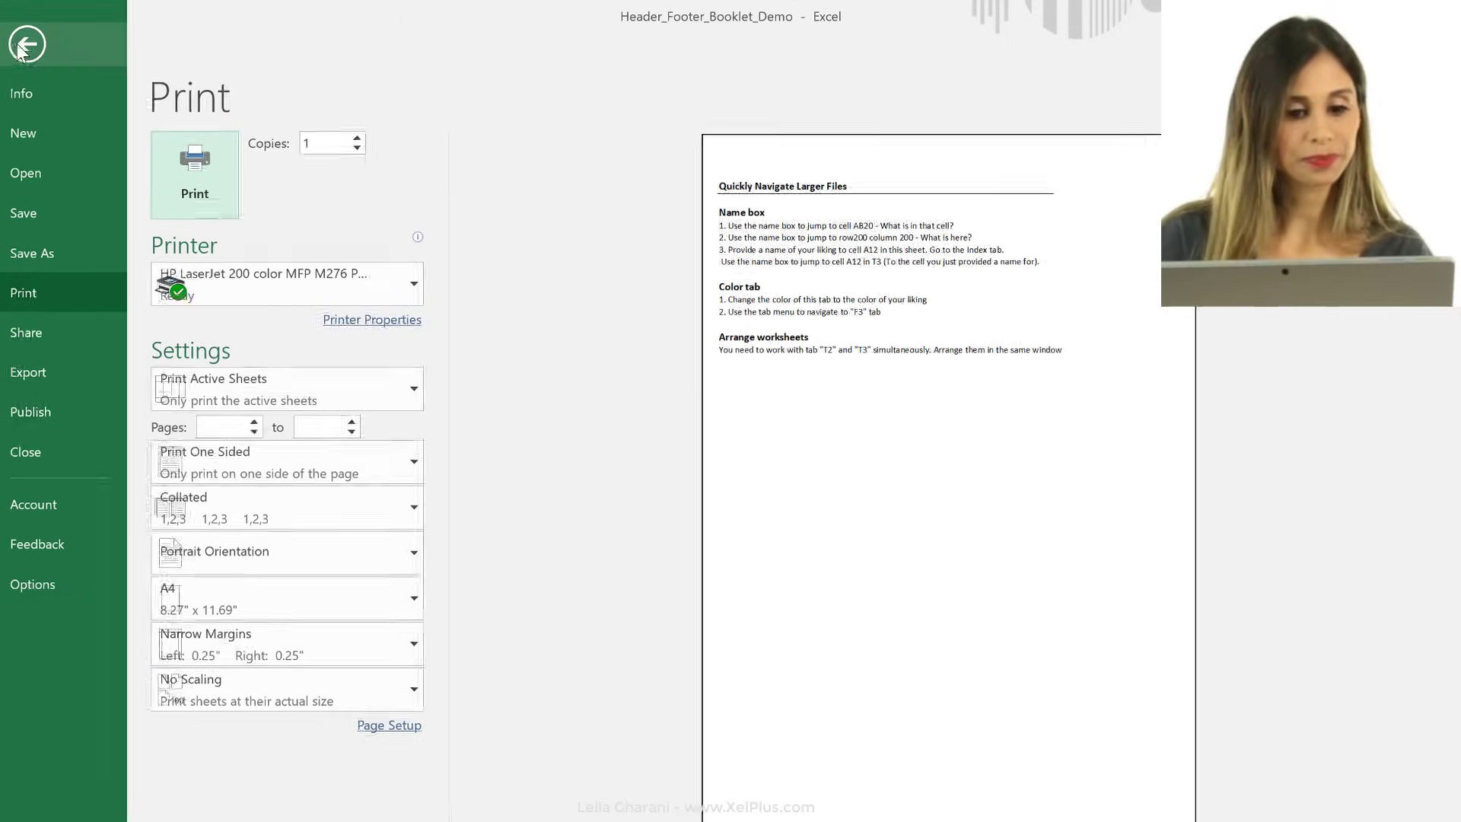
click(26, 44)
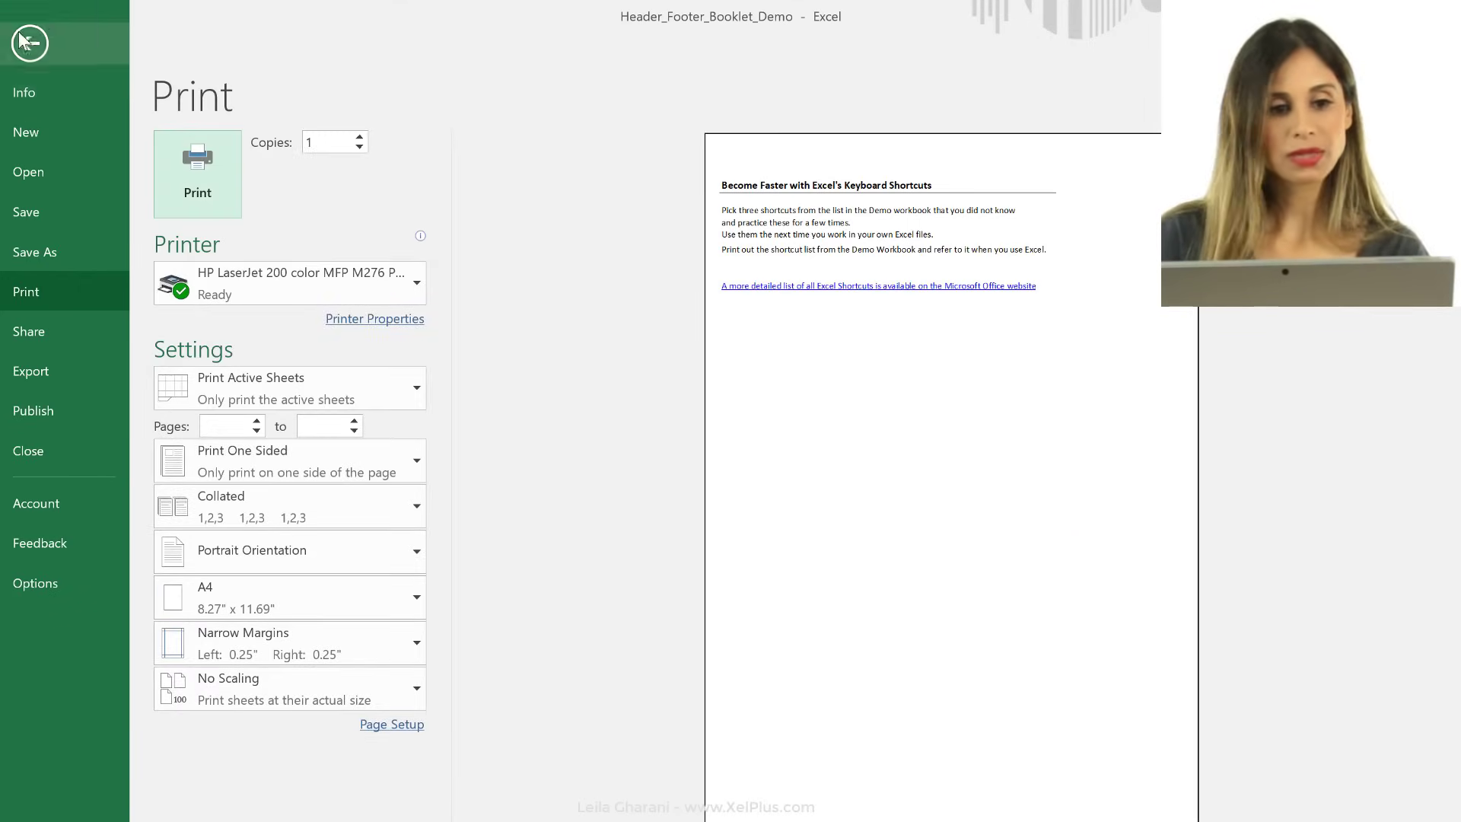
click(29, 42)
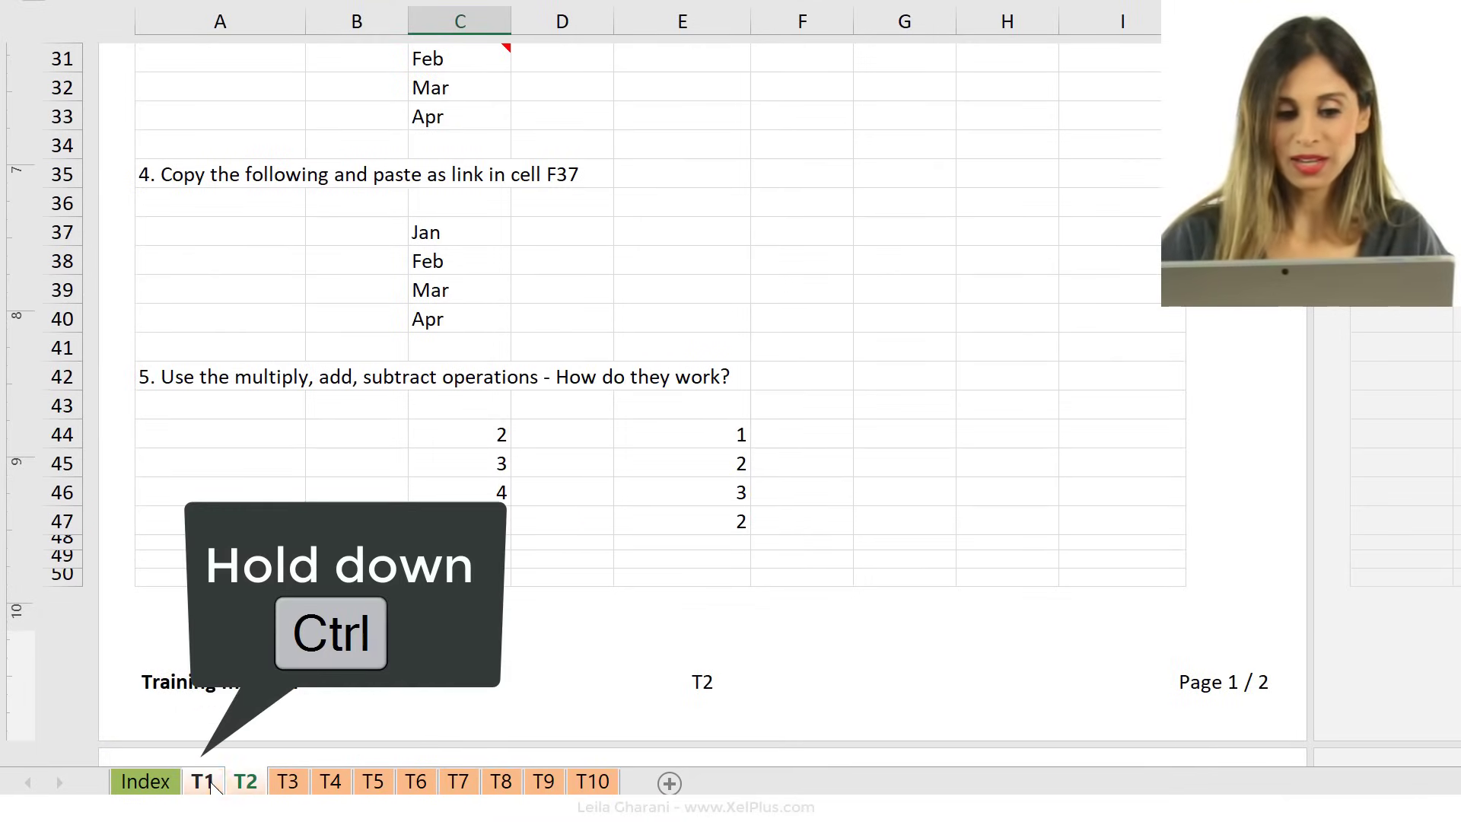
Step: Group T1 and T3 with T2, edit their shared footer, then select T3 alone
click(287, 780)
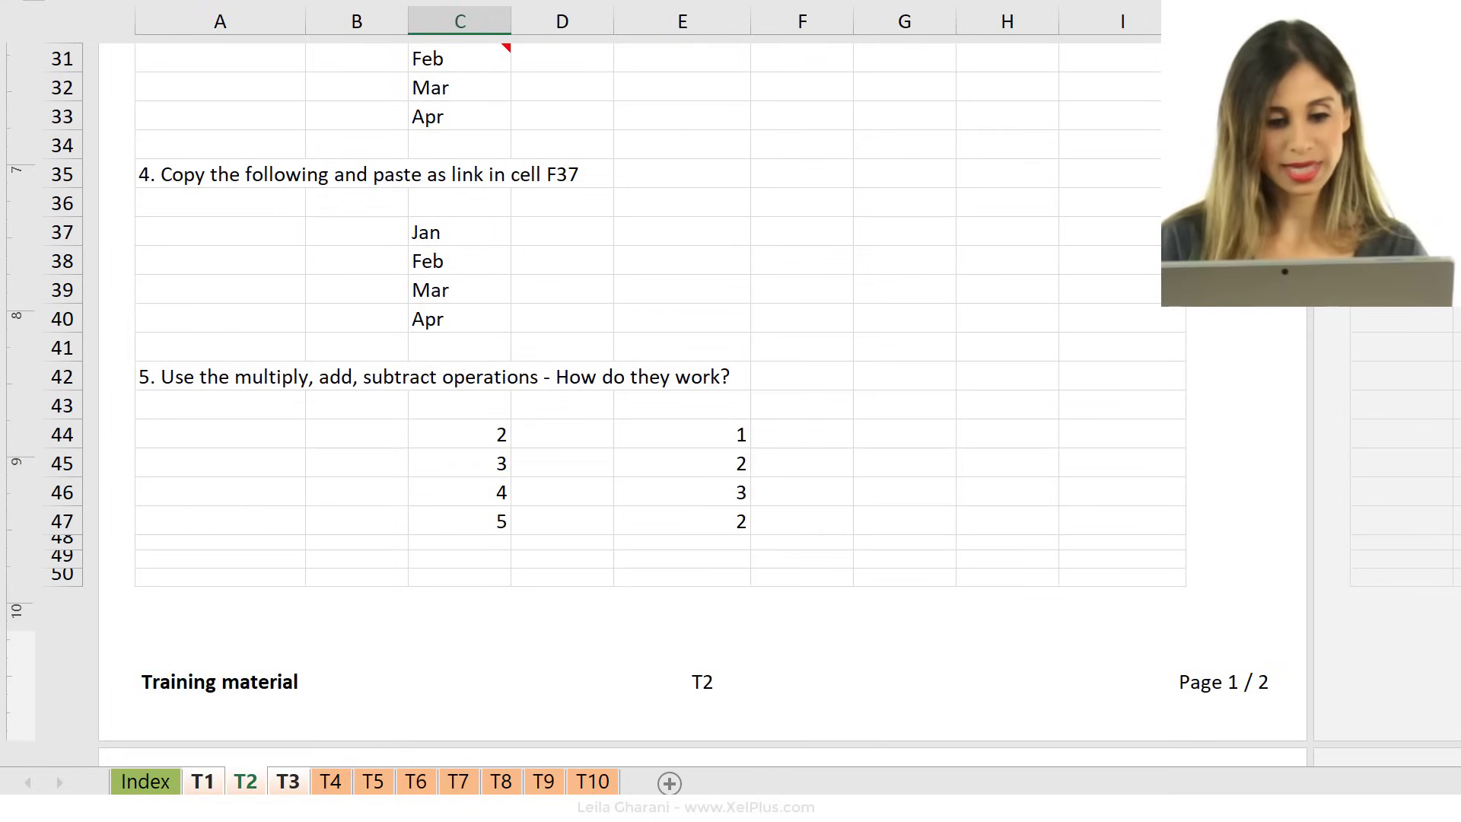
mouse_move(1253, 725)
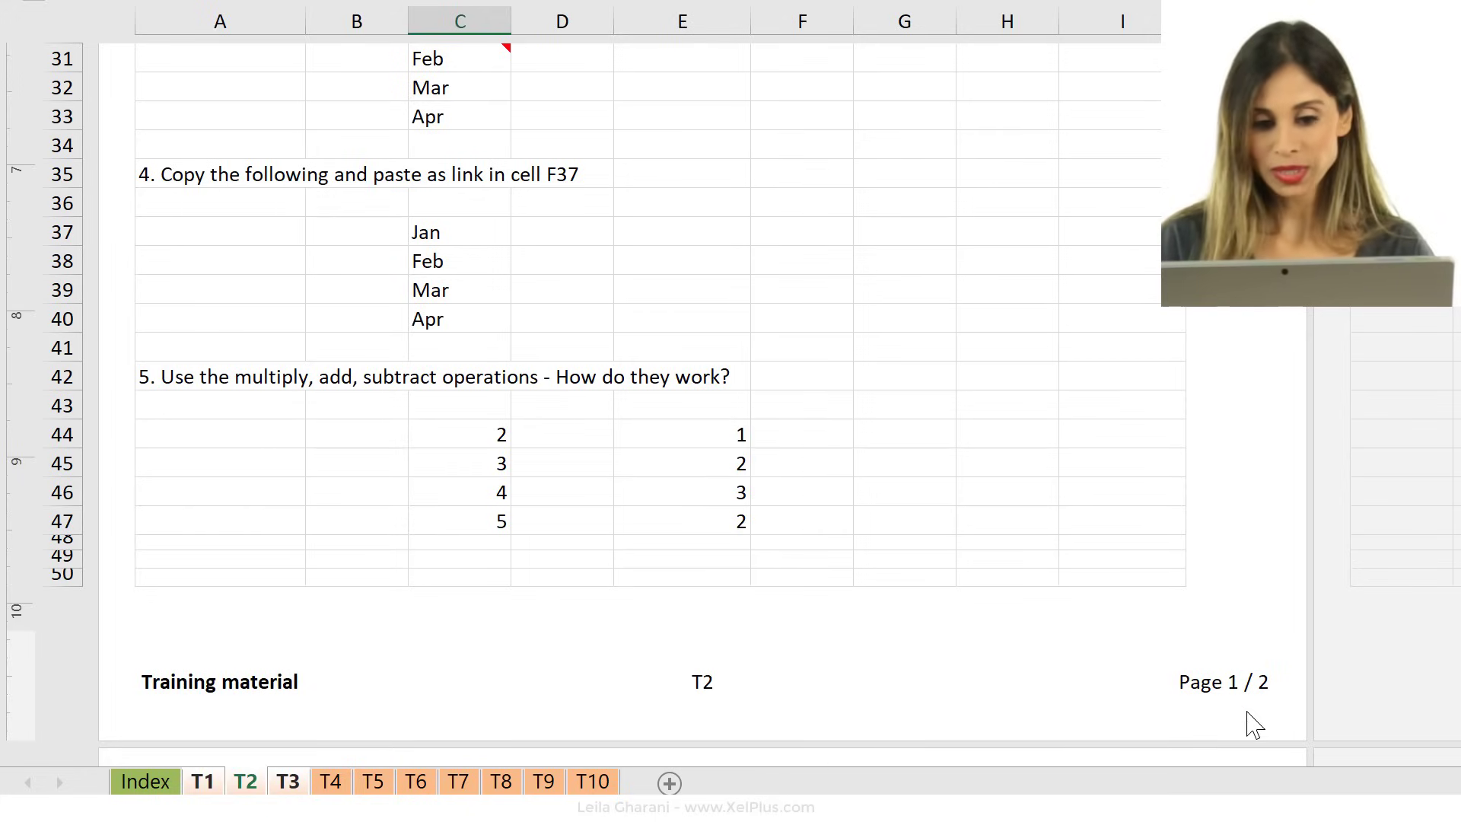
click(1224, 681)
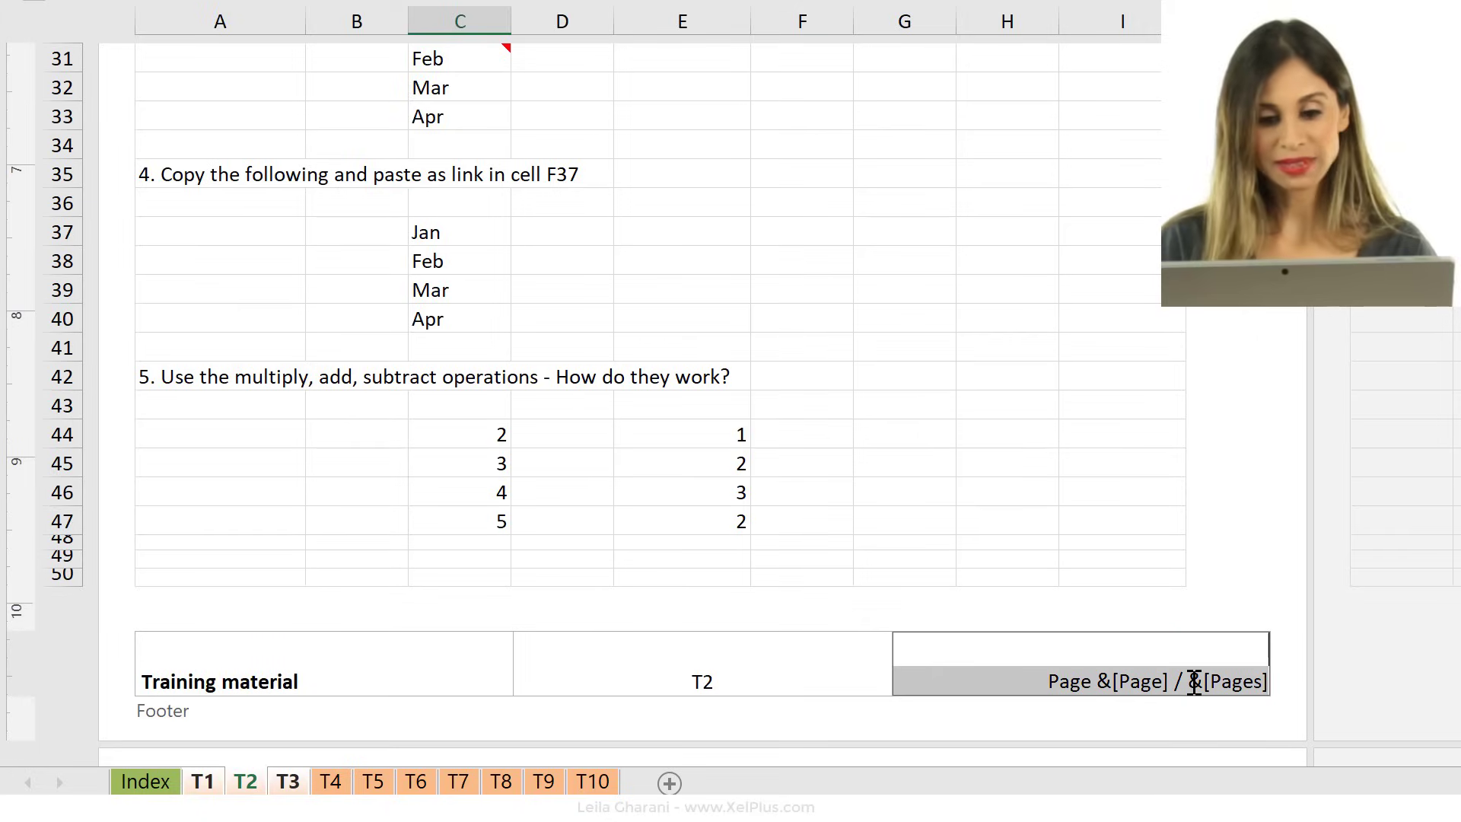
mouse_move(1196, 613)
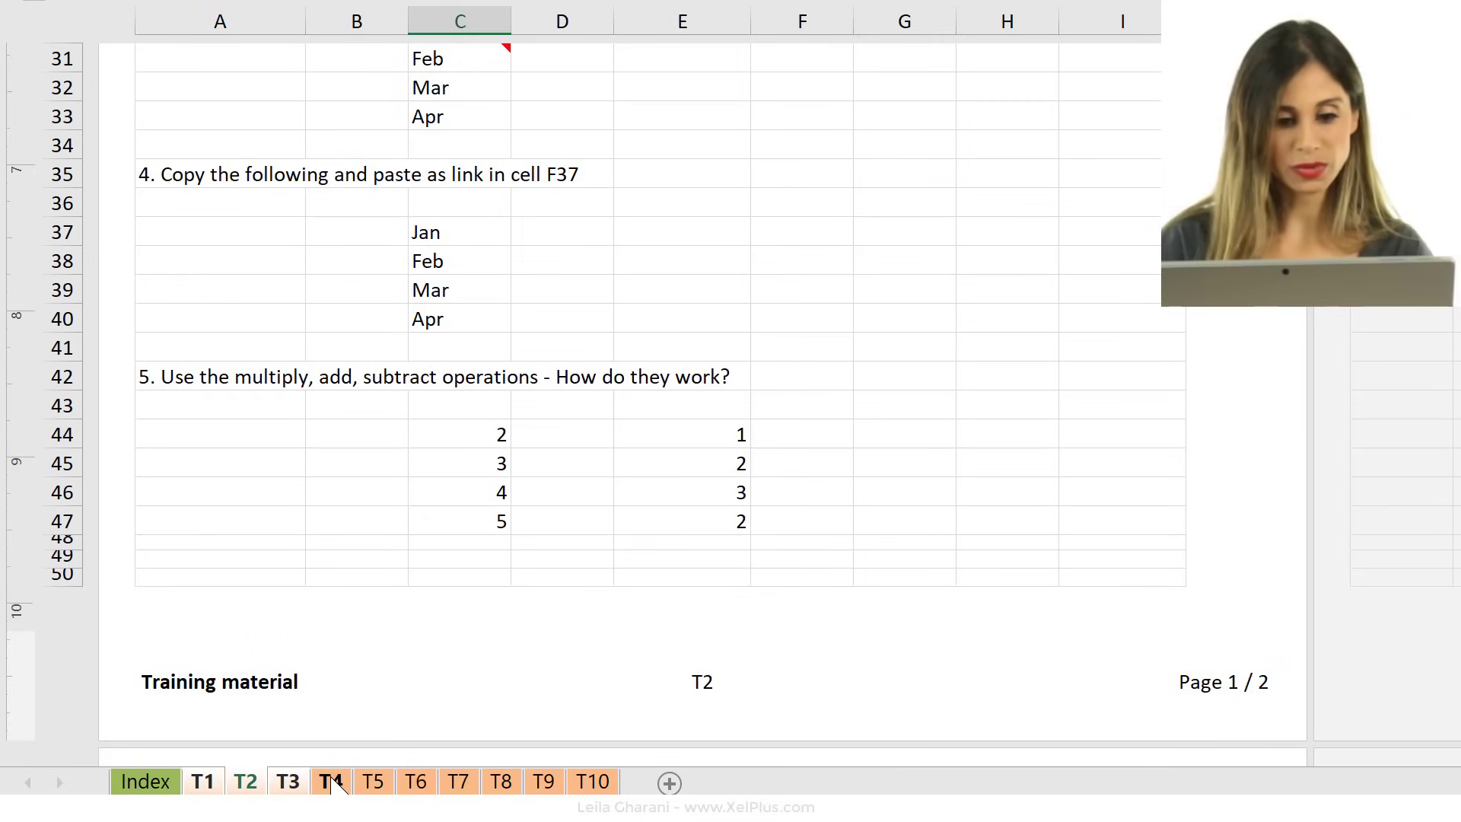
click(329, 780)
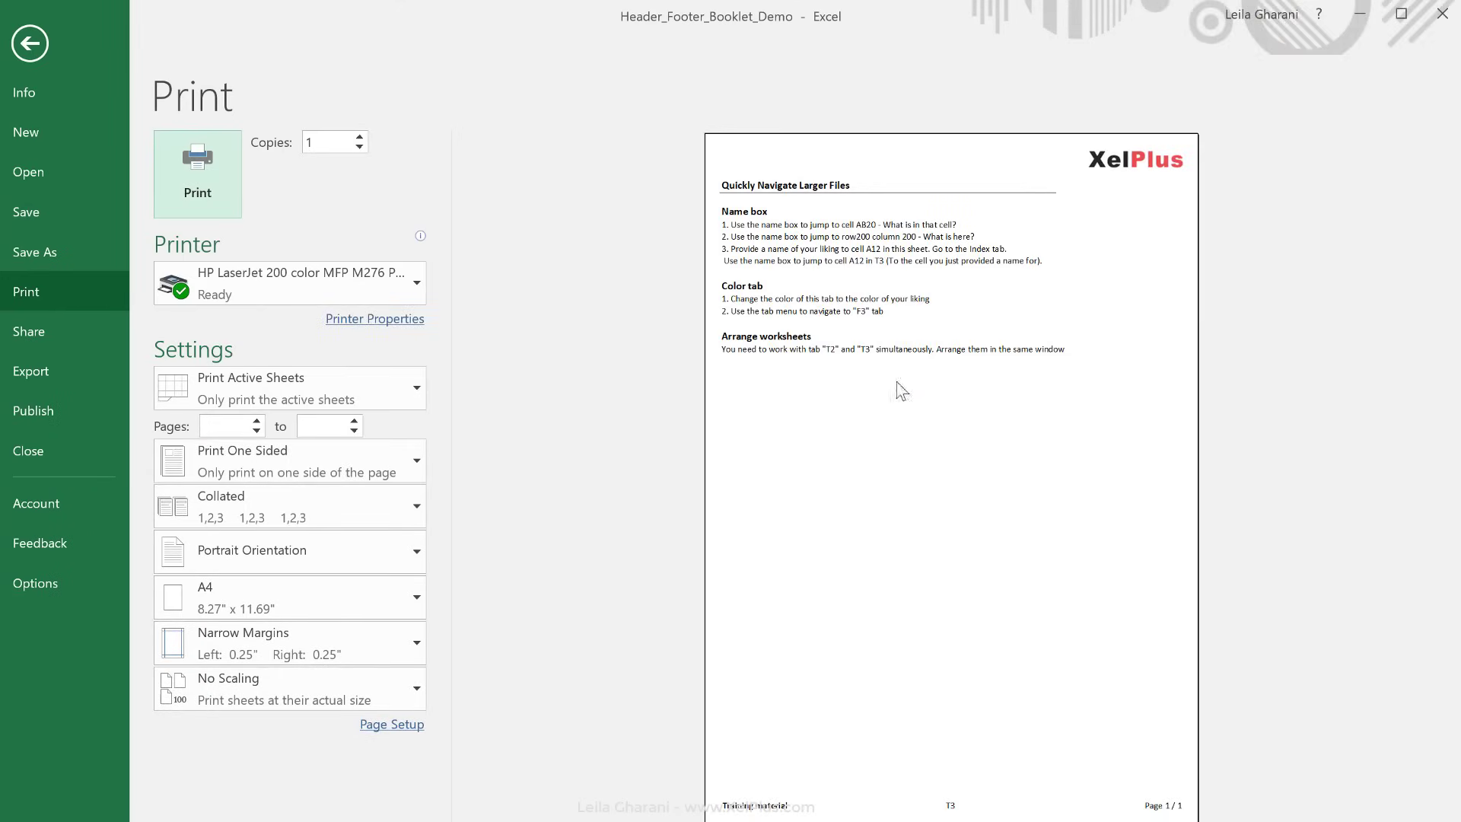
mouse_move(646, 551)
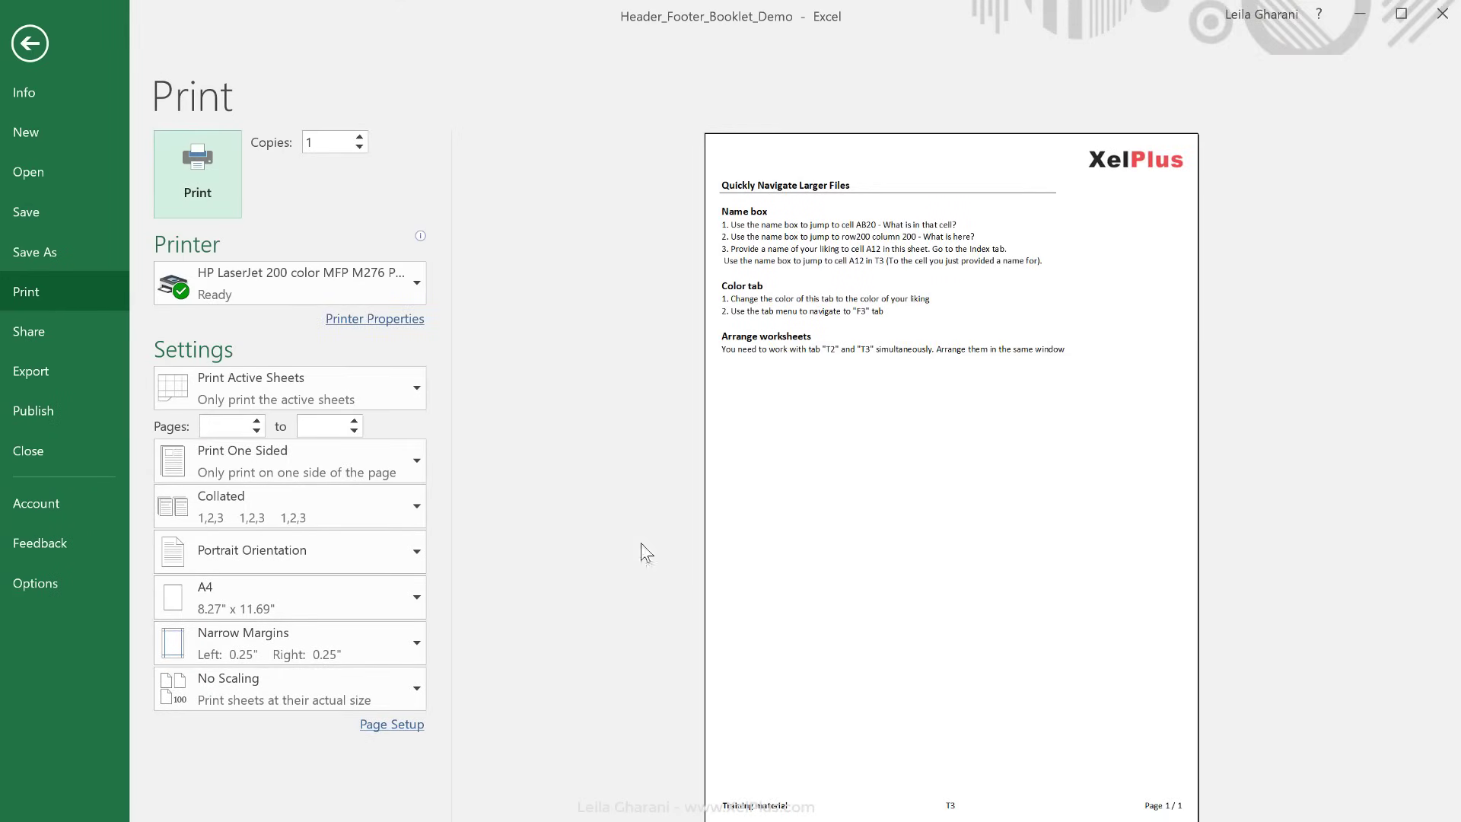
Step: Preview grouped T1–T3 and check all four pages show the XelPlus logo header and Page x/4 footers
click(29, 43)
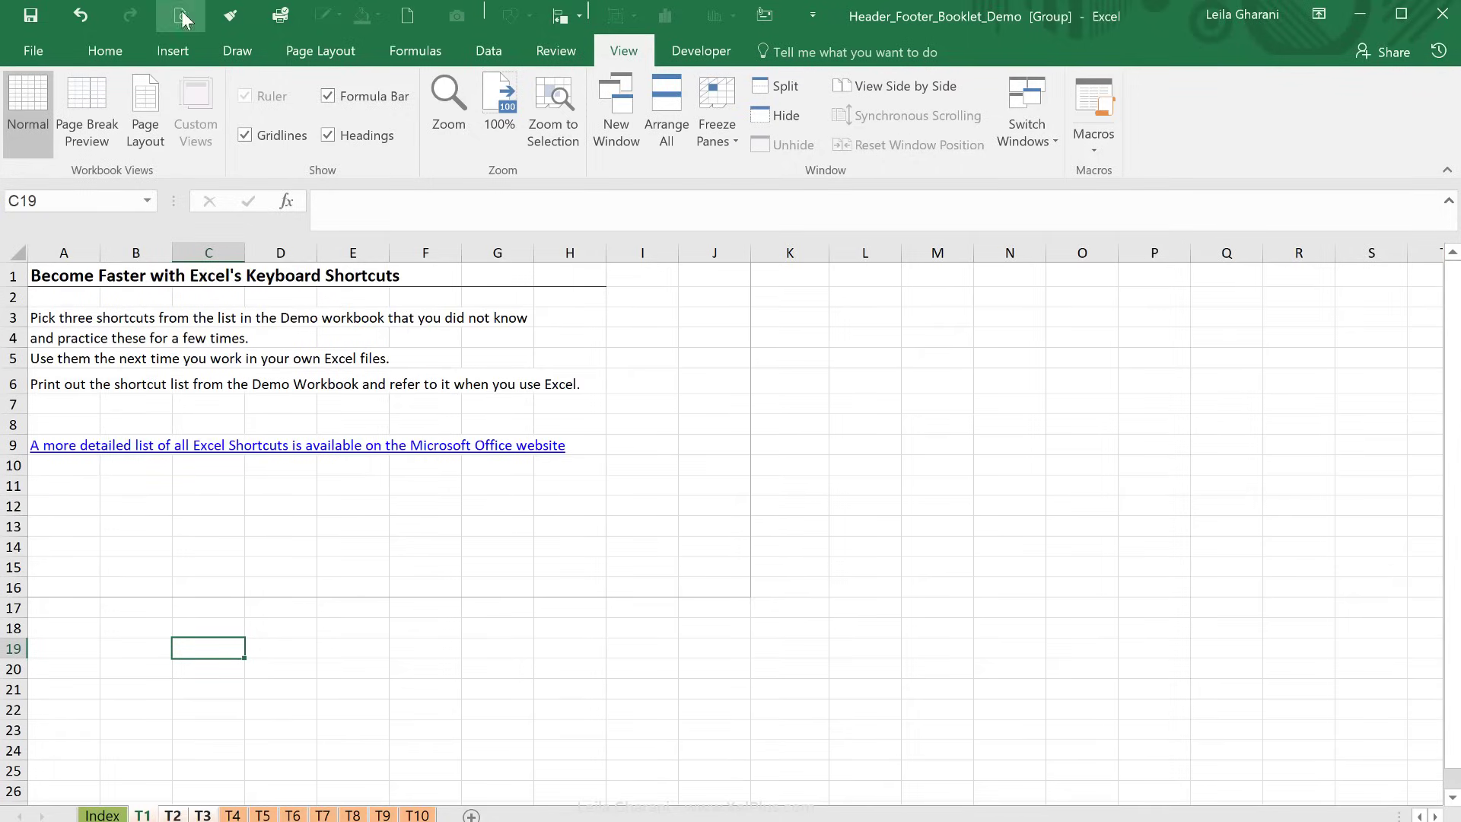
key(ctrl+p)
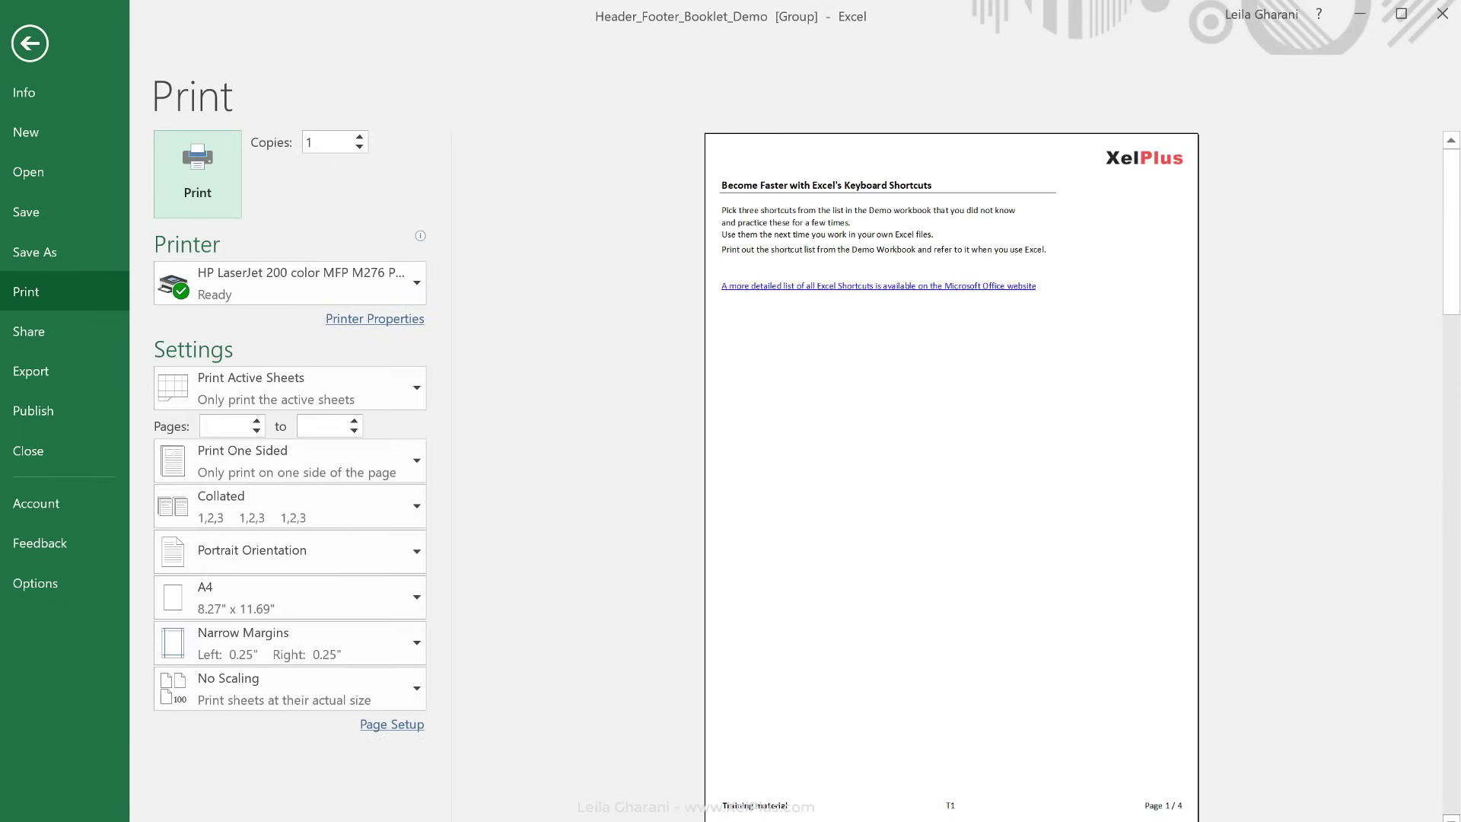
scroll(down, 3)
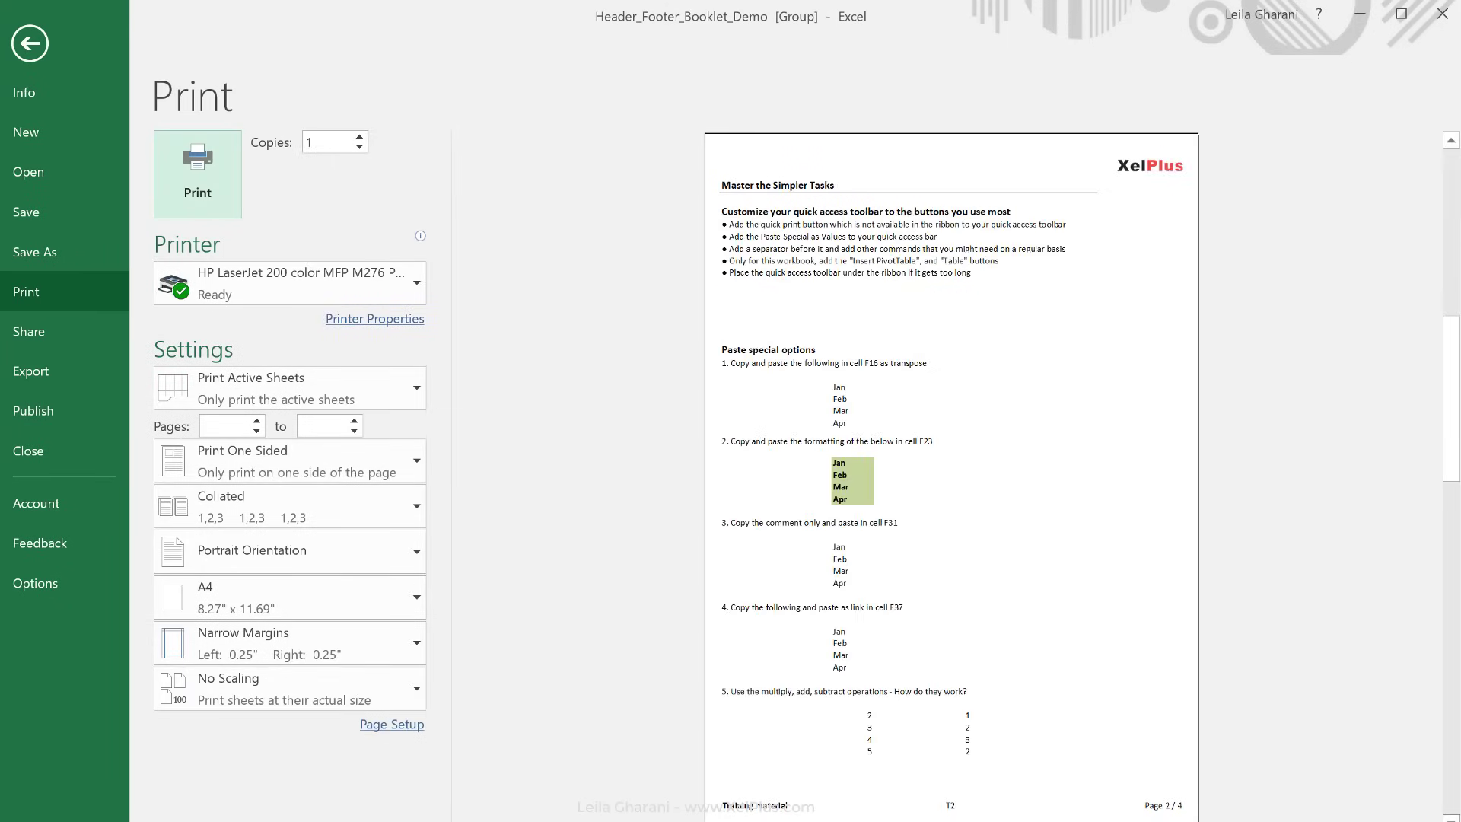
mouse_move(1311, 798)
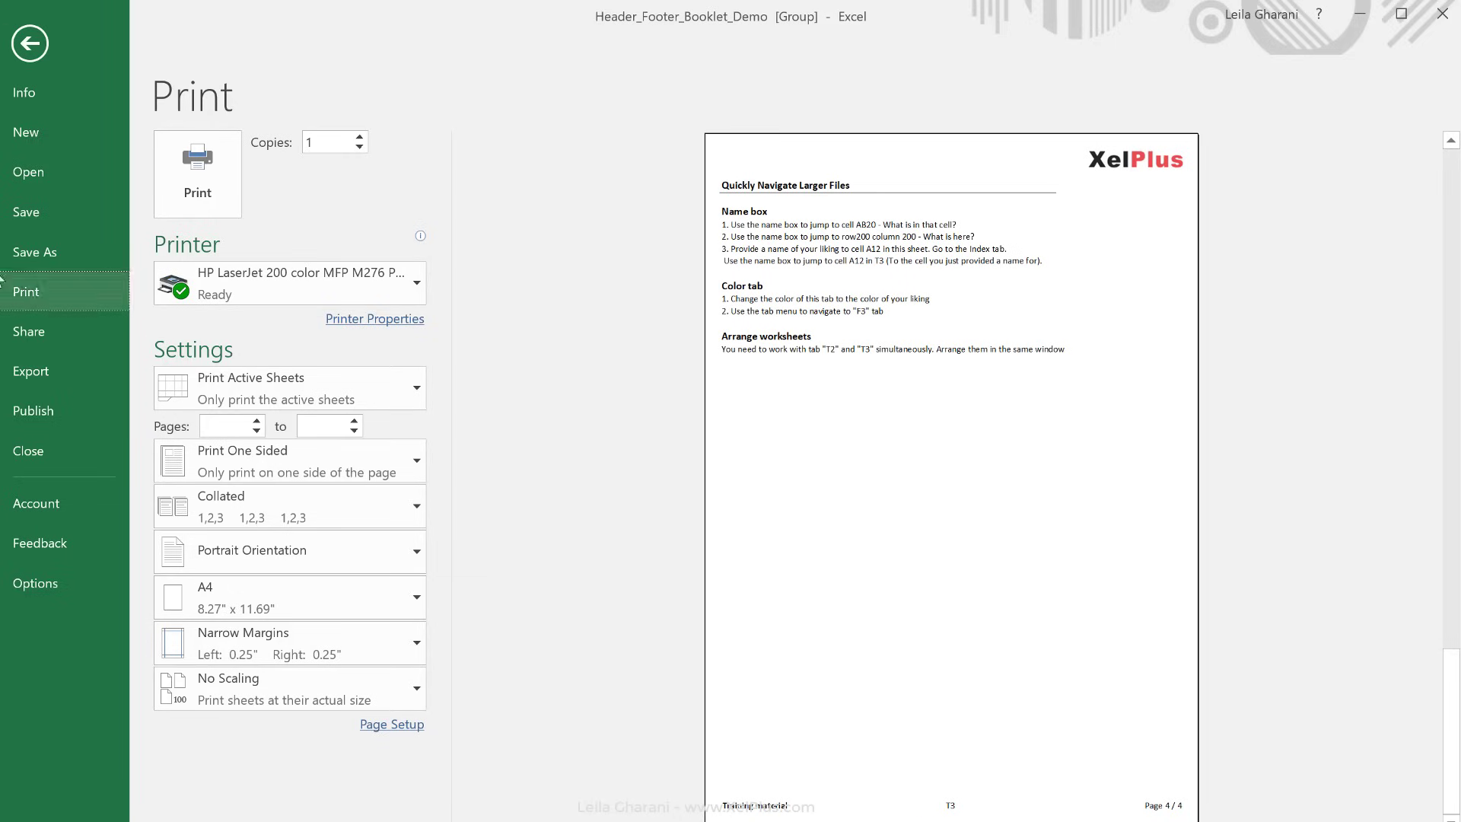
click(29, 43)
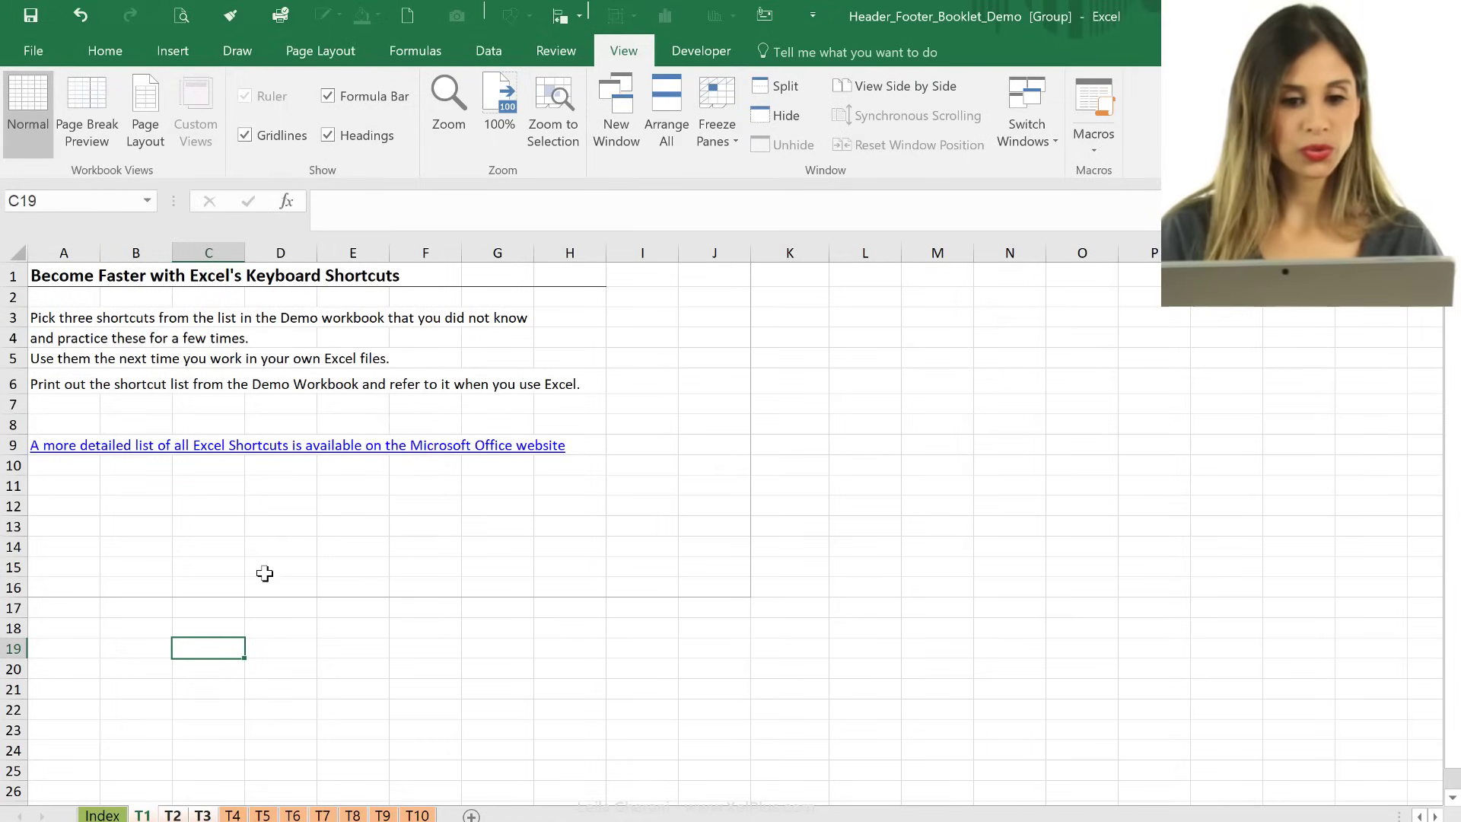
mouse_move(237, 748)
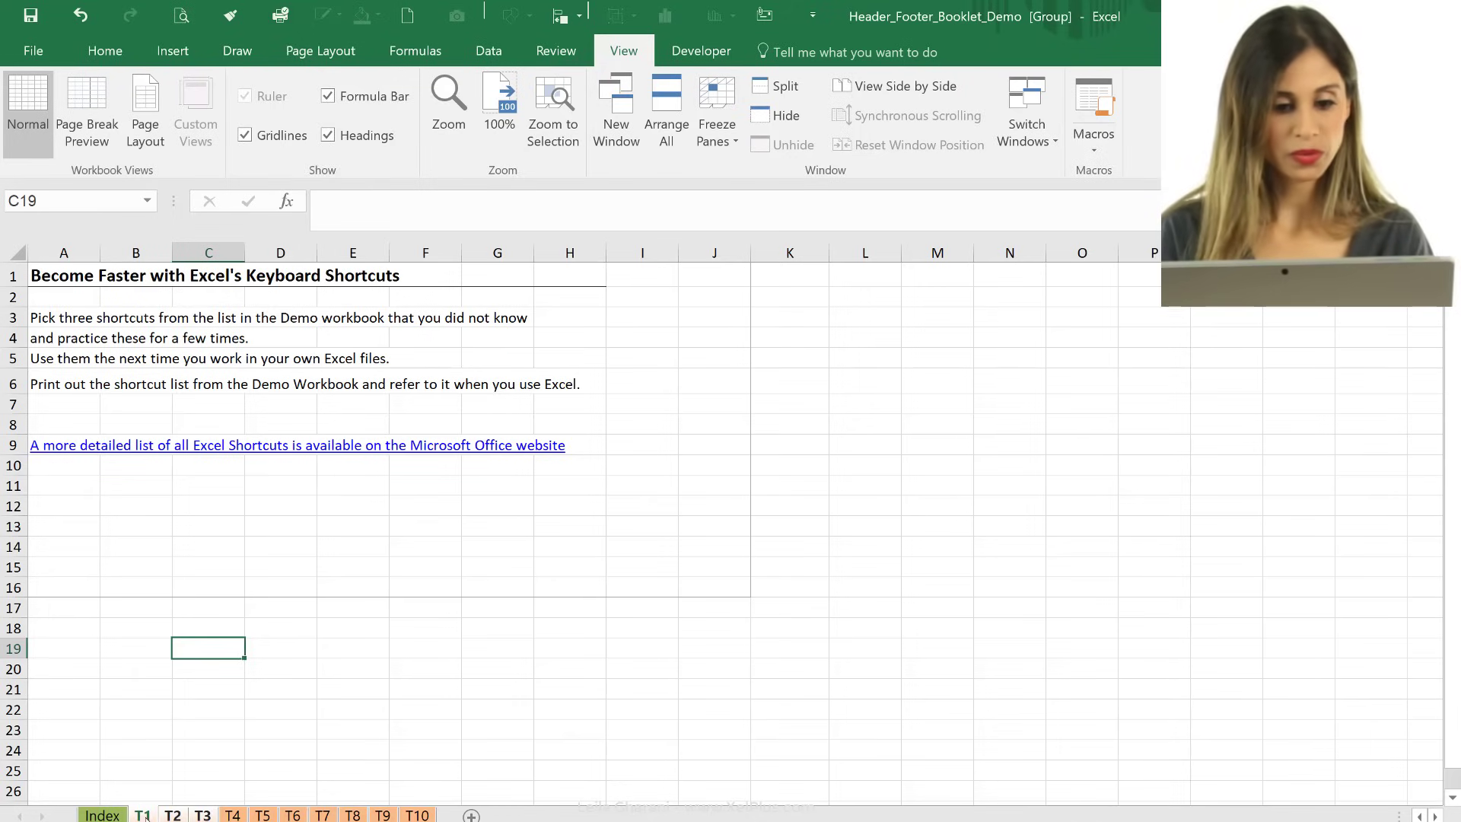
mouse_move(302, 78)
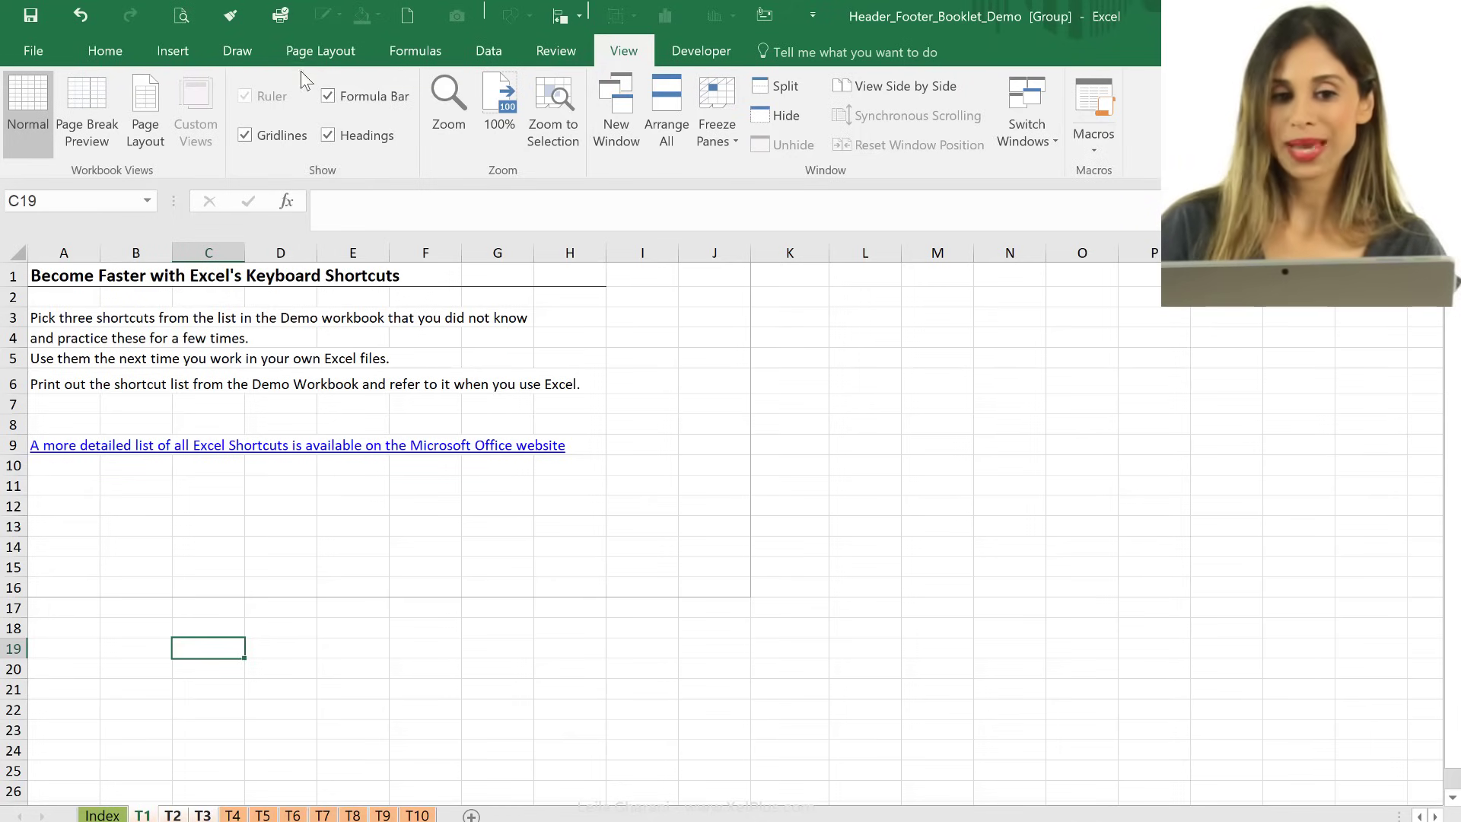
Step: Set both header and footer to (none) in Page Setup's Header/Footer tab for grouped T1–T3
click(320, 50)
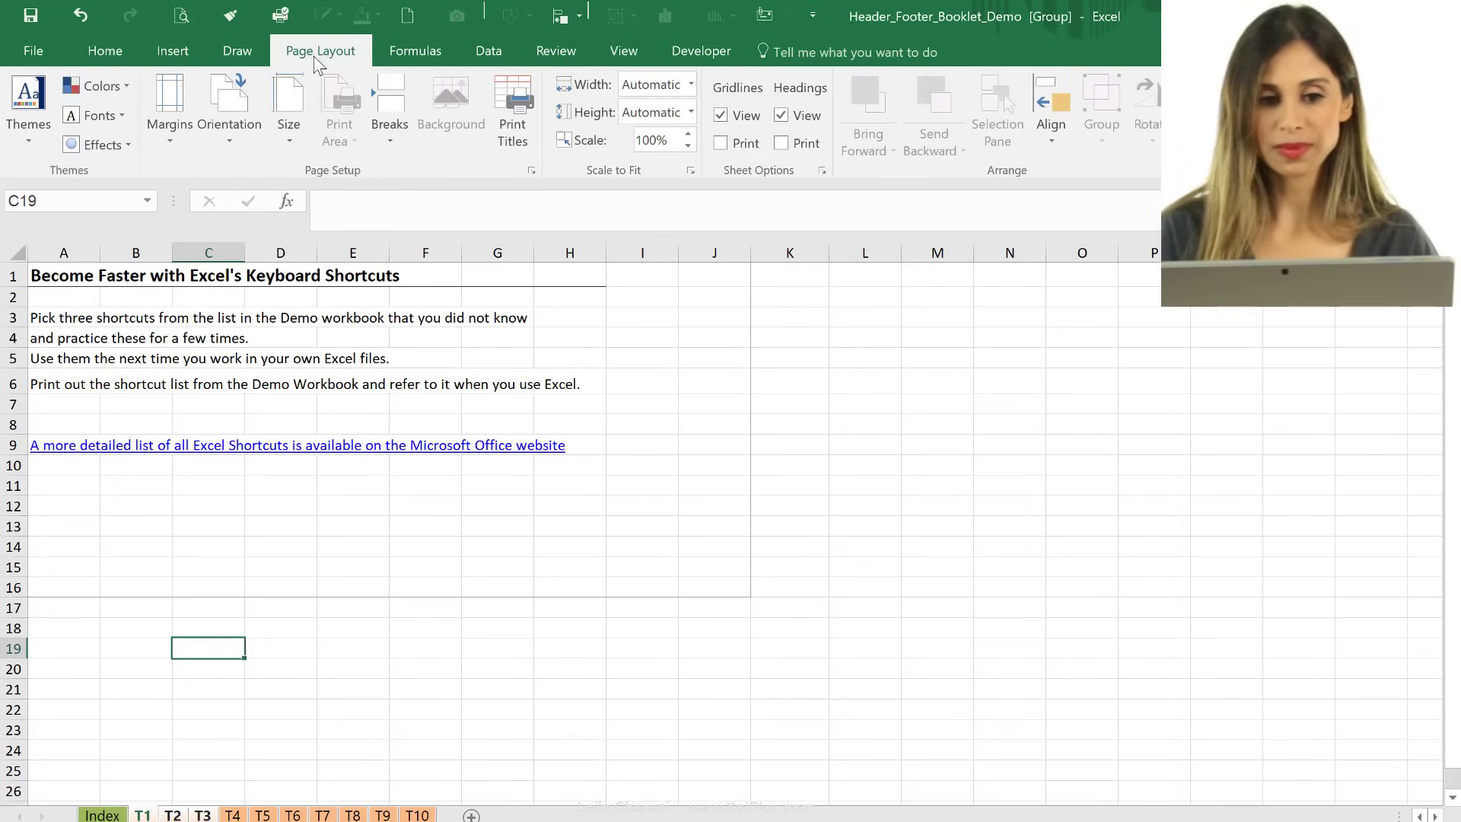
click(531, 169)
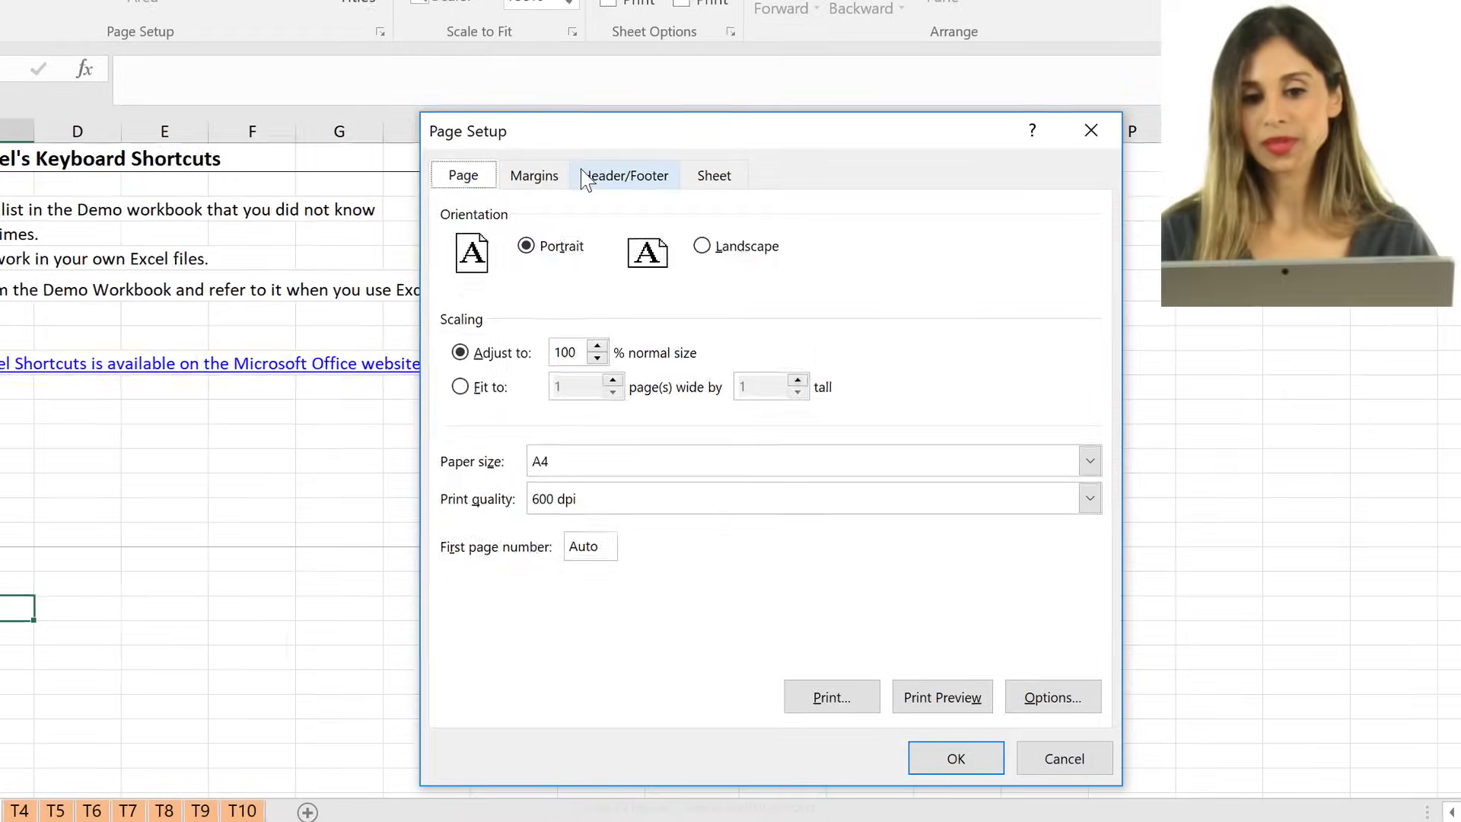
click(623, 174)
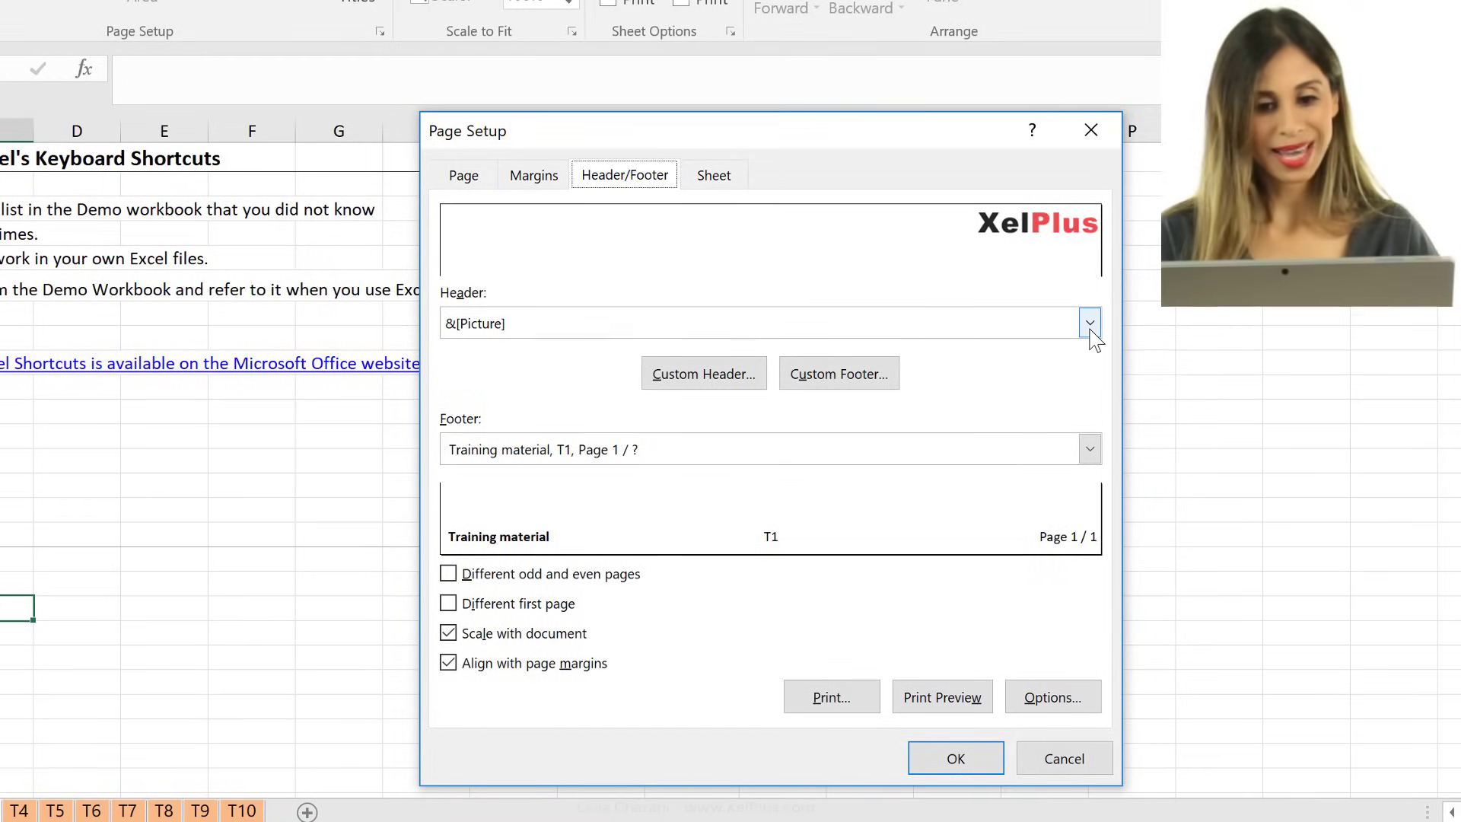
click(1088, 322)
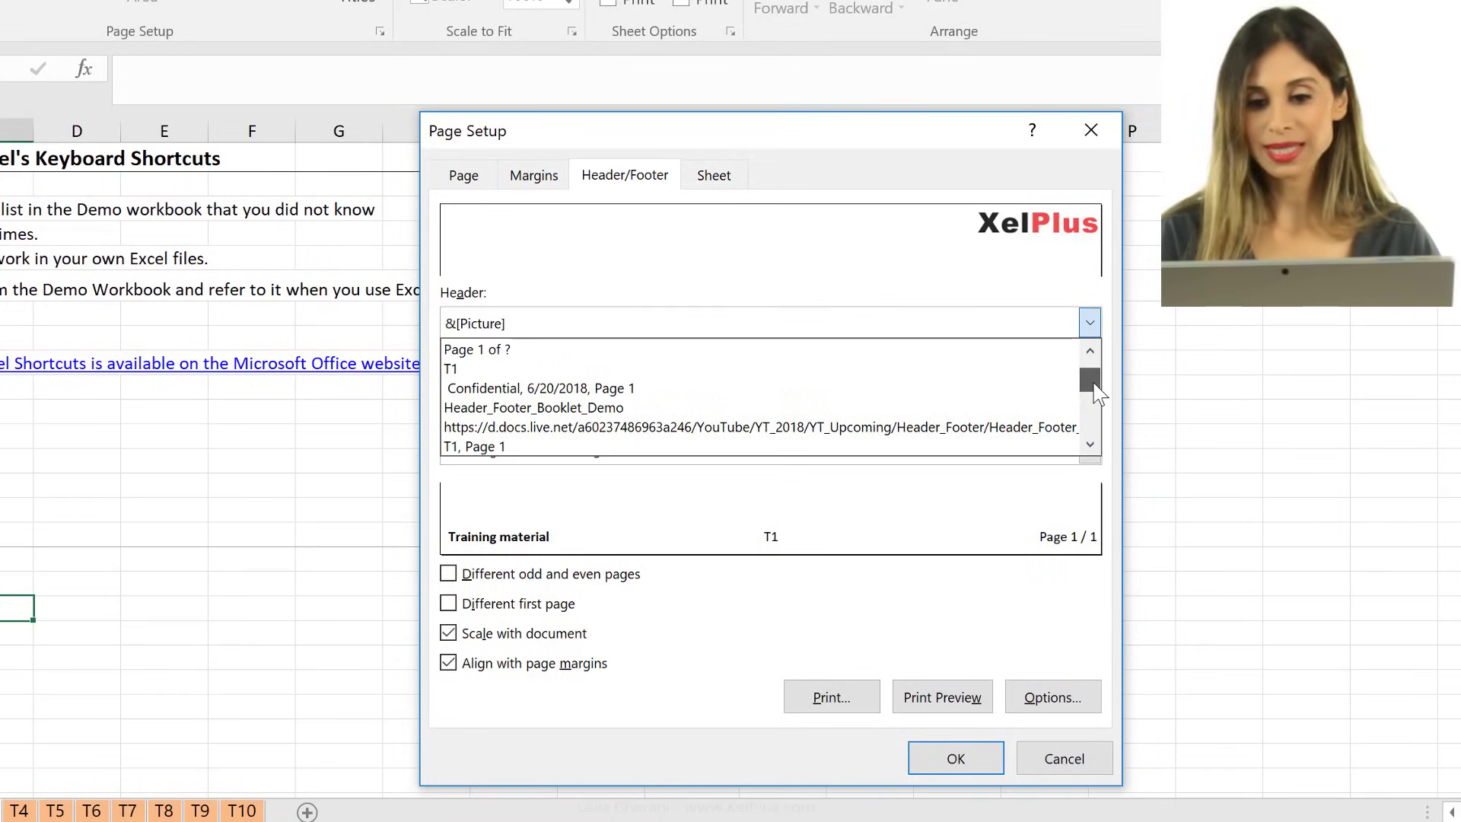
click(463, 348)
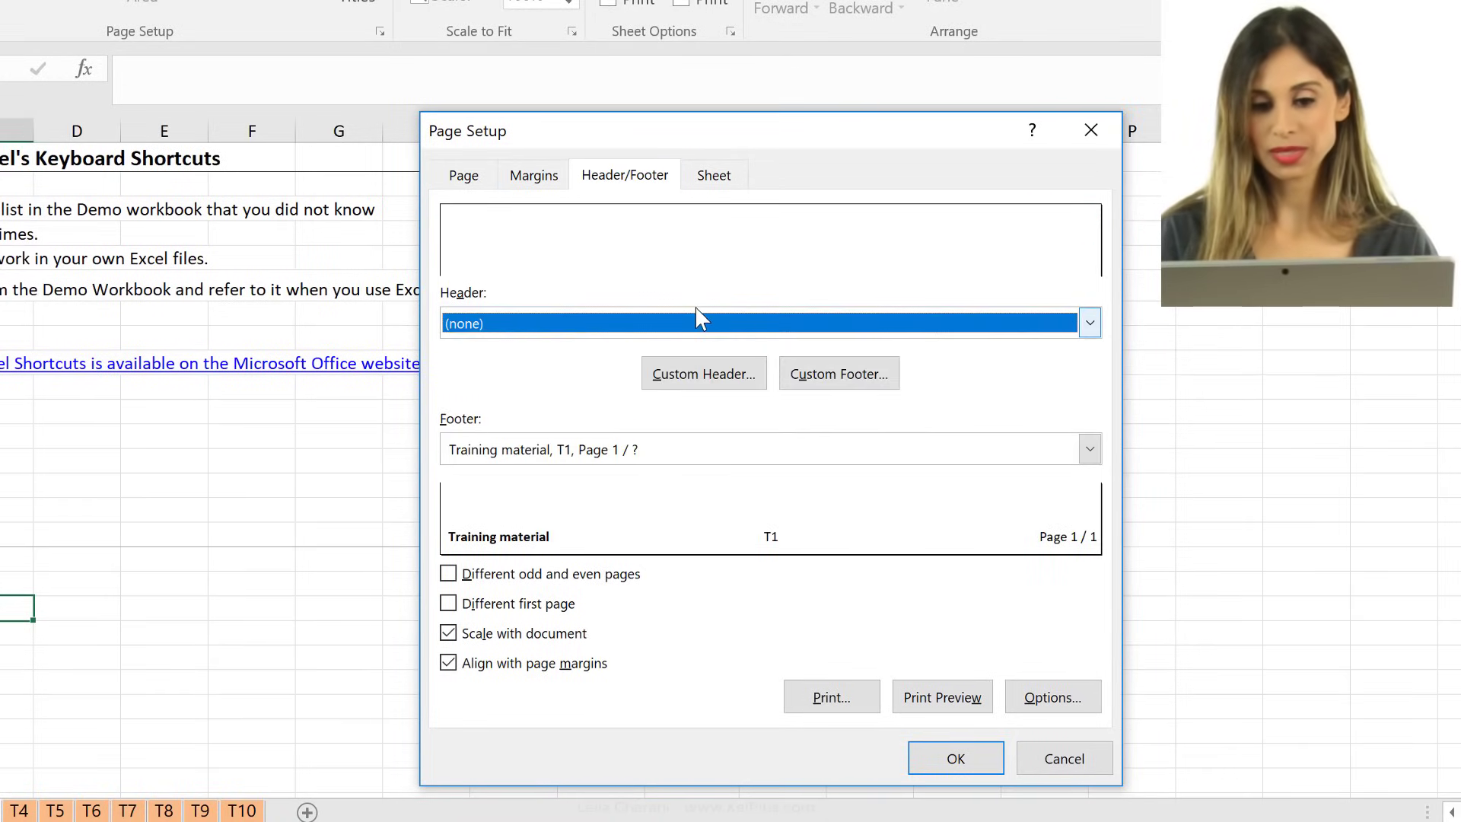
click(1089, 449)
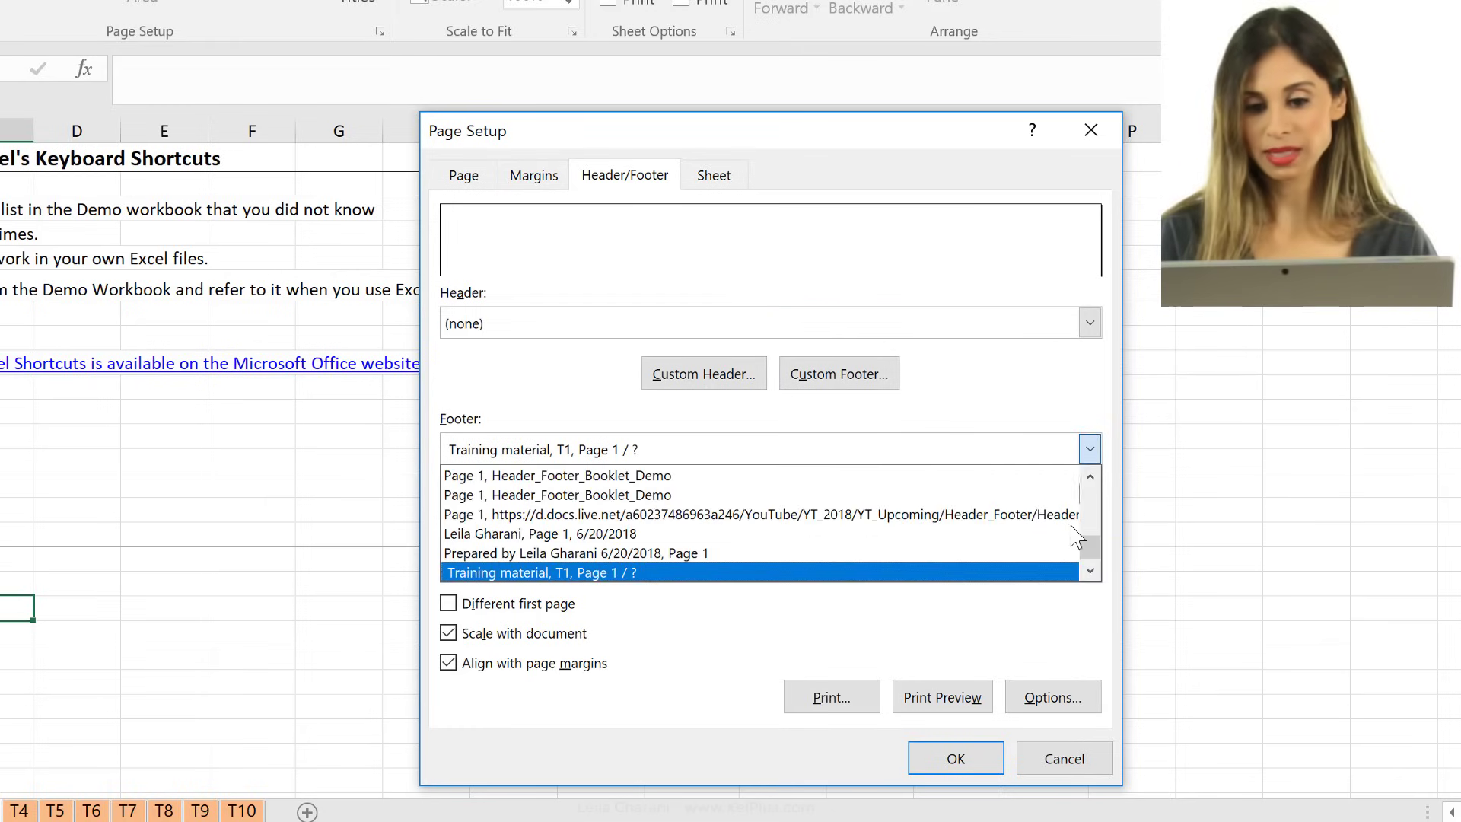
scroll(up, 3)
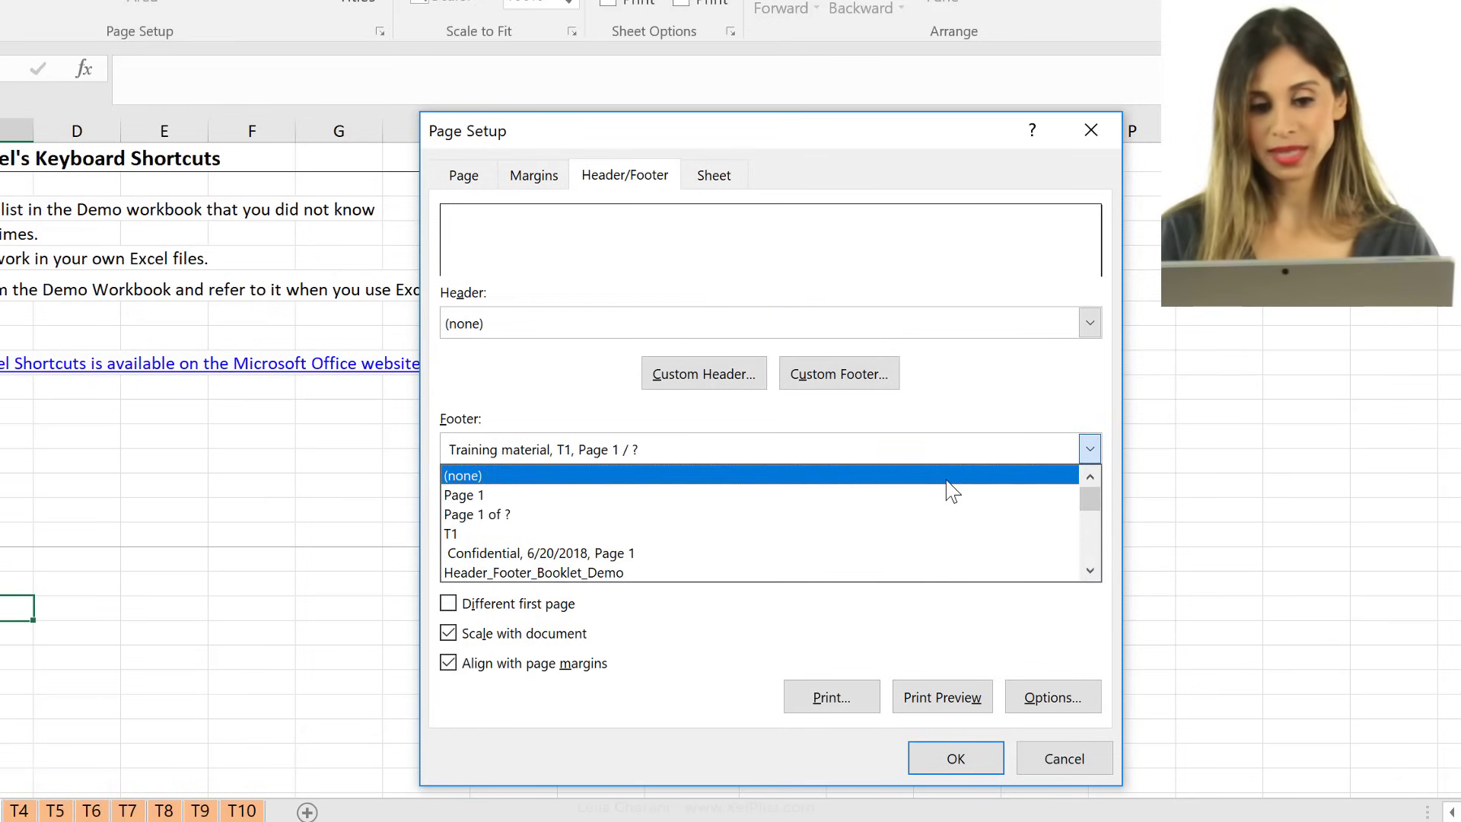
click(955, 758)
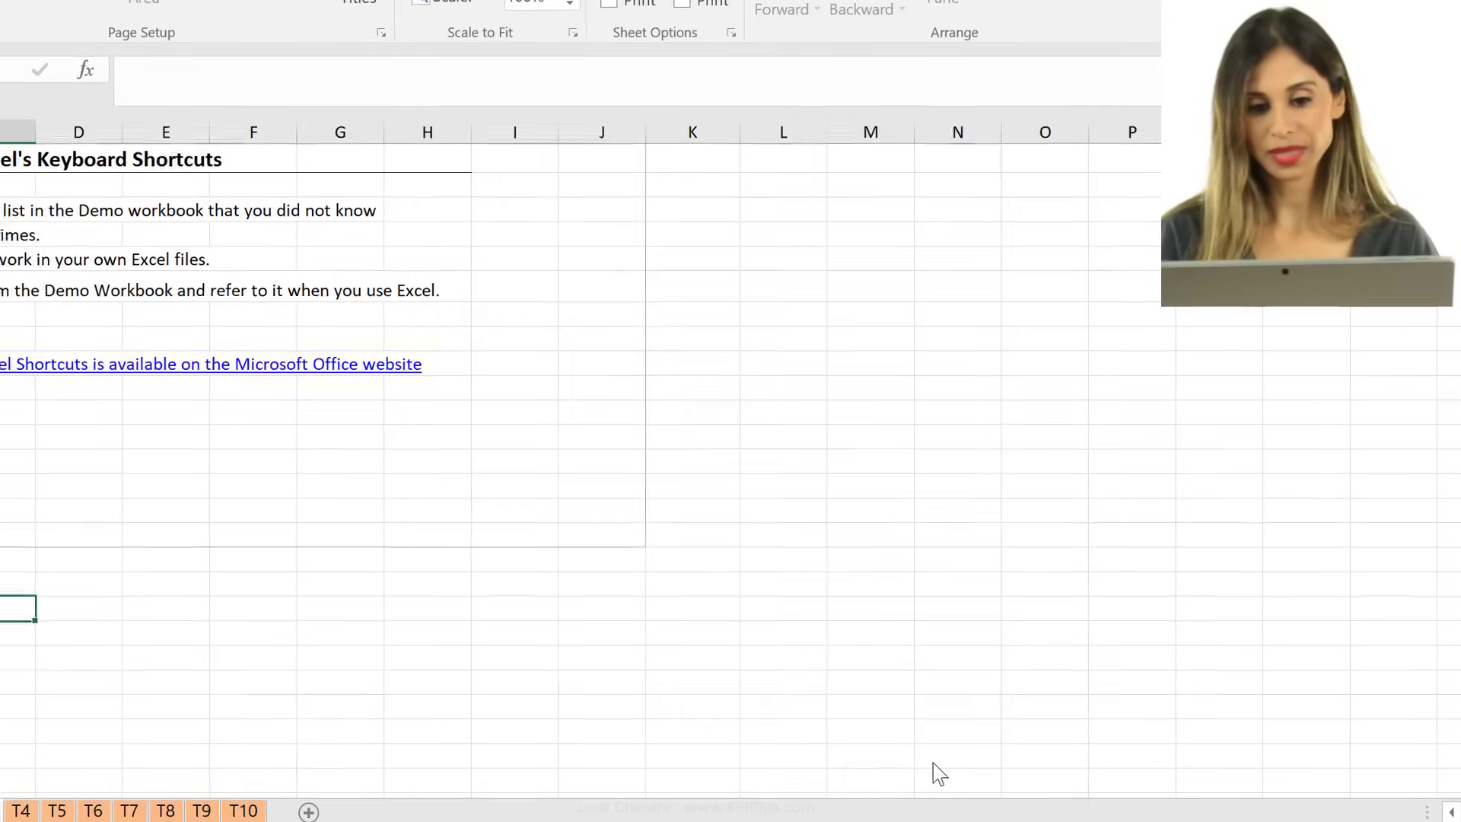